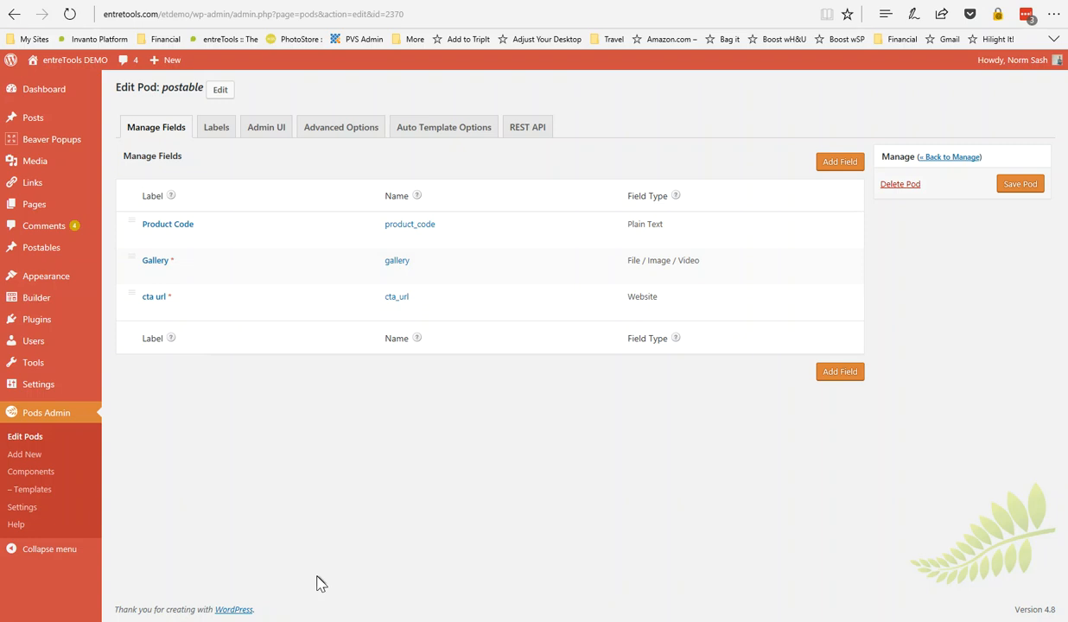
mouse_move(182, 103)
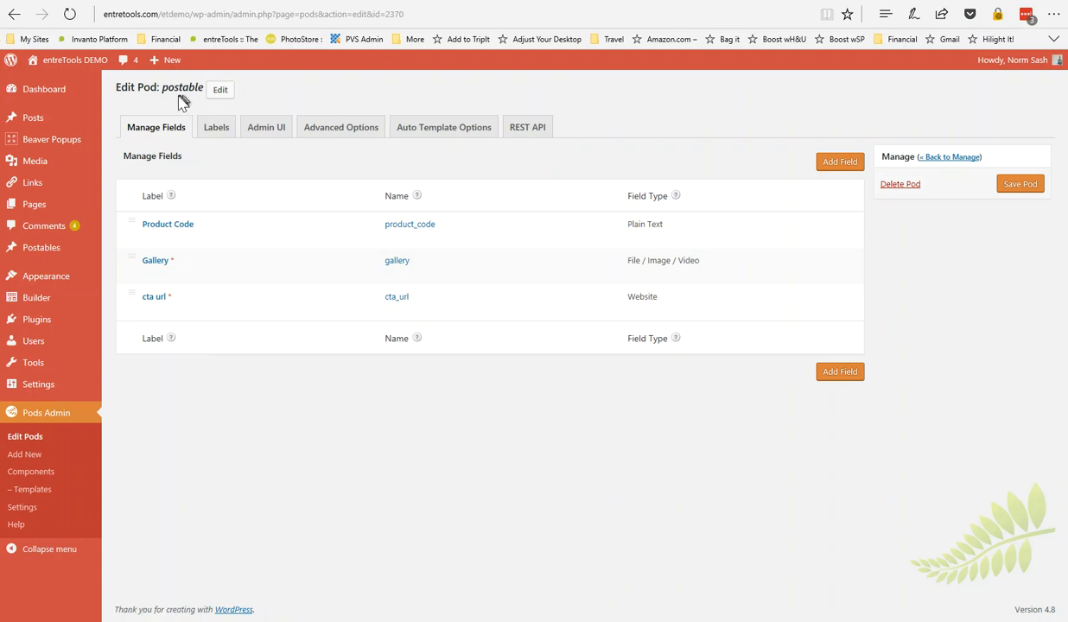
mouse_move(159, 138)
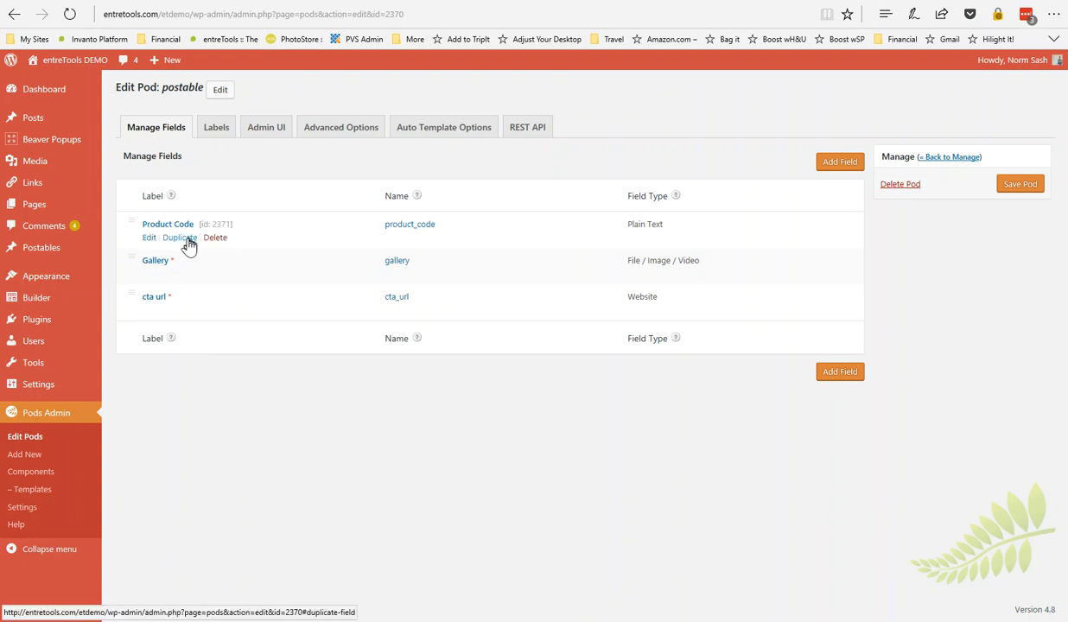
mouse_move(323, 415)
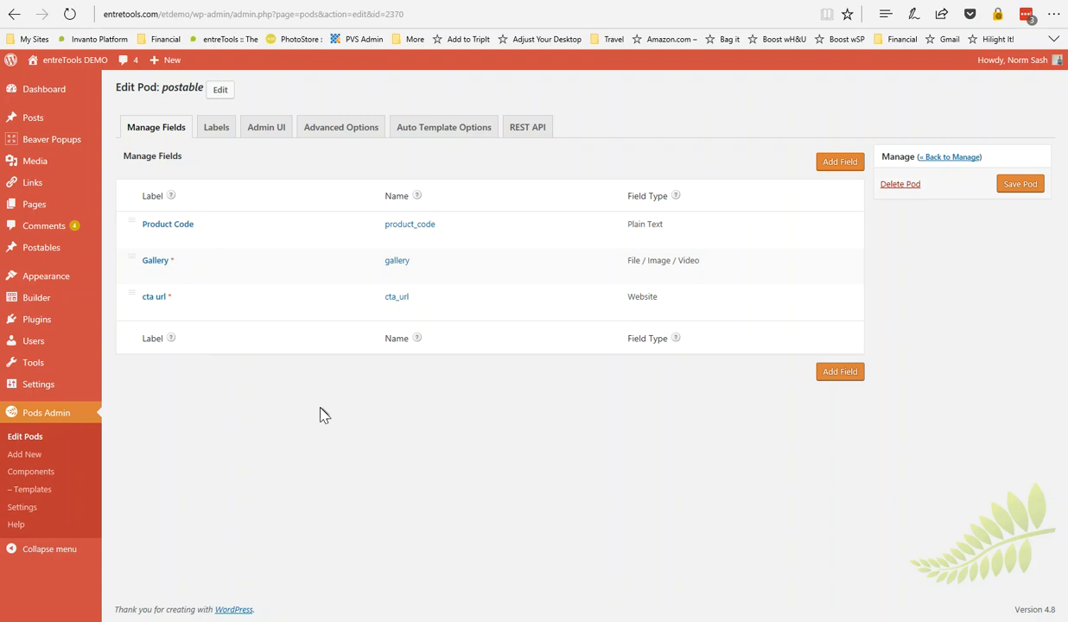
mouse_move(245, 78)
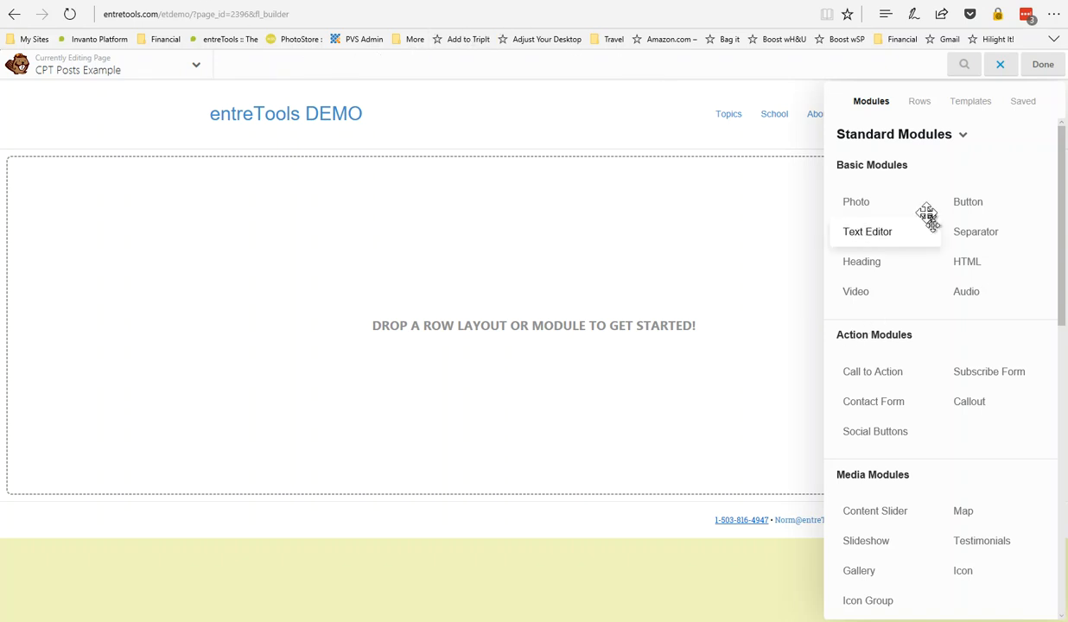
mouse_move(968, 201)
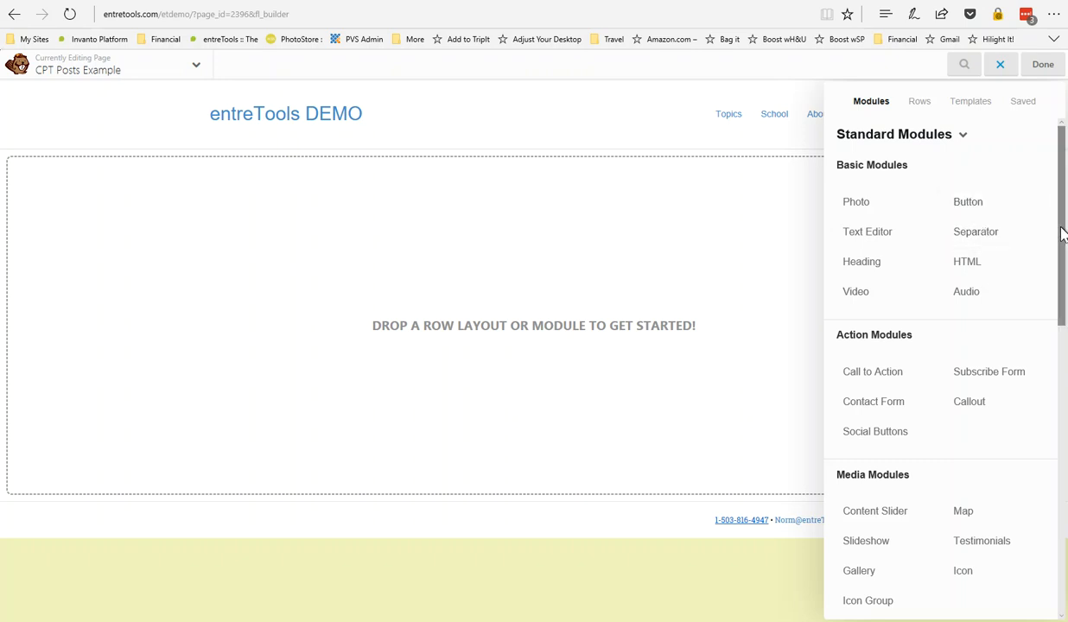
Drag the Posts module from Post Modules onto the empty CPT Posts Example page
scroll(up, 3)
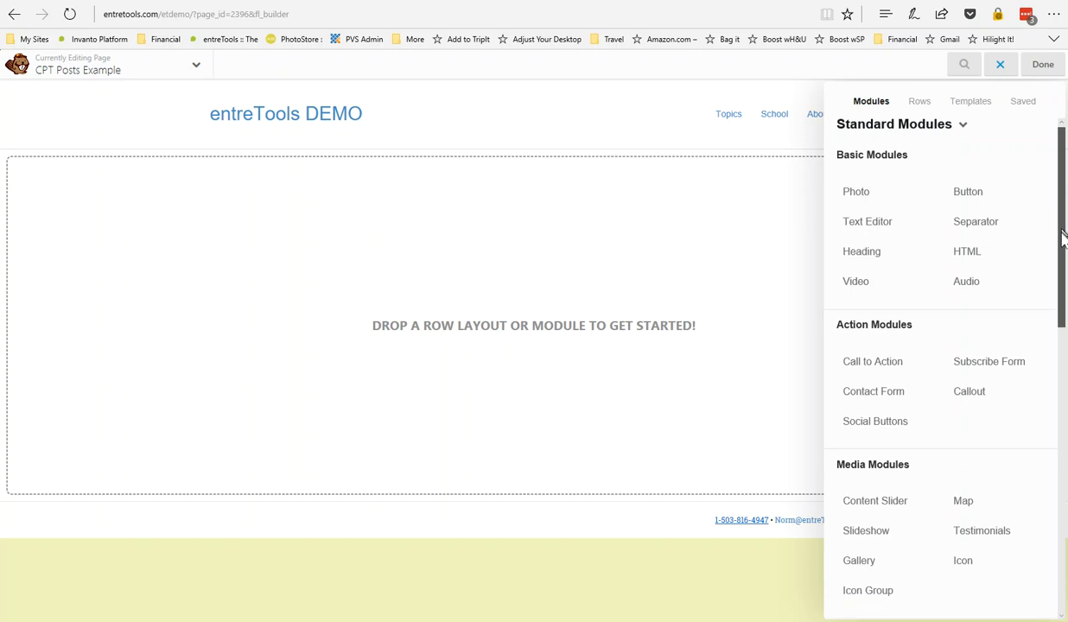
scroll(down, 3)
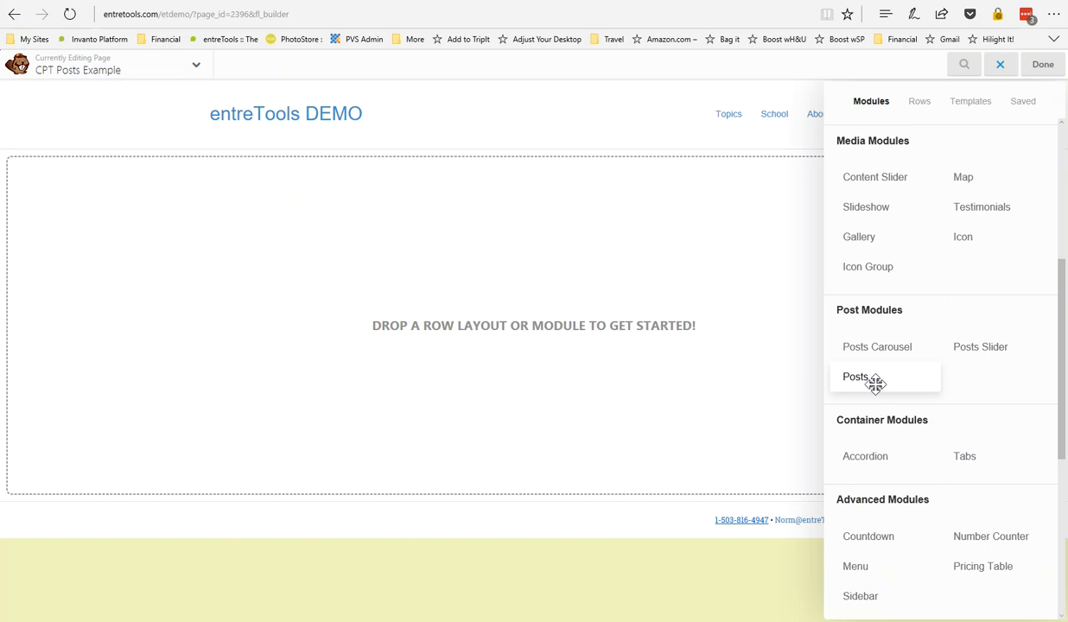
drag(874, 384, 454, 318)
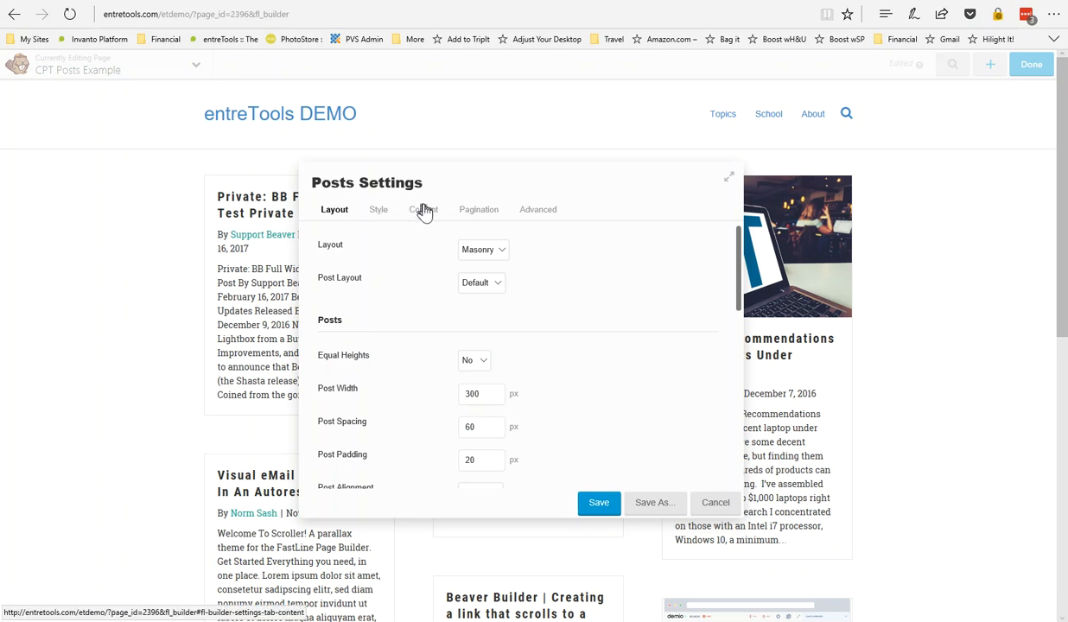
Set the Posts module's Content Post Type to Postables and return to Layout
click(421, 209)
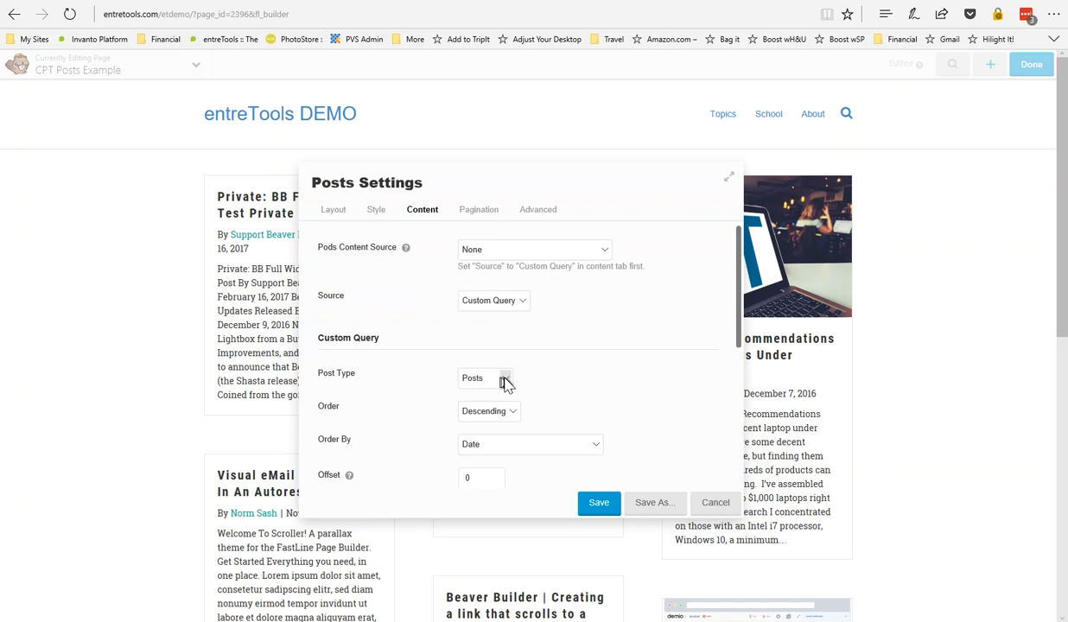
click(487, 377)
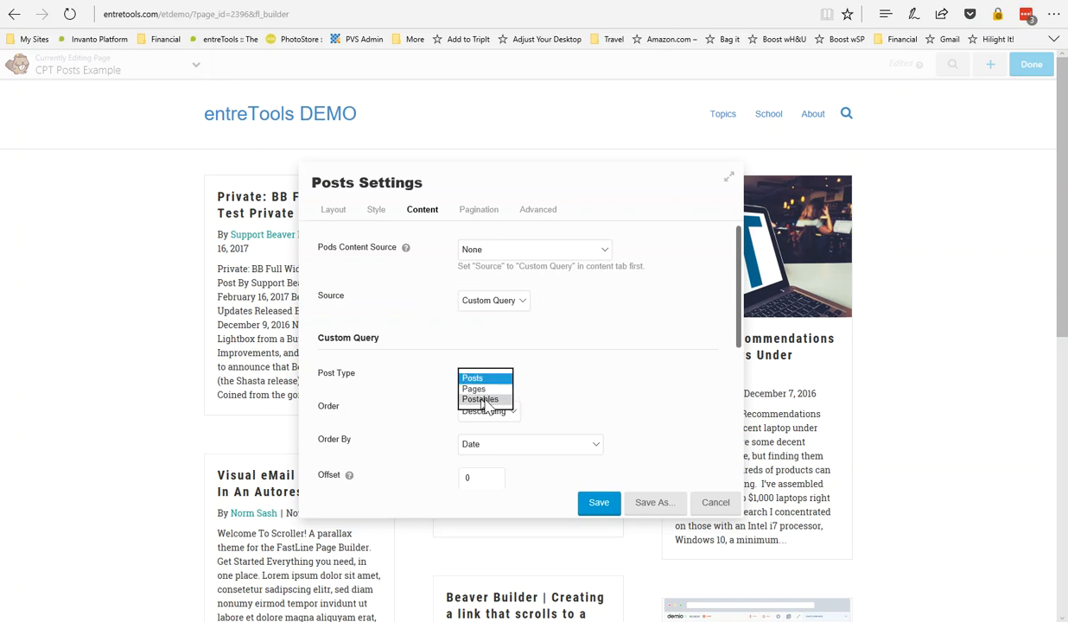
click(481, 397)
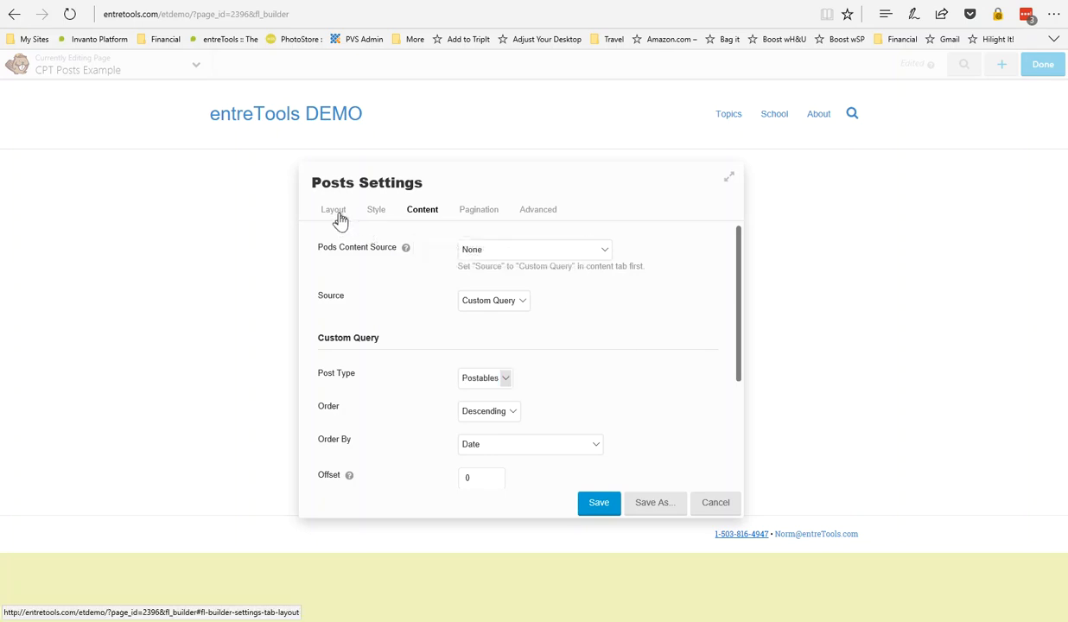
click(333, 209)
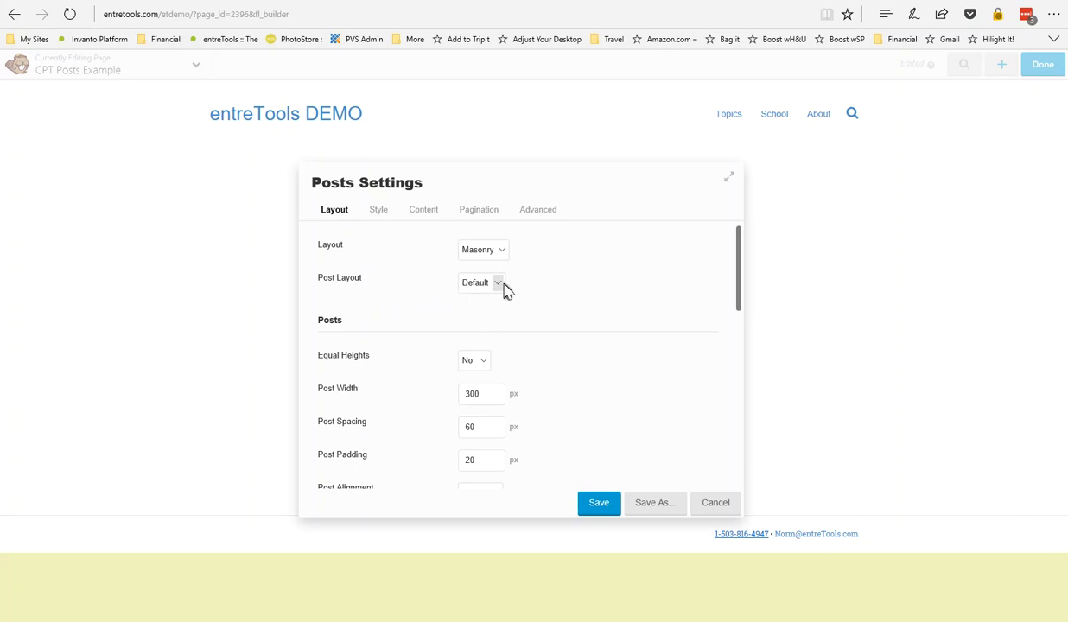
Review the Masonry layout options, keep post content shown, and reveal the Default/Custom Post Layout choices
click(481, 283)
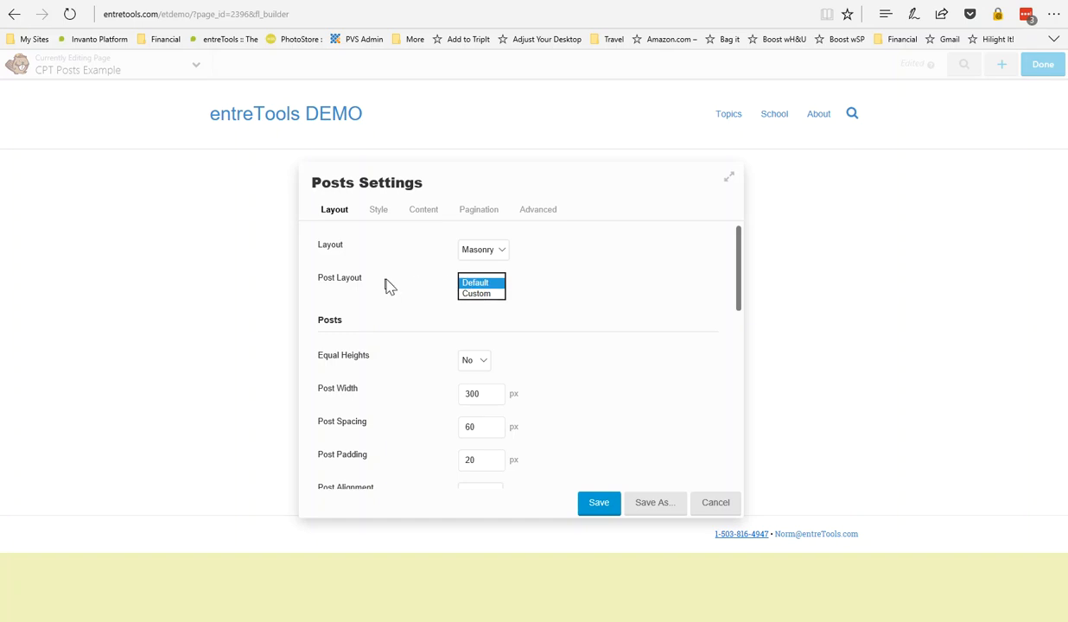
scroll(down, 3)
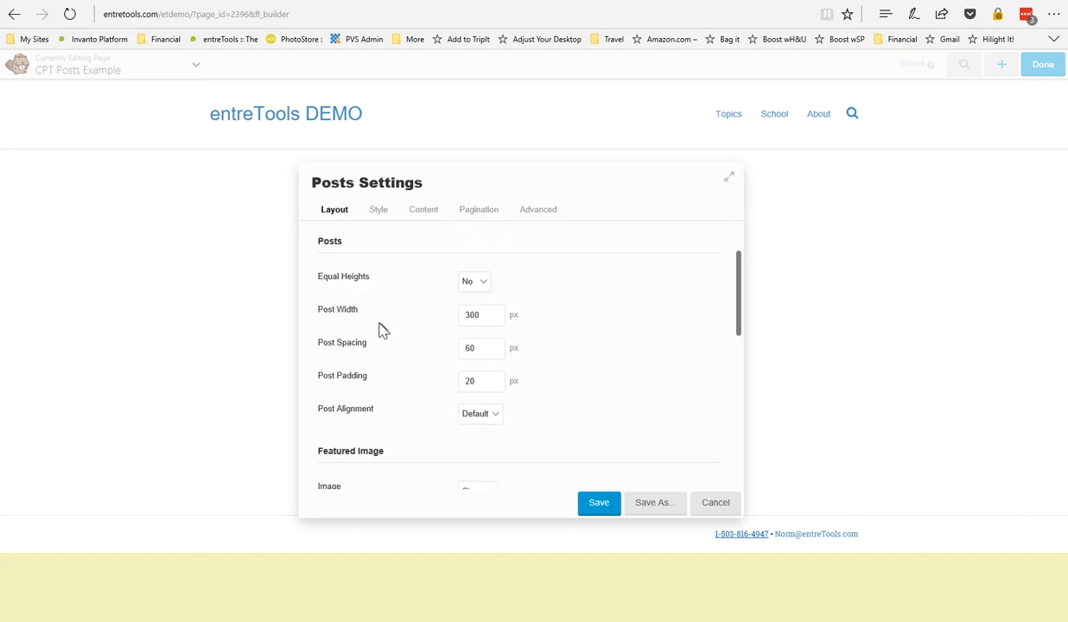
scroll(down, 3)
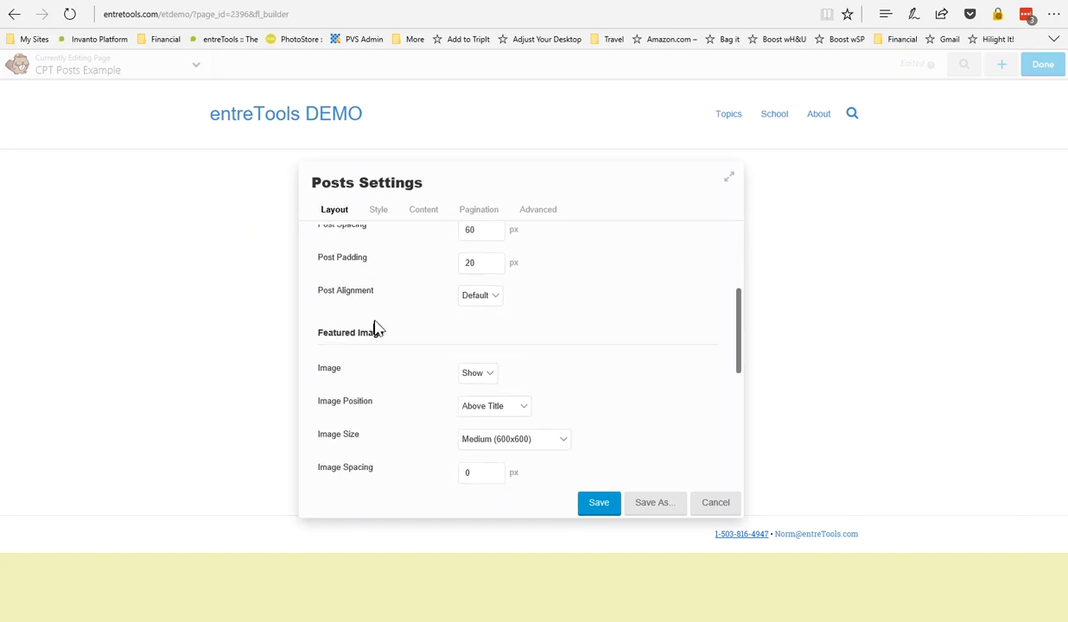
scroll(down, 3)
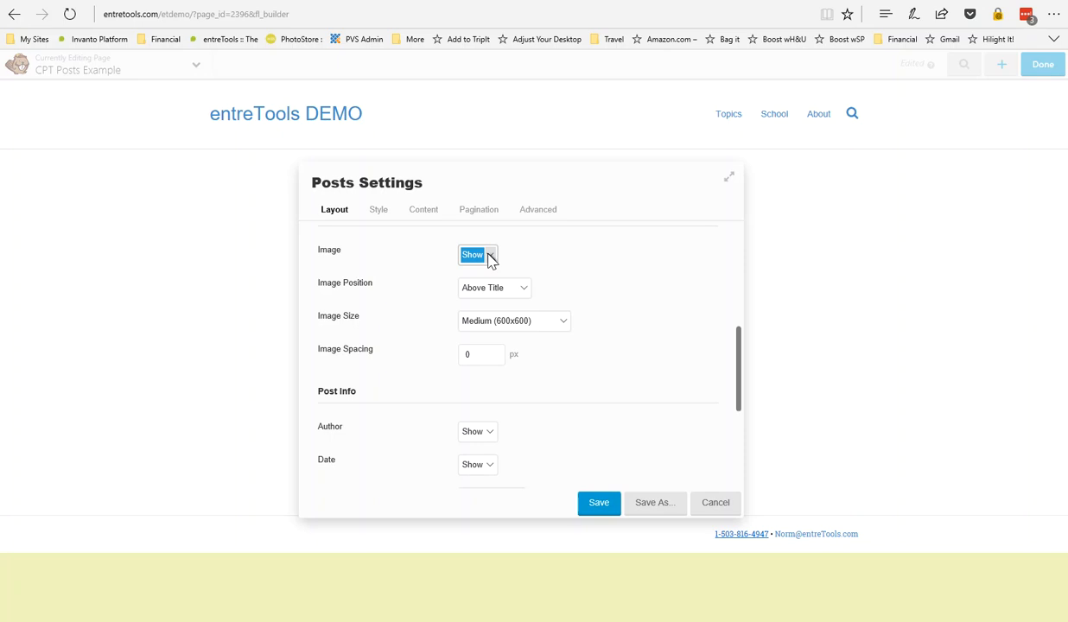
scroll(down, 3)
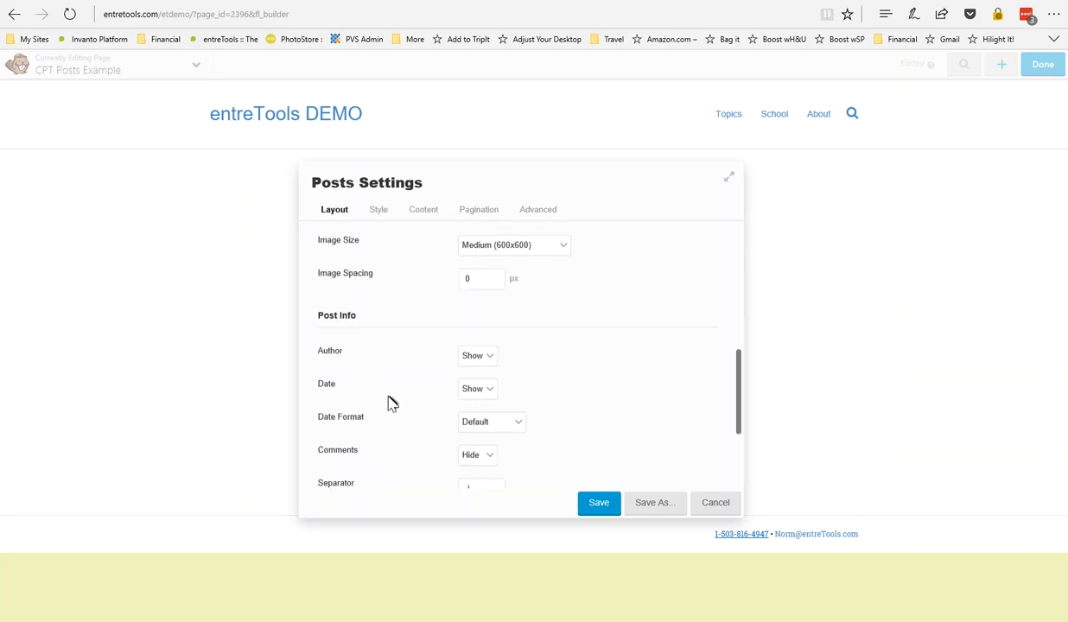
scroll(down, 3)
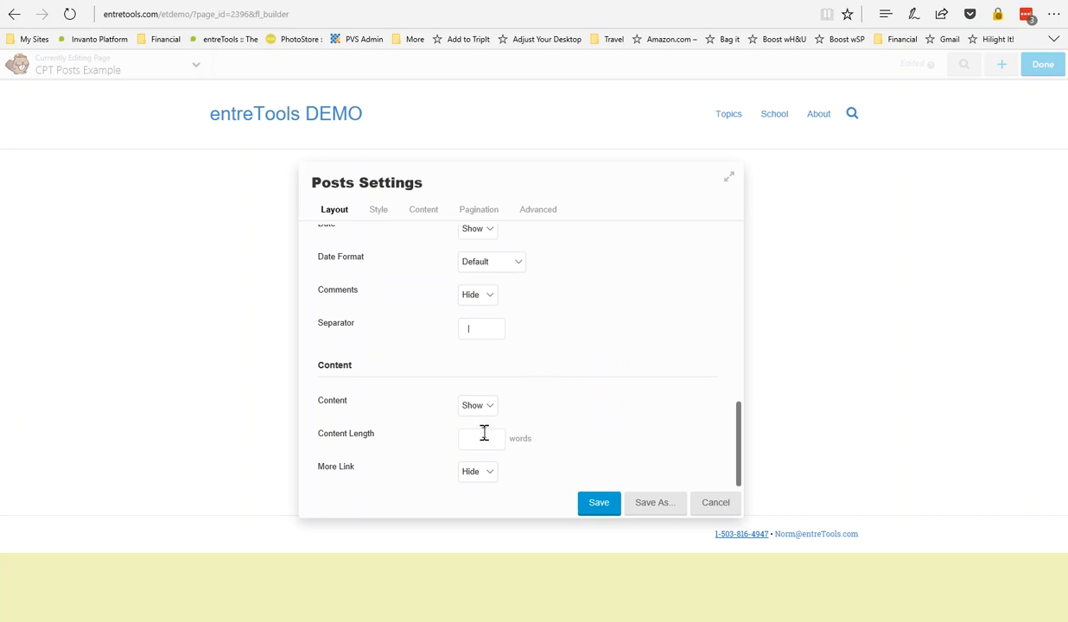
scroll(up, 3)
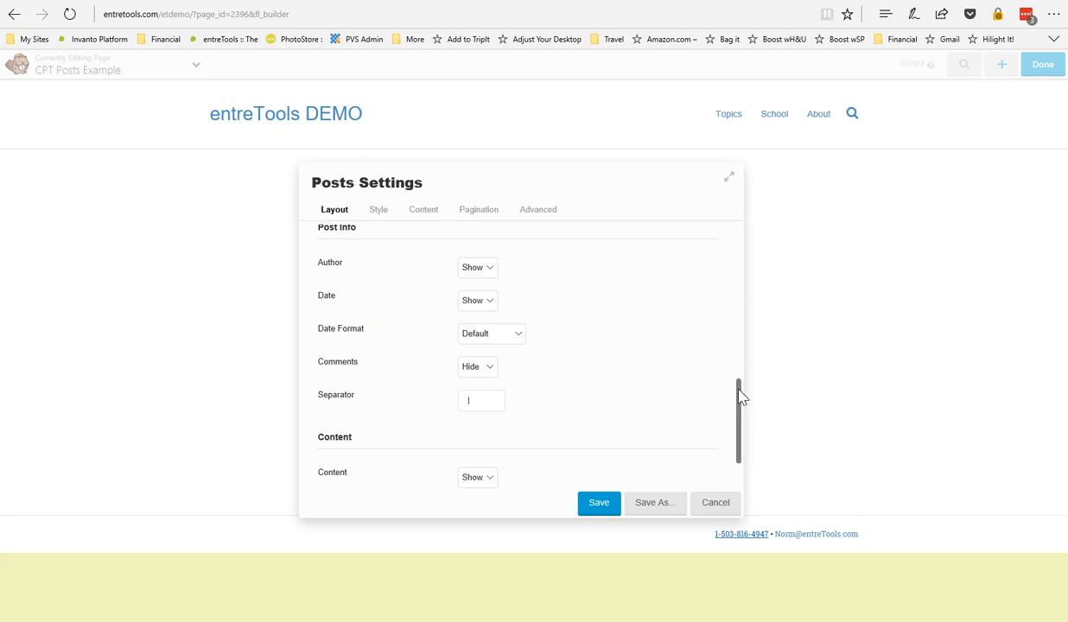
scroll(up, 3)
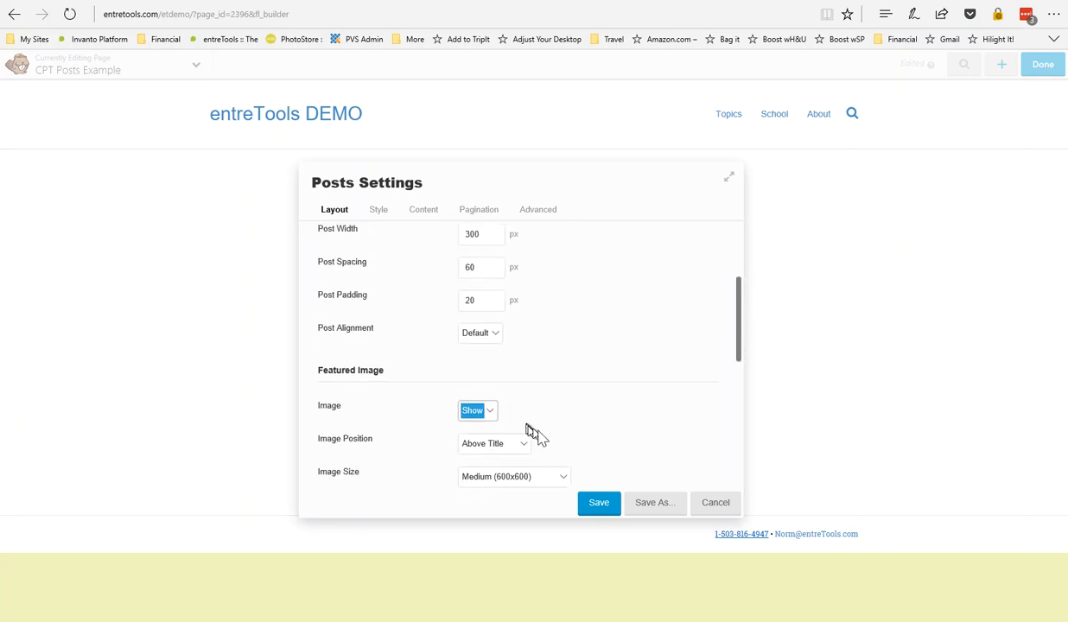
scroll(down, 3)
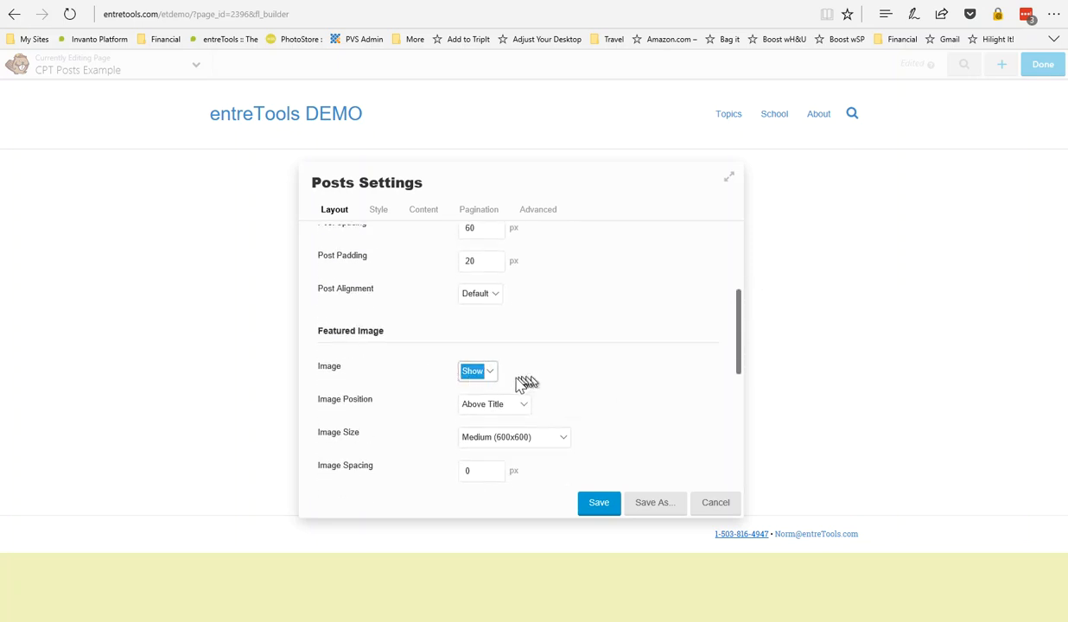
scroll(down, 3)
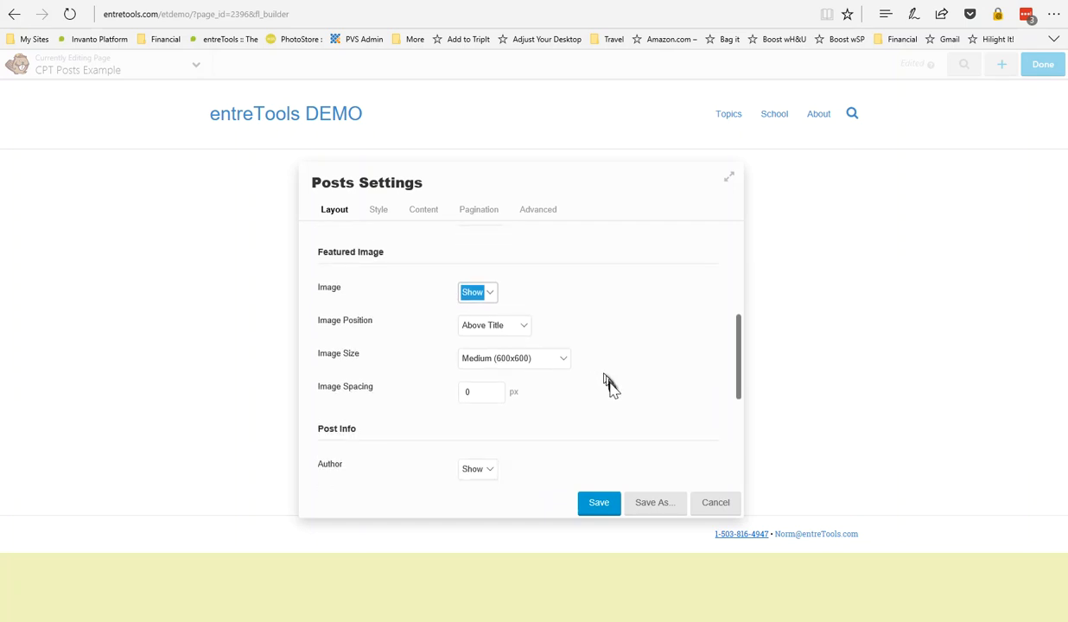
scroll(down, 3)
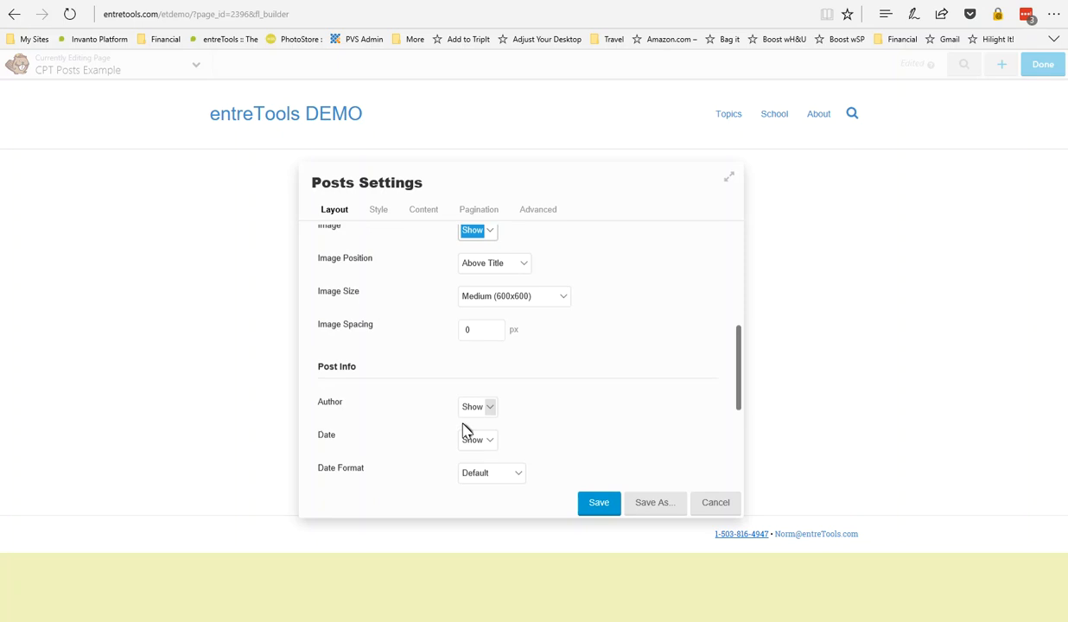
scroll(down, 3)
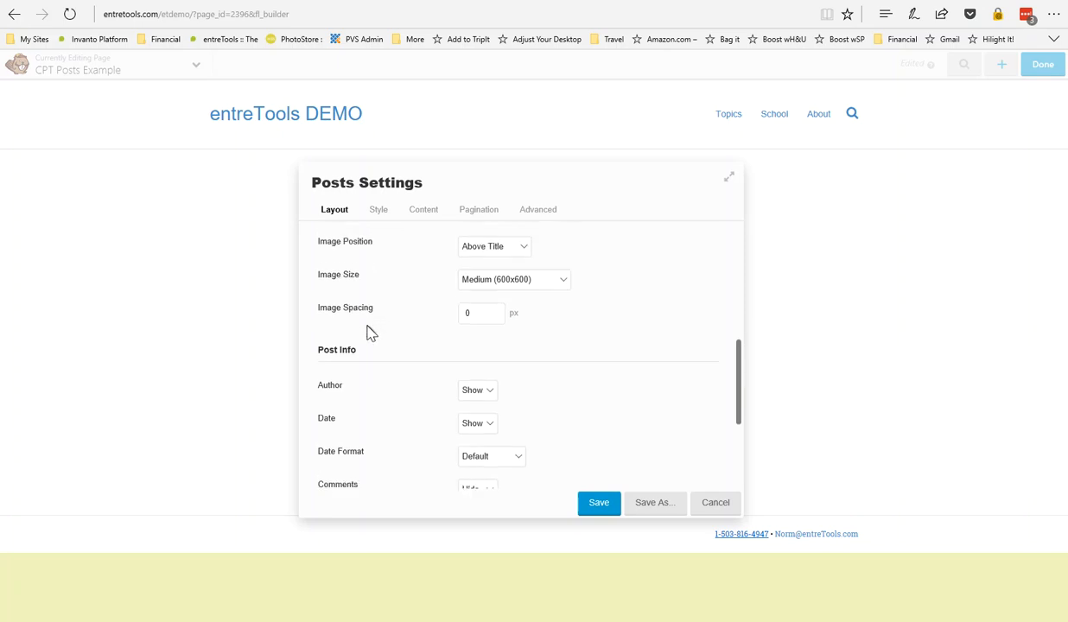
mouse_move(344, 318)
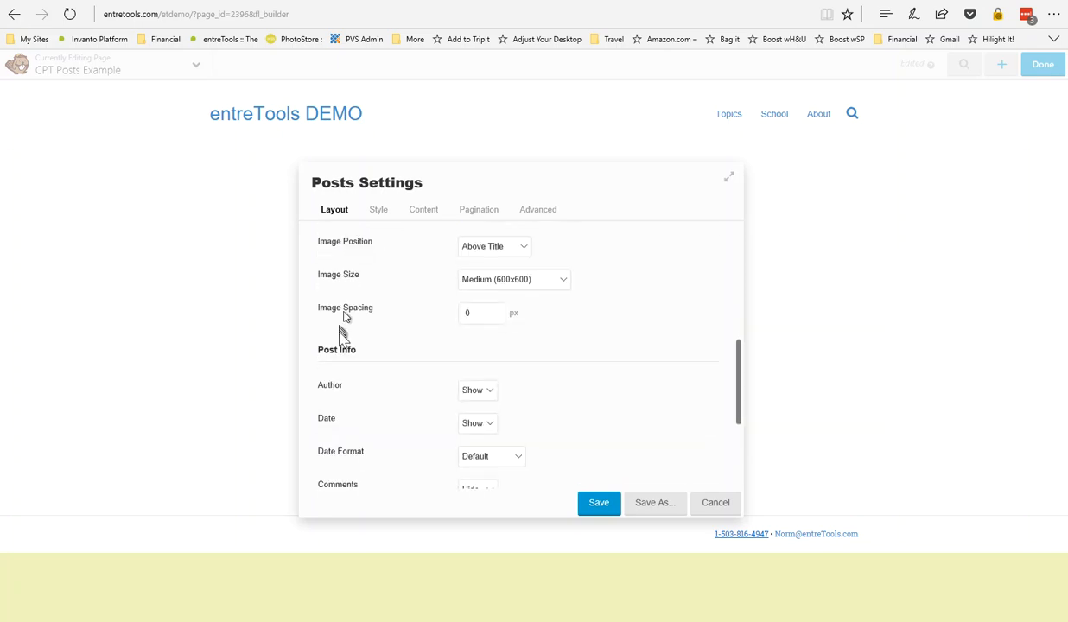
scroll(down, 3)
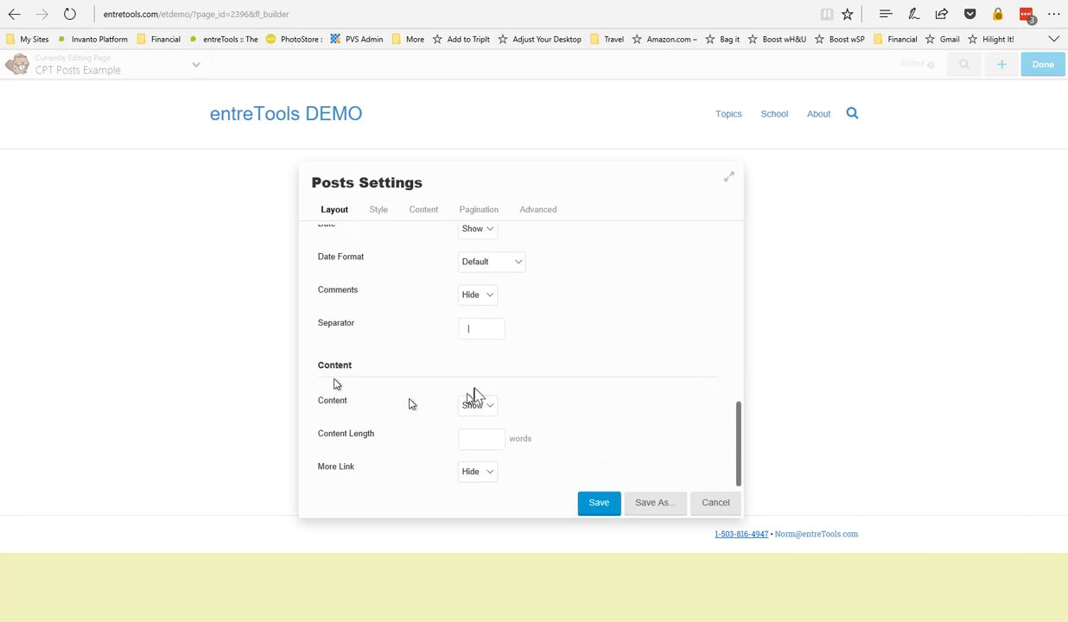
click(477, 405)
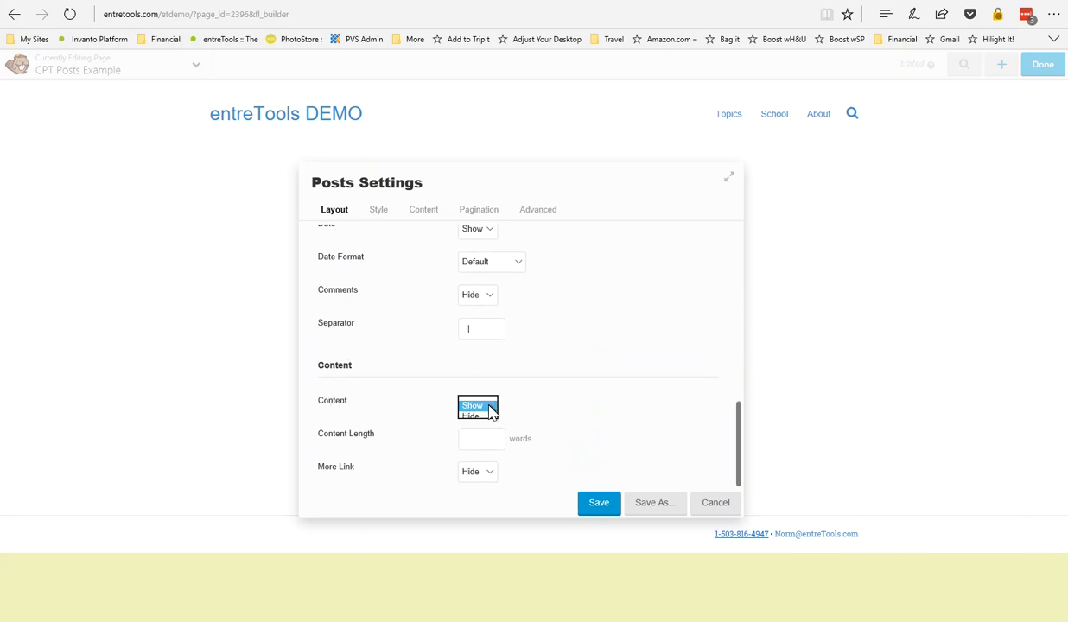
click(477, 404)
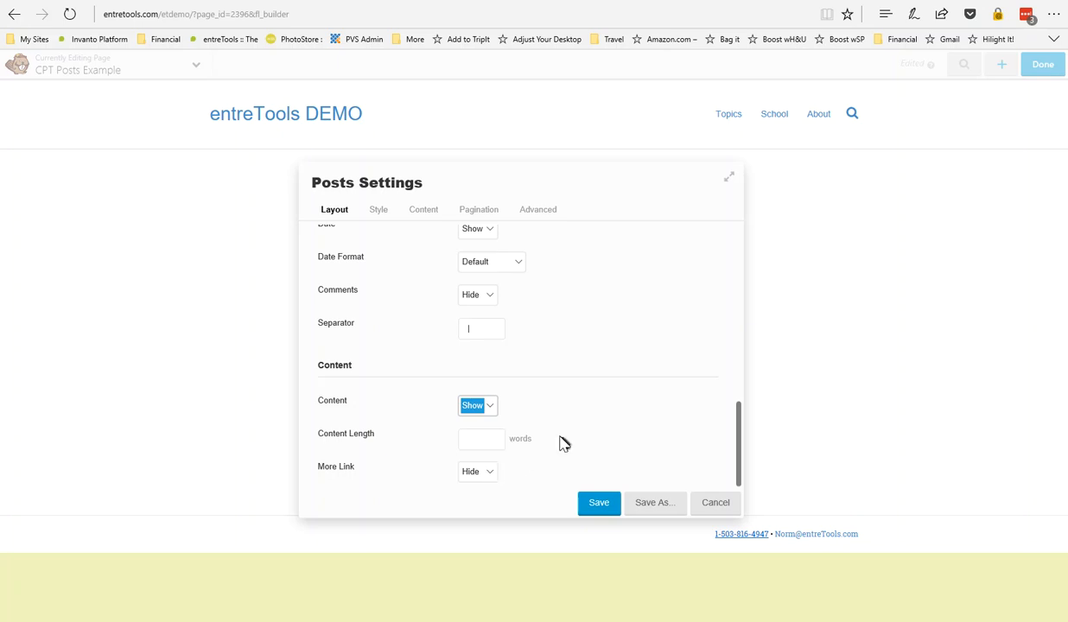
scroll(up, 3)
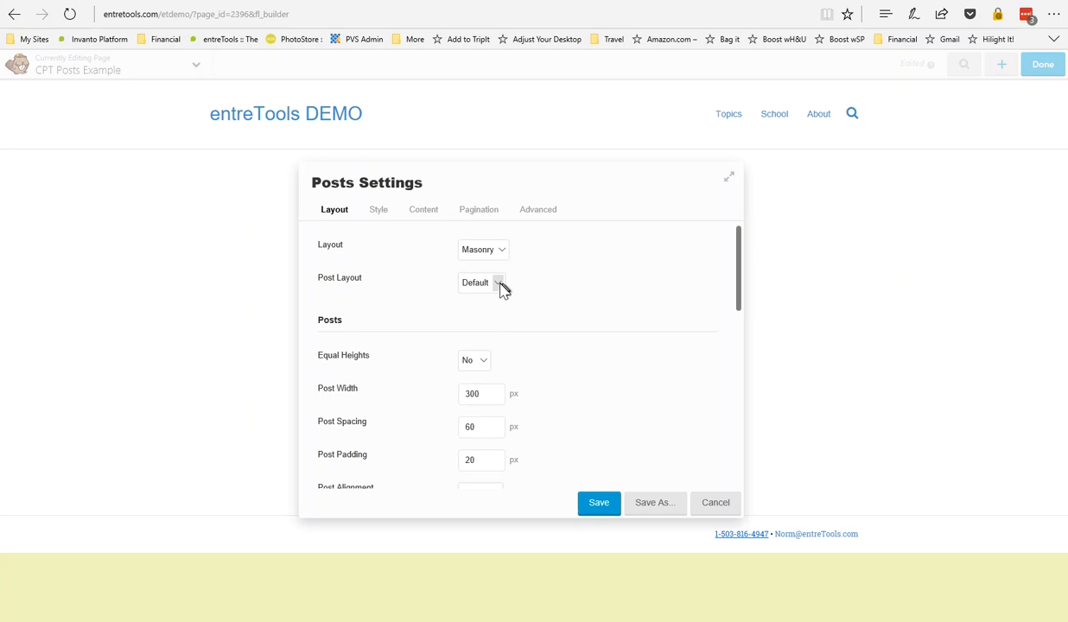
click(480, 284)
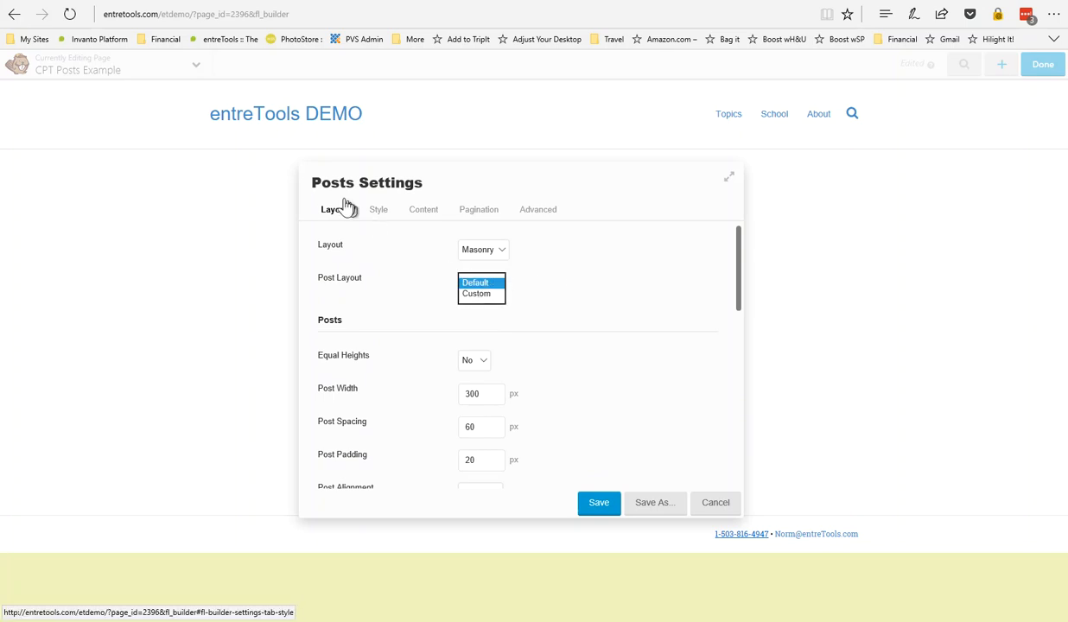
mouse_move(335, 280)
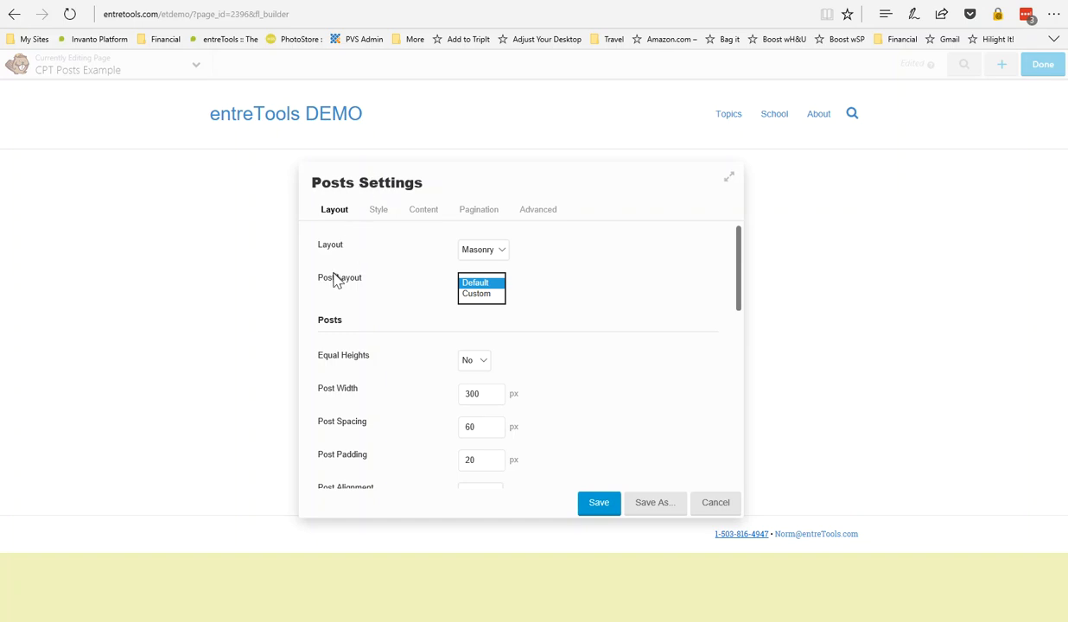
Switch Post Layout to Custom and bring up the custom layout HTML for editing
click(477, 294)
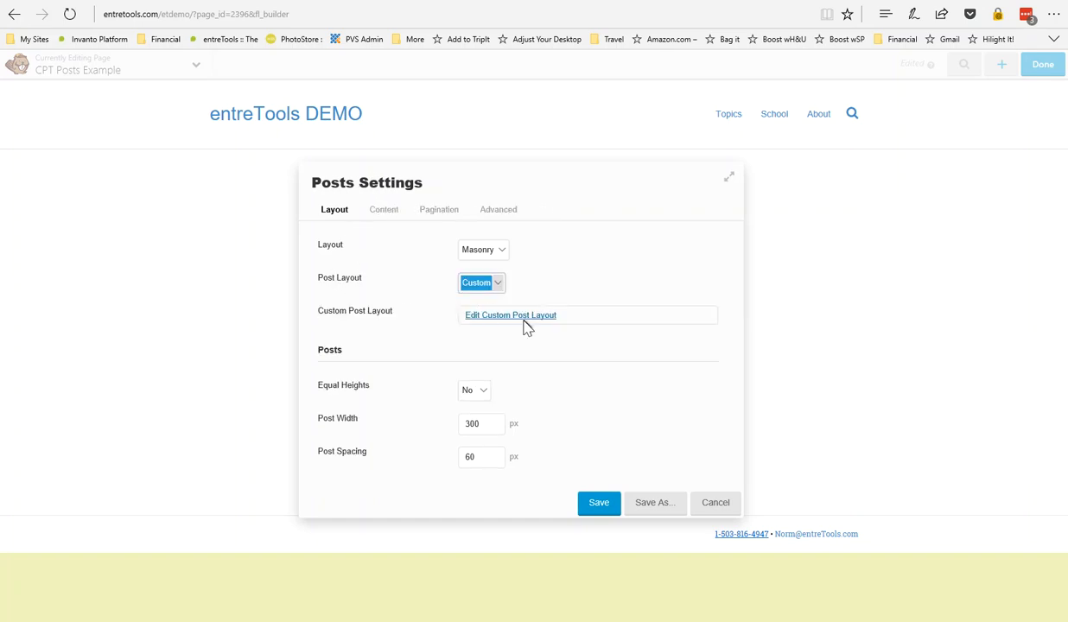
click(598, 501)
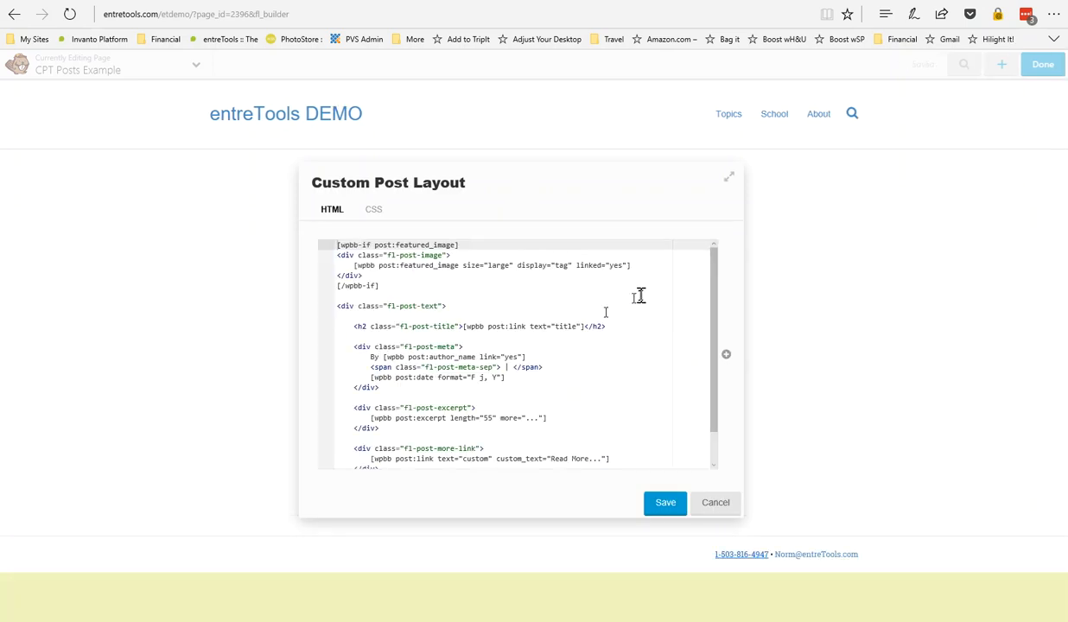
scroll(down, 3)
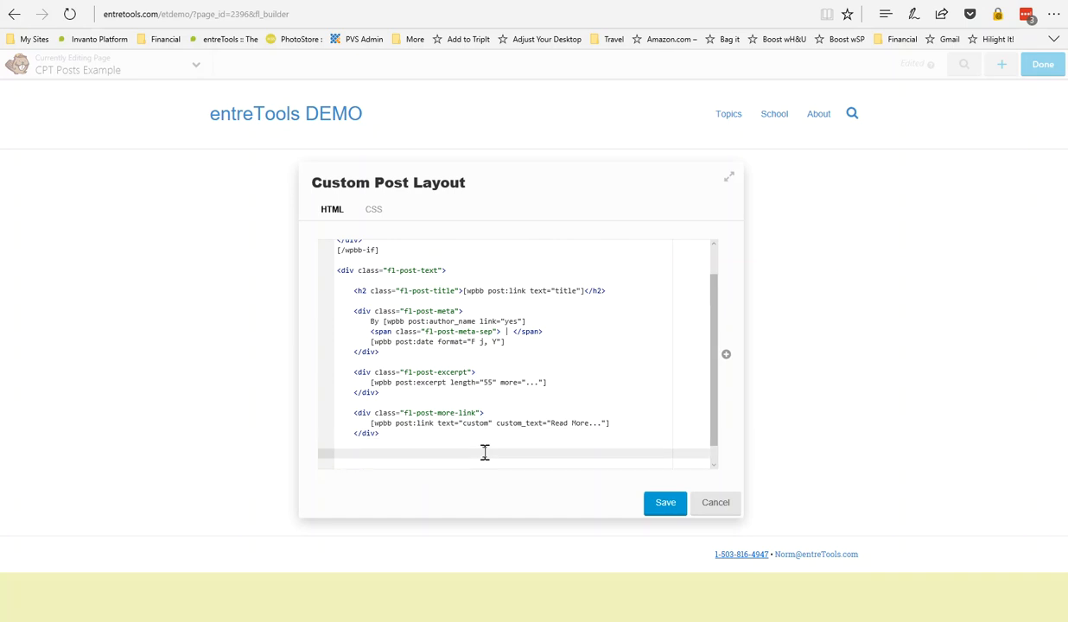
text(<)
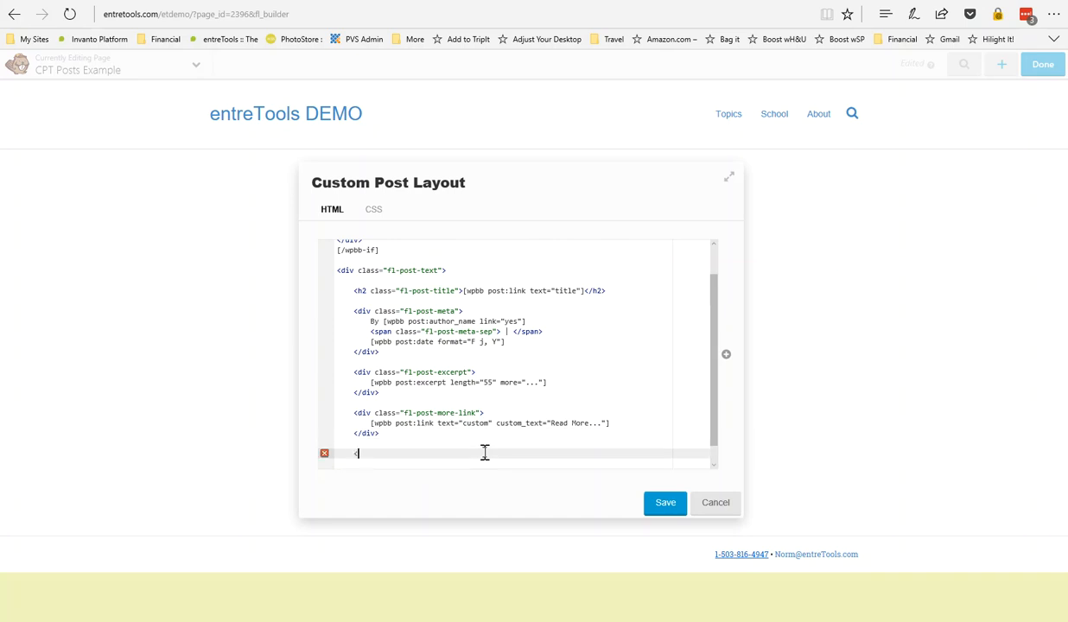
text(div>)
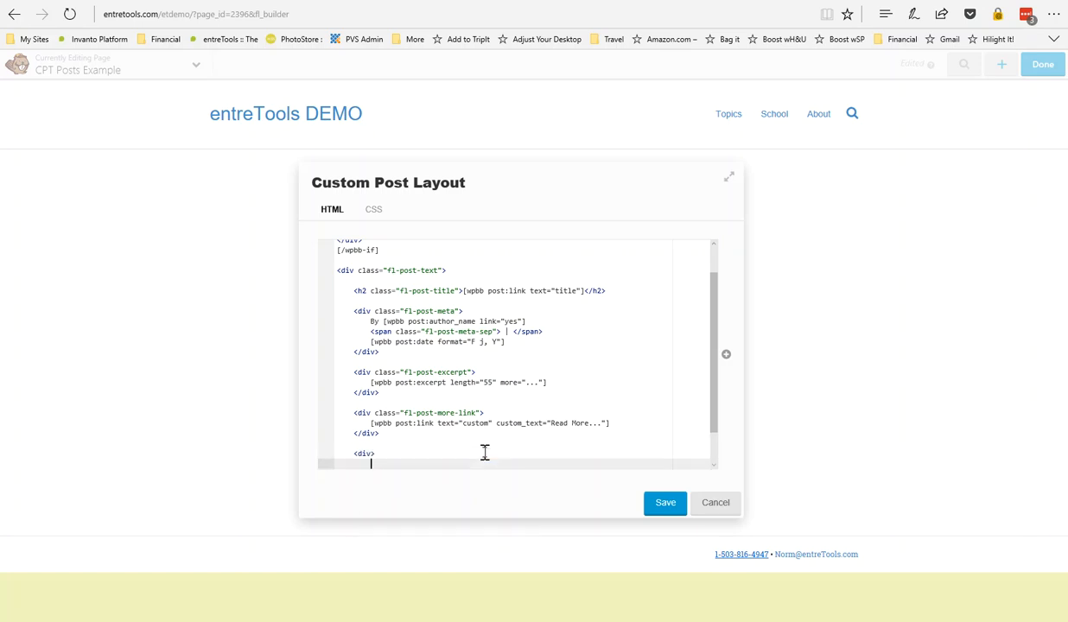
text([)
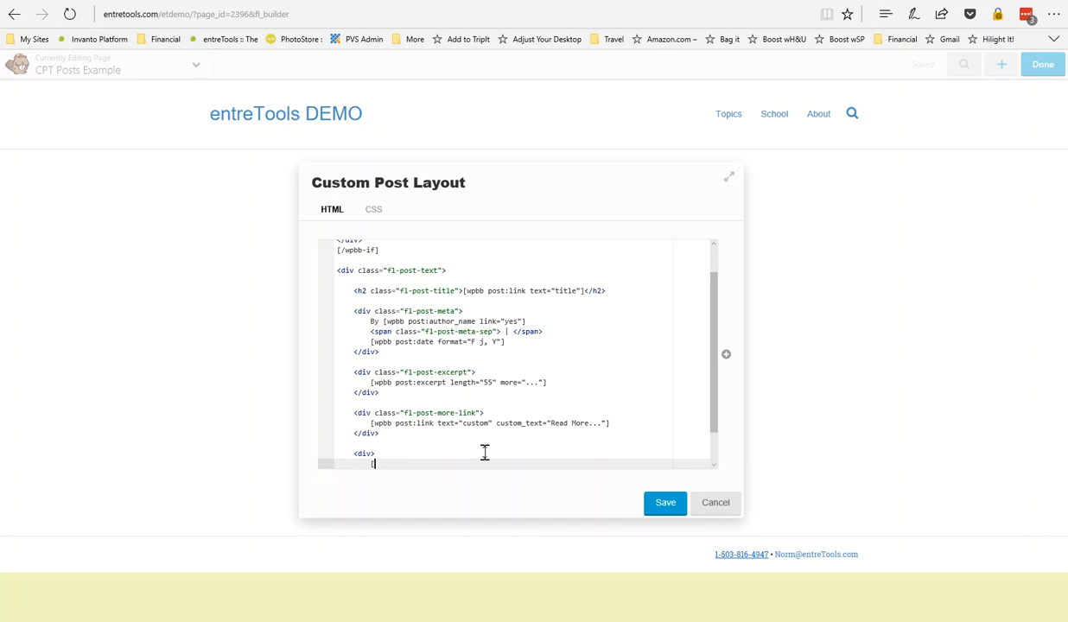
text(post)
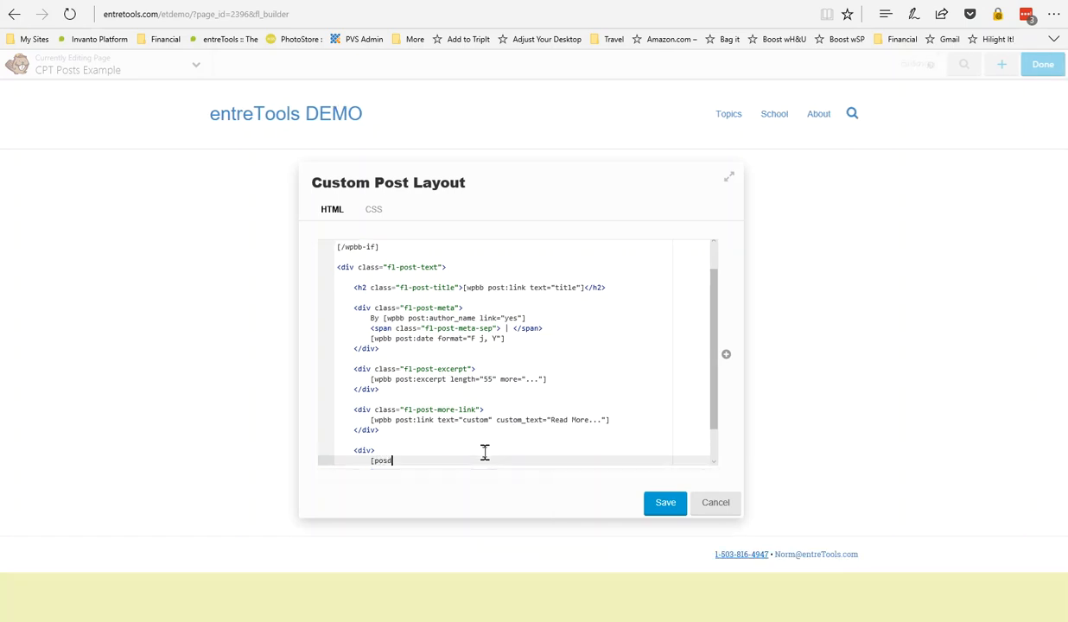
text(s)
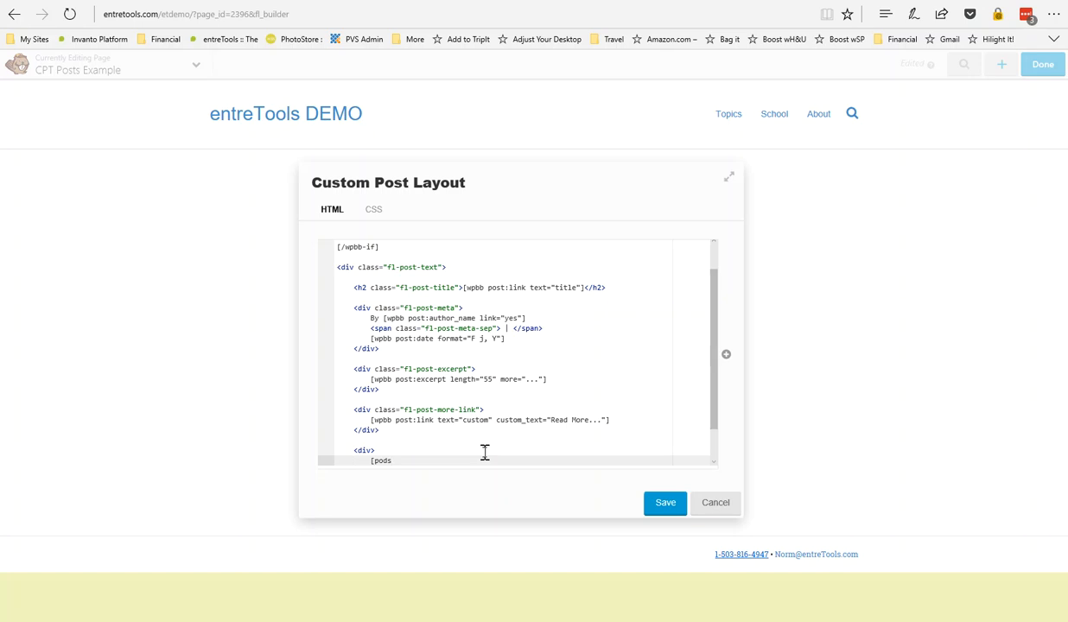
text(])
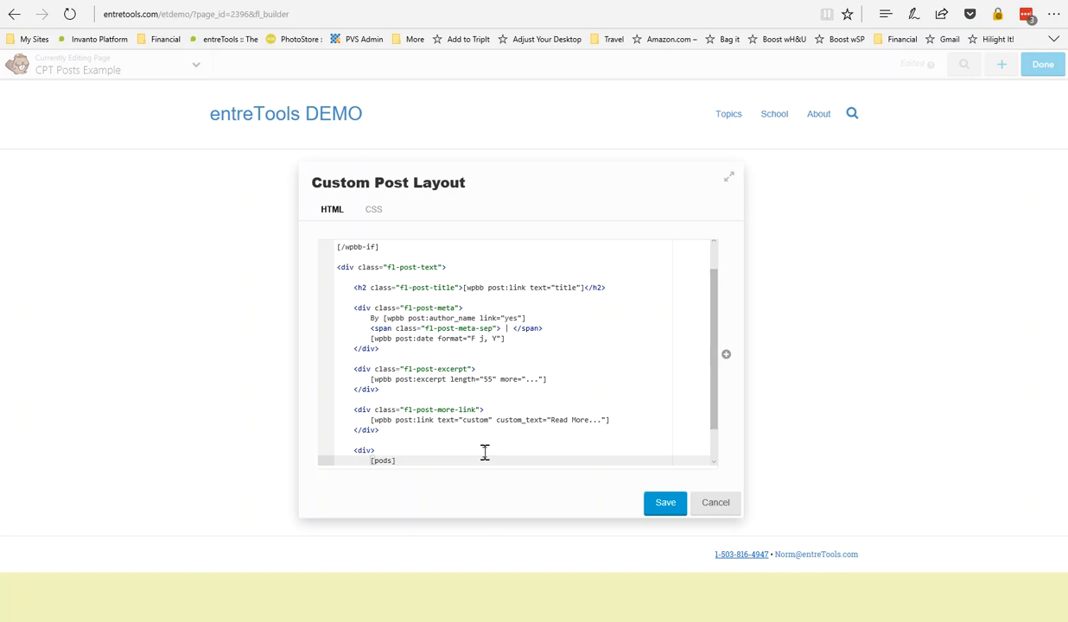
text({)
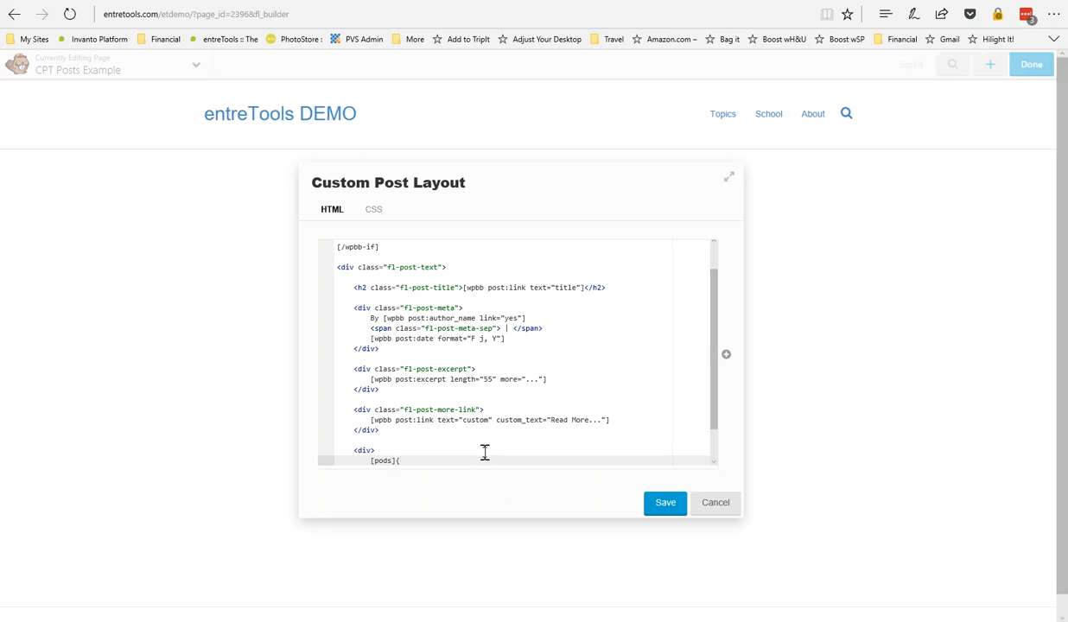
text(@ct)
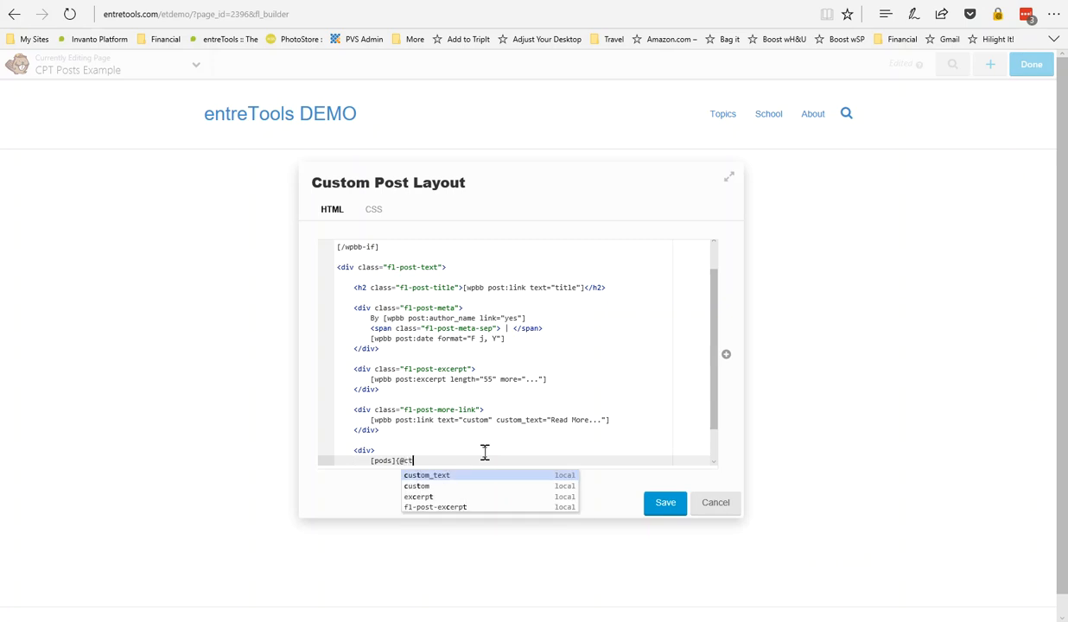
text(a_url)
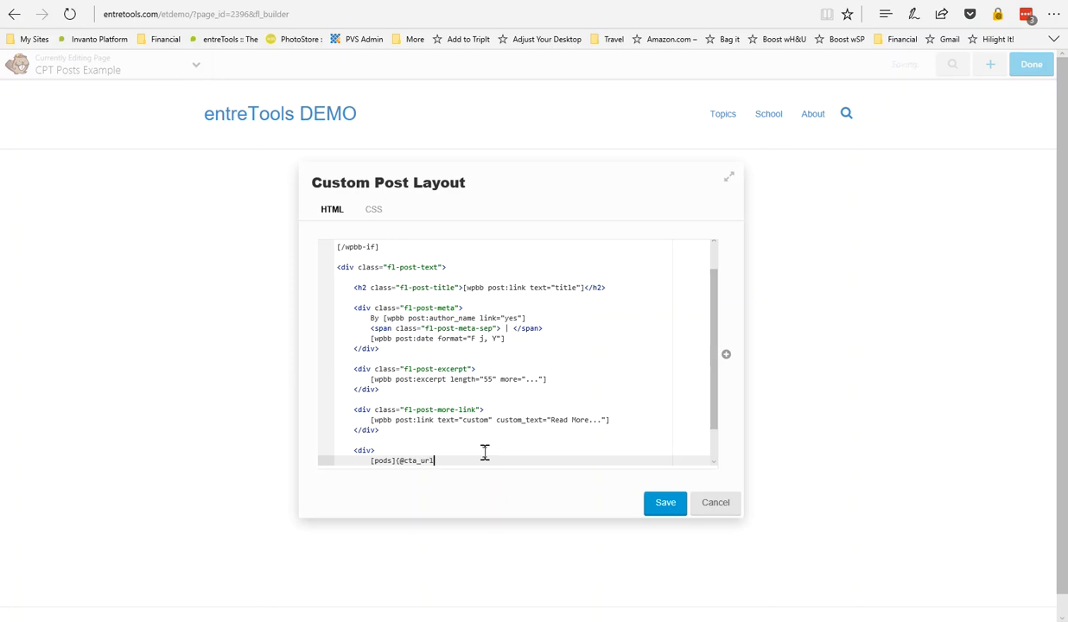
text(})
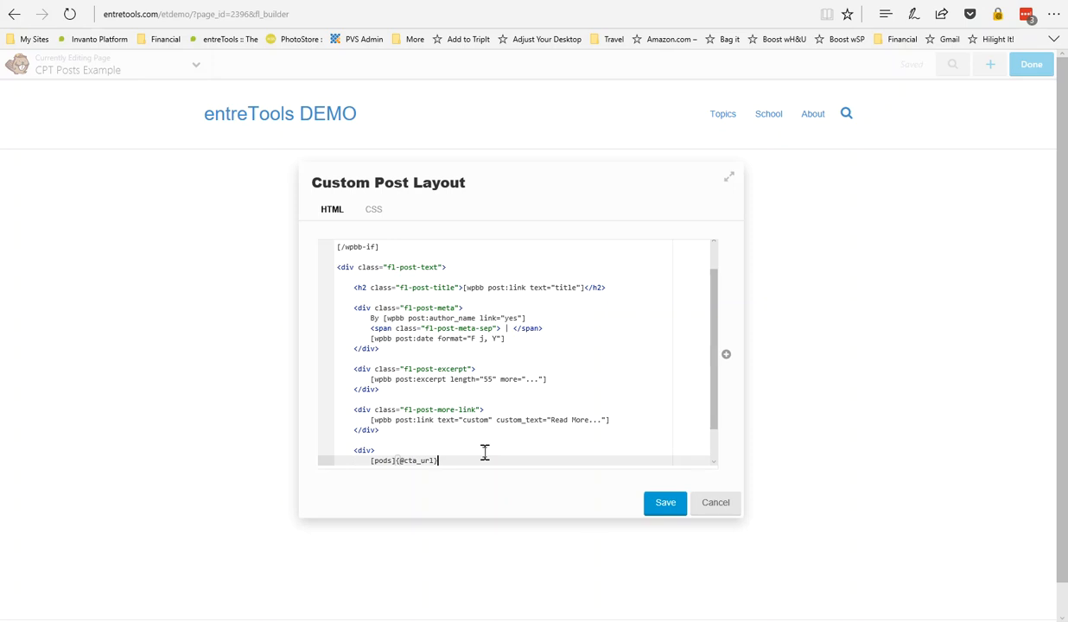
text([/pod)
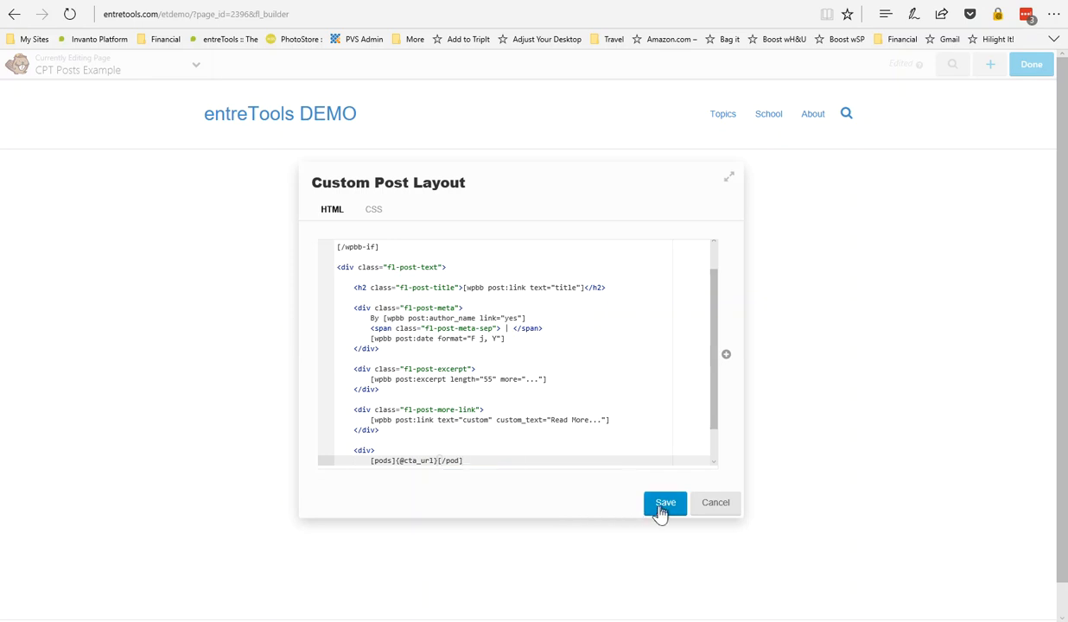
click(663, 503)
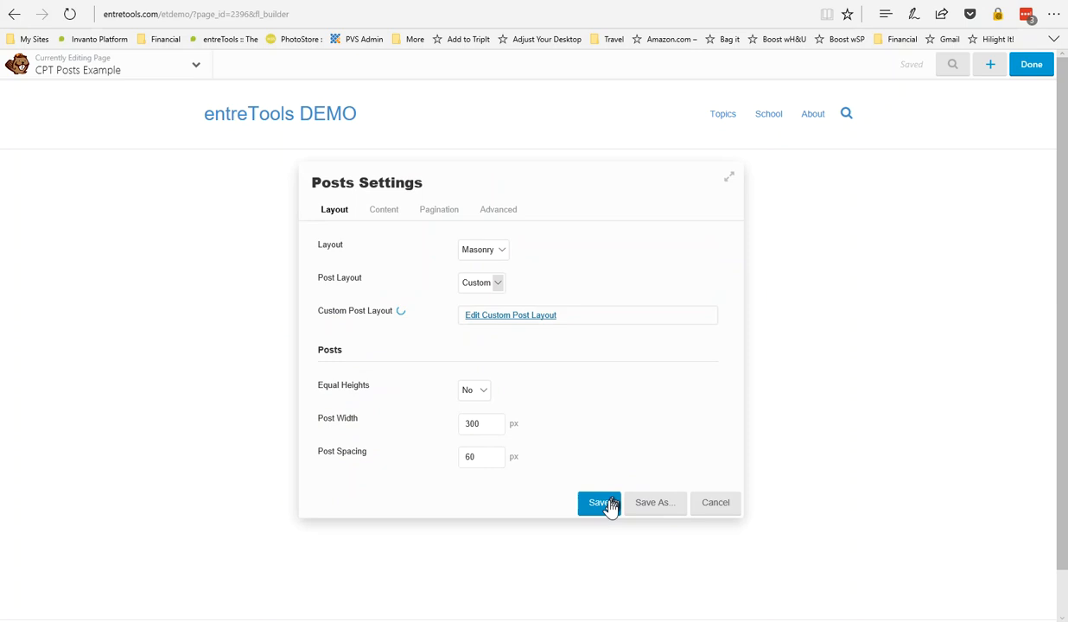
Save the Posts settings so both Postables render with the 'provide a template or field name' message
click(598, 503)
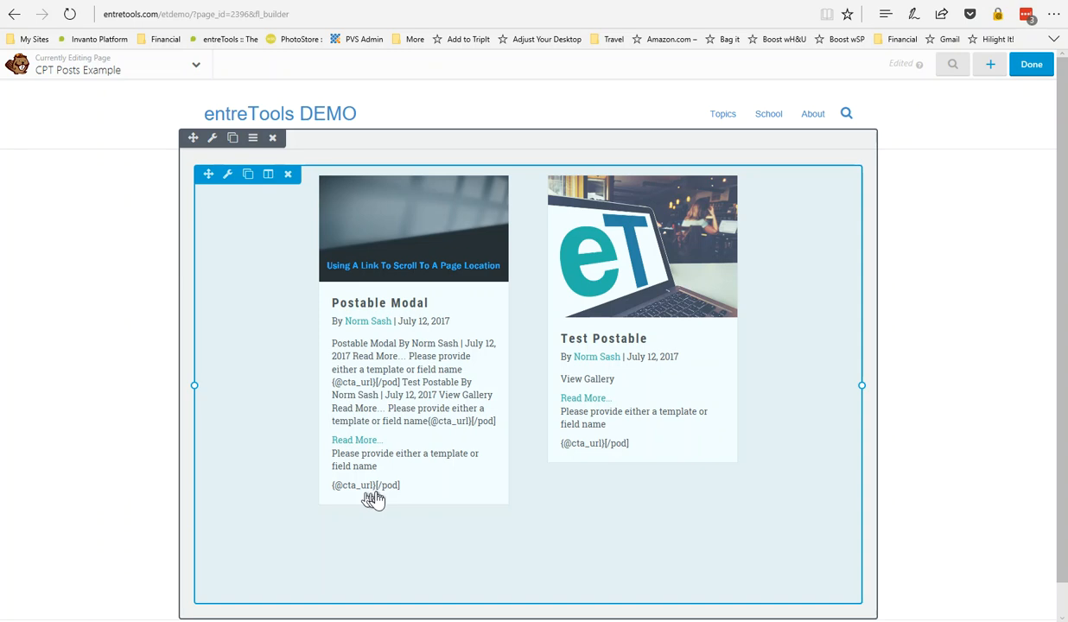
mouse_move(368, 500)
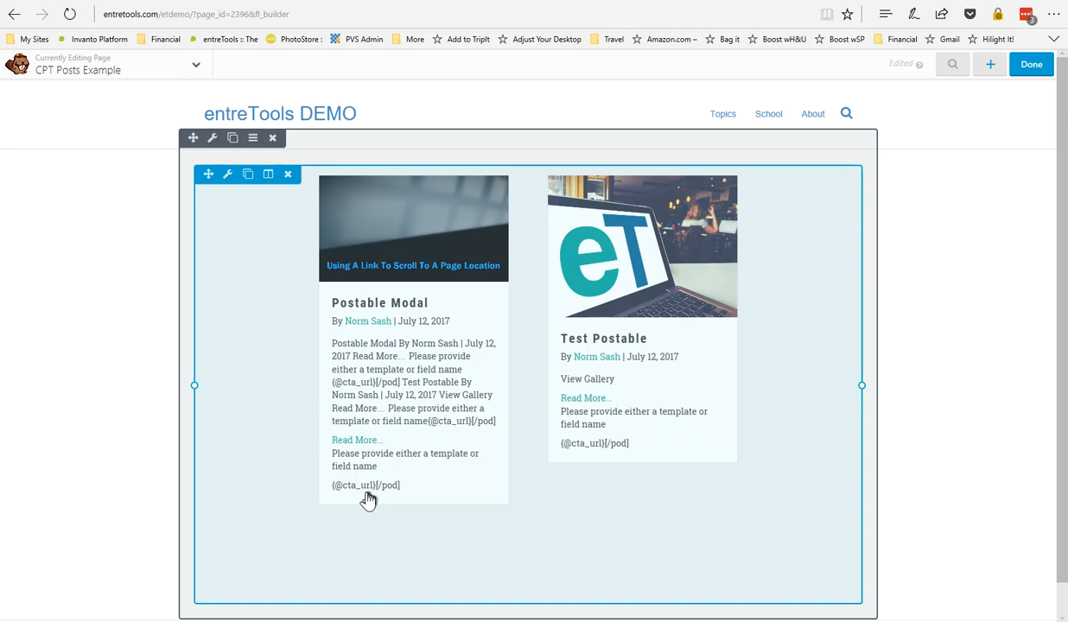
mouse_move(586, 459)
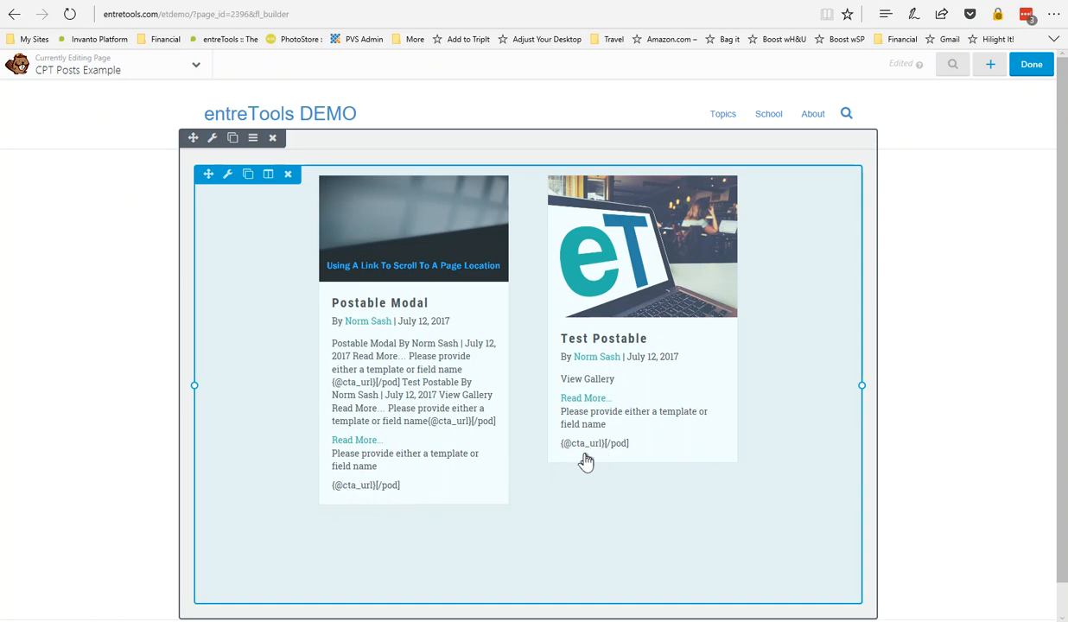
mouse_move(587, 458)
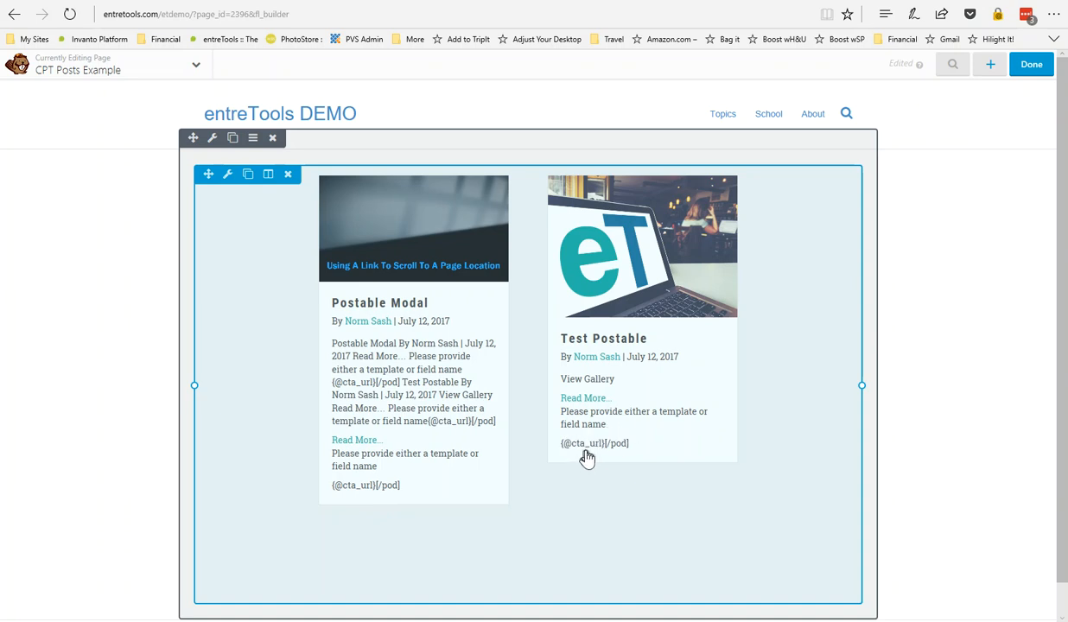
mouse_move(359, 301)
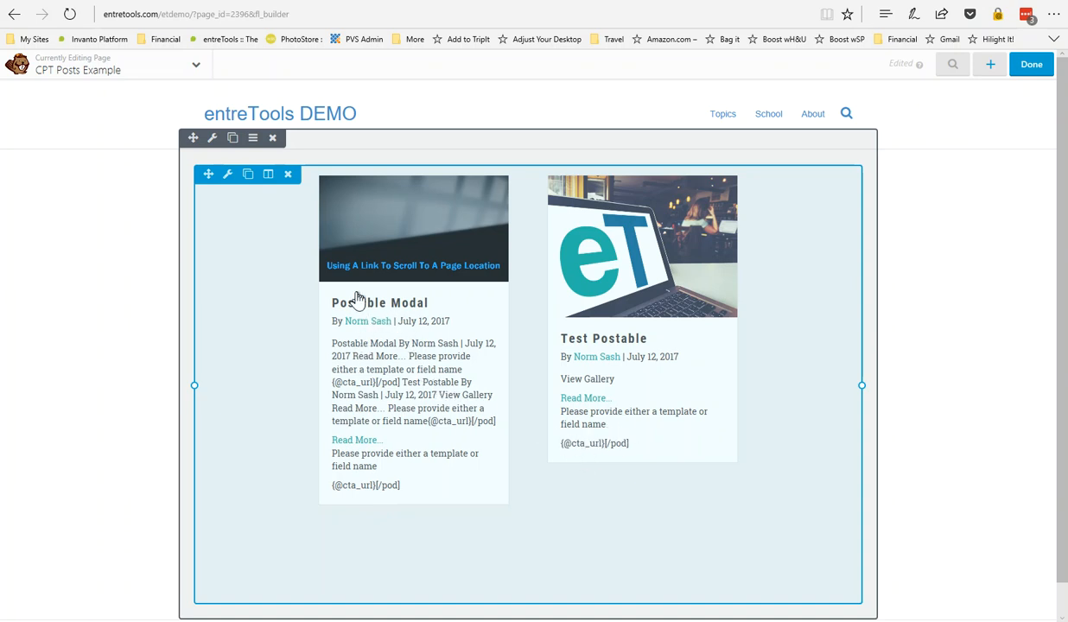
mouse_move(377, 373)
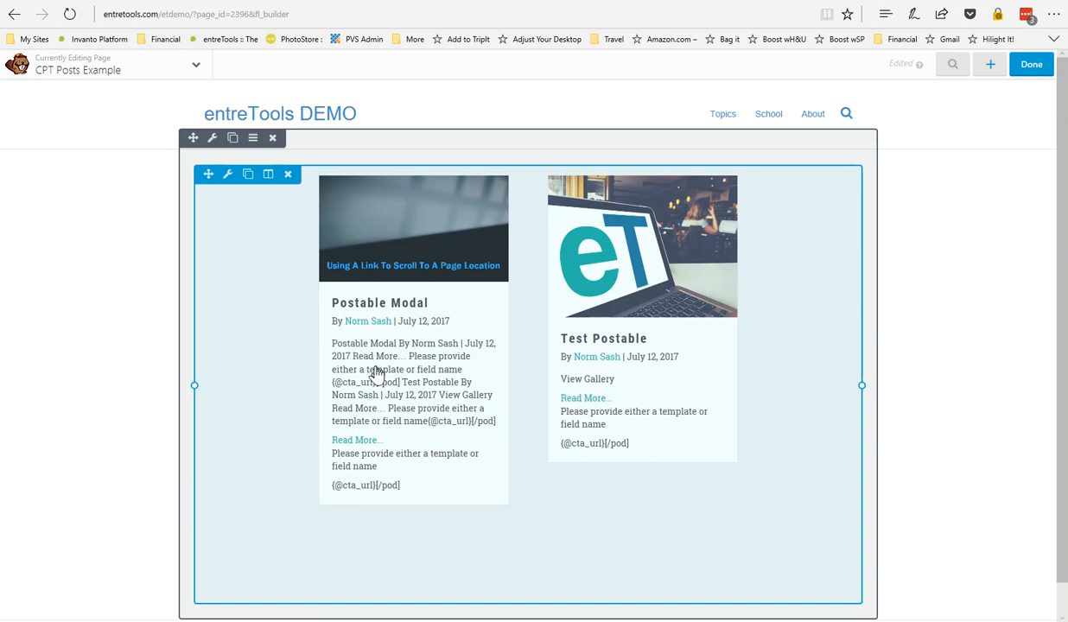
mouse_move(363, 497)
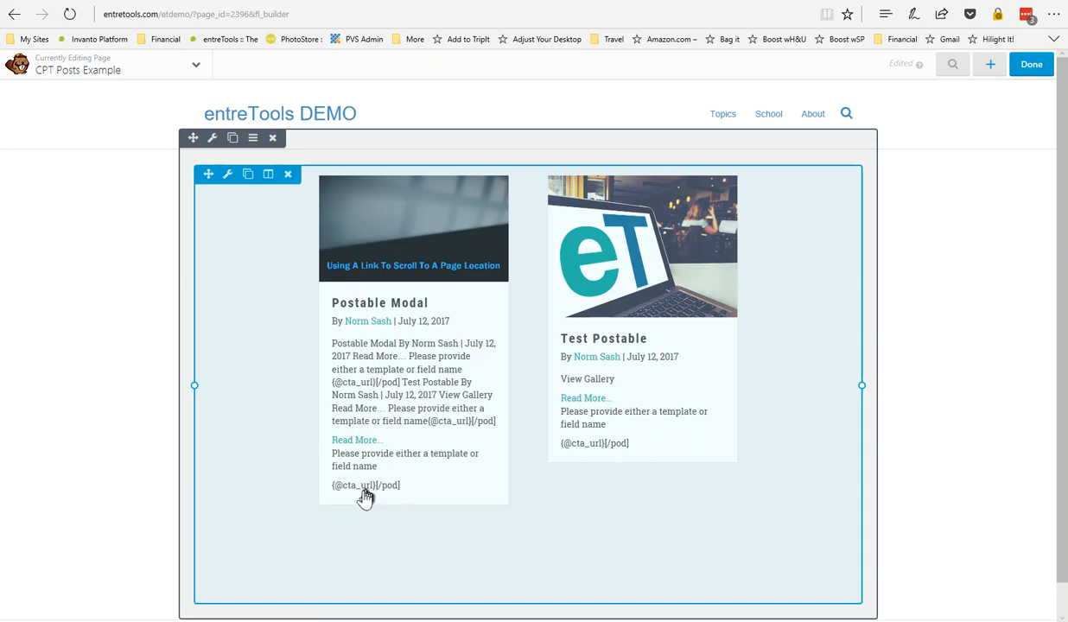
mouse_move(379, 505)
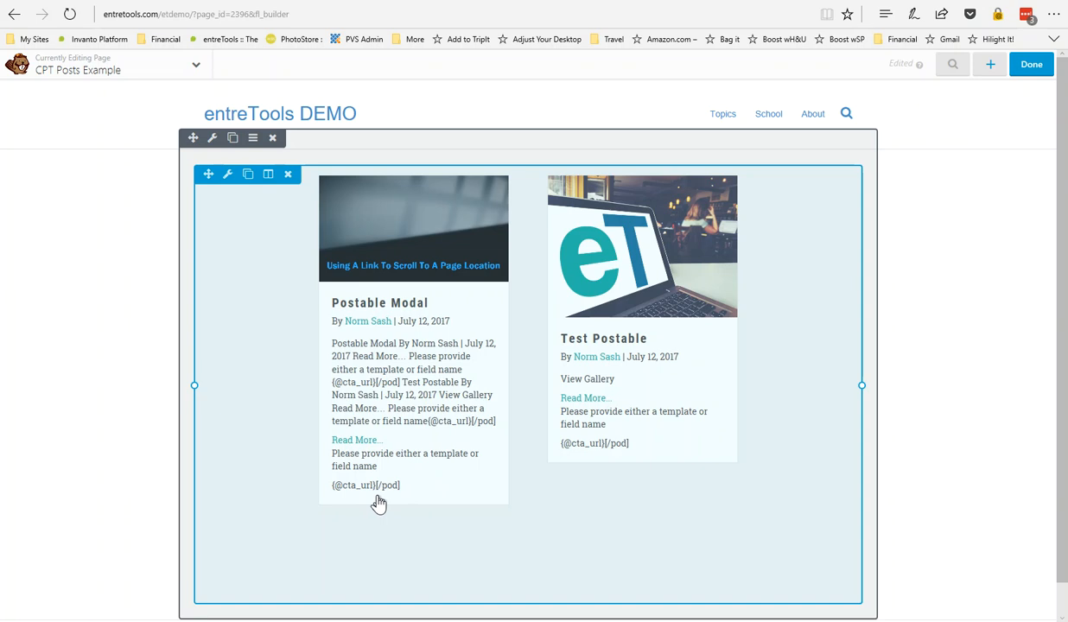
mouse_move(389, 501)
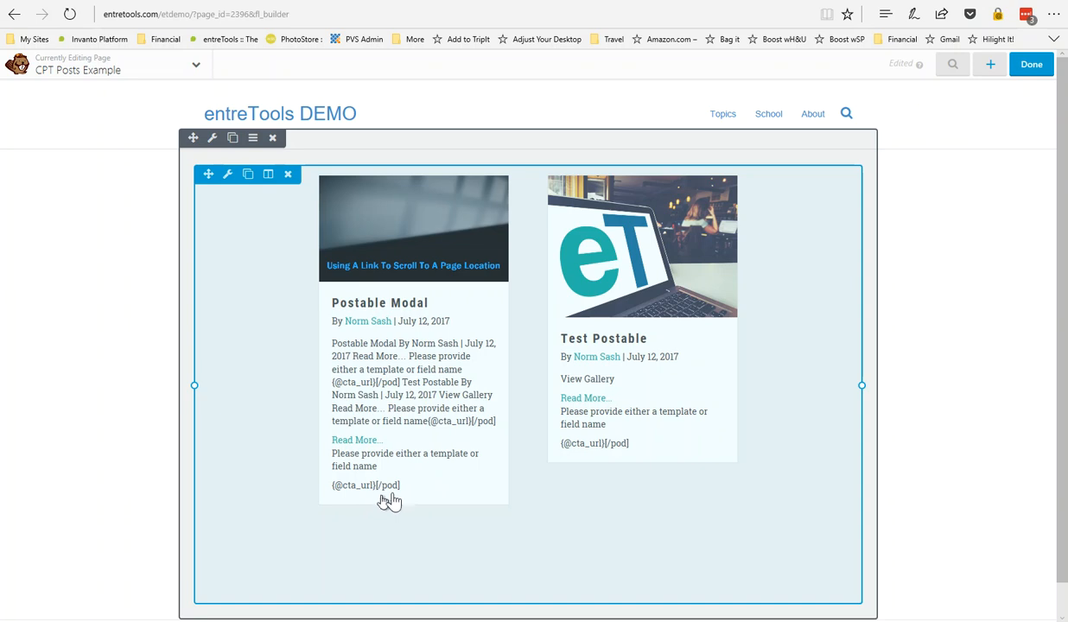
mouse_move(601, 287)
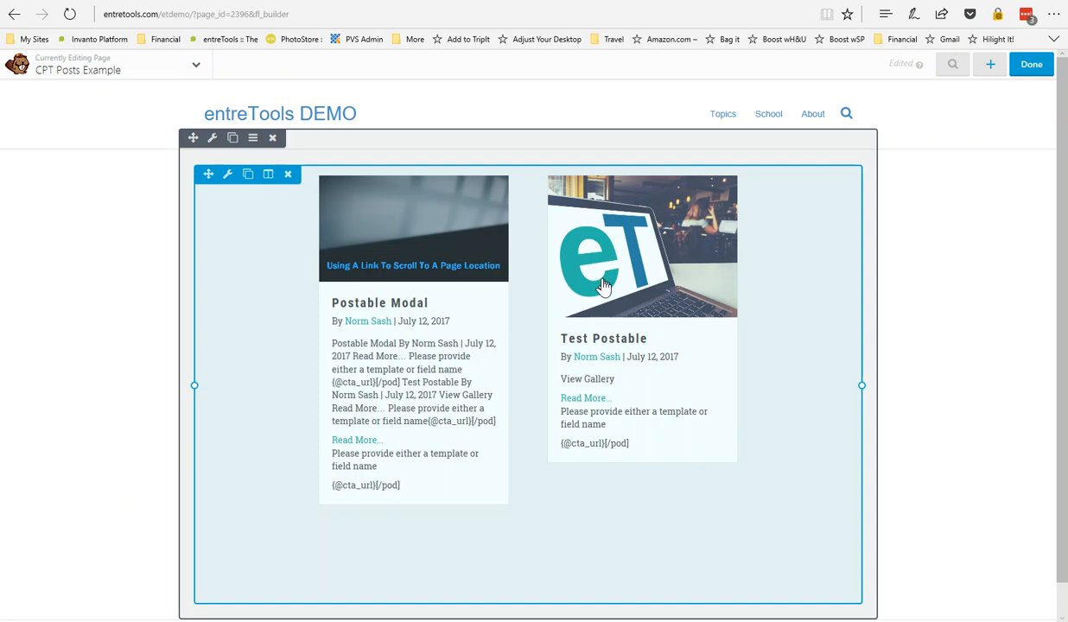
mouse_move(579, 317)
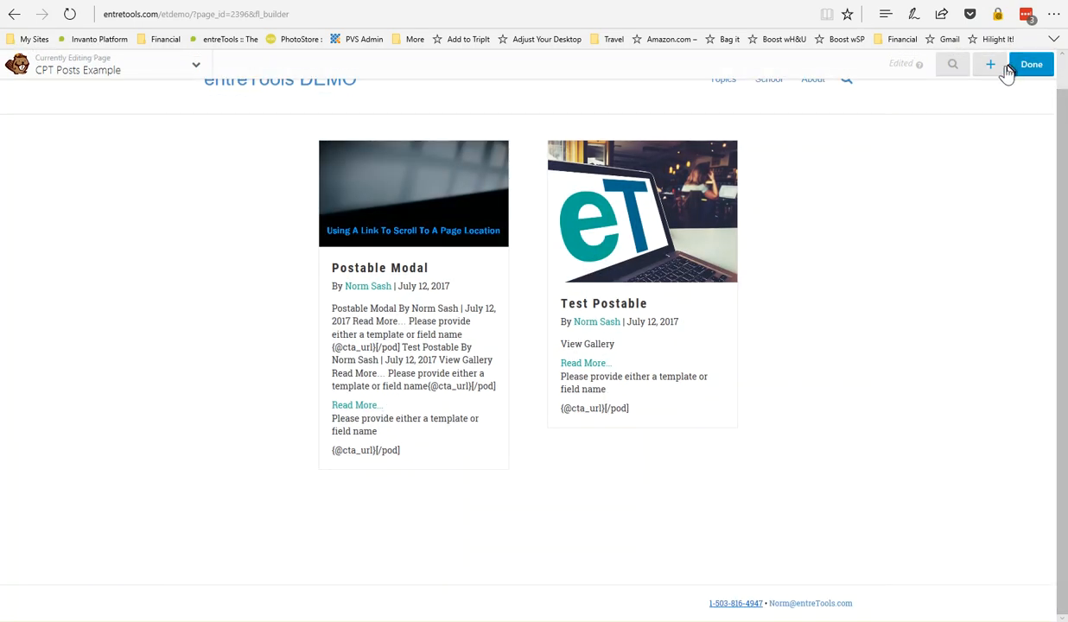
In the Posts Carousel's Content settings, bring up the Post Type list to target Postables
click(990, 64)
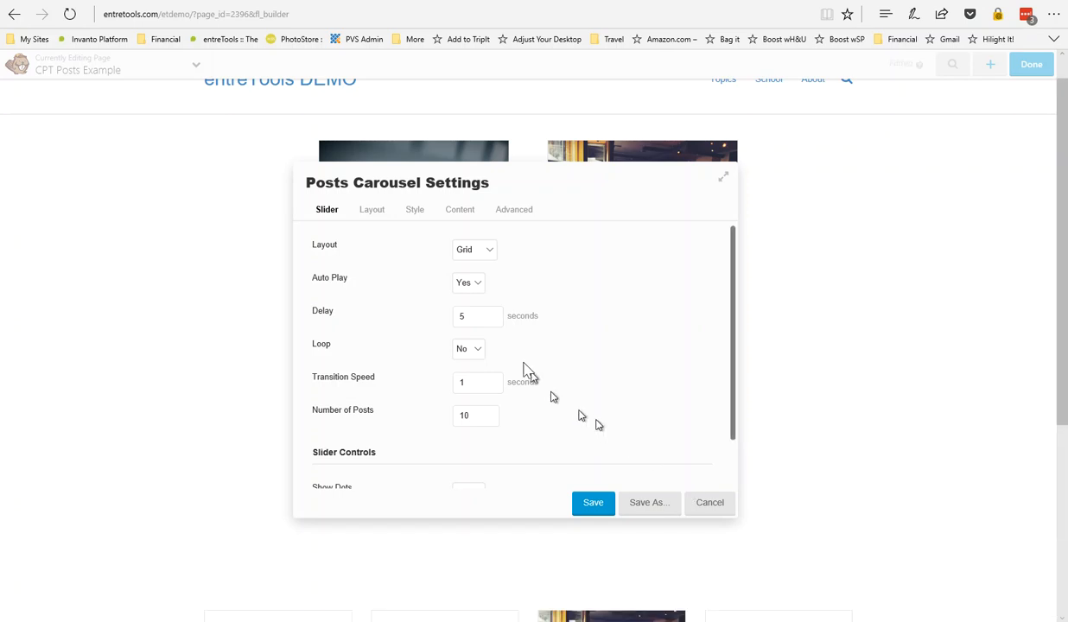
click(459, 209)
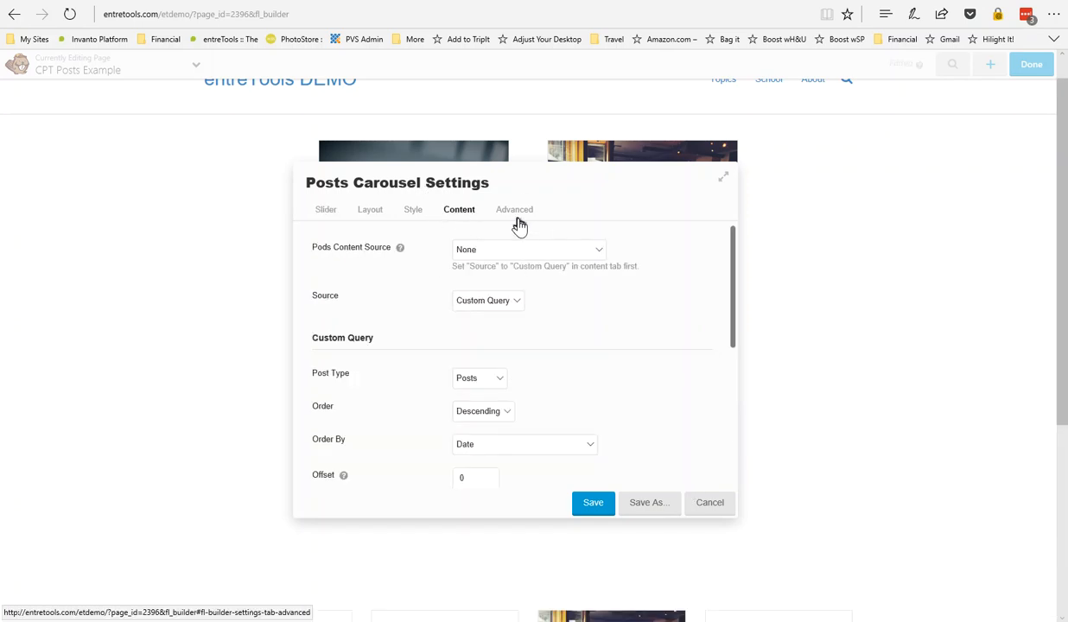
mouse_move(499, 380)
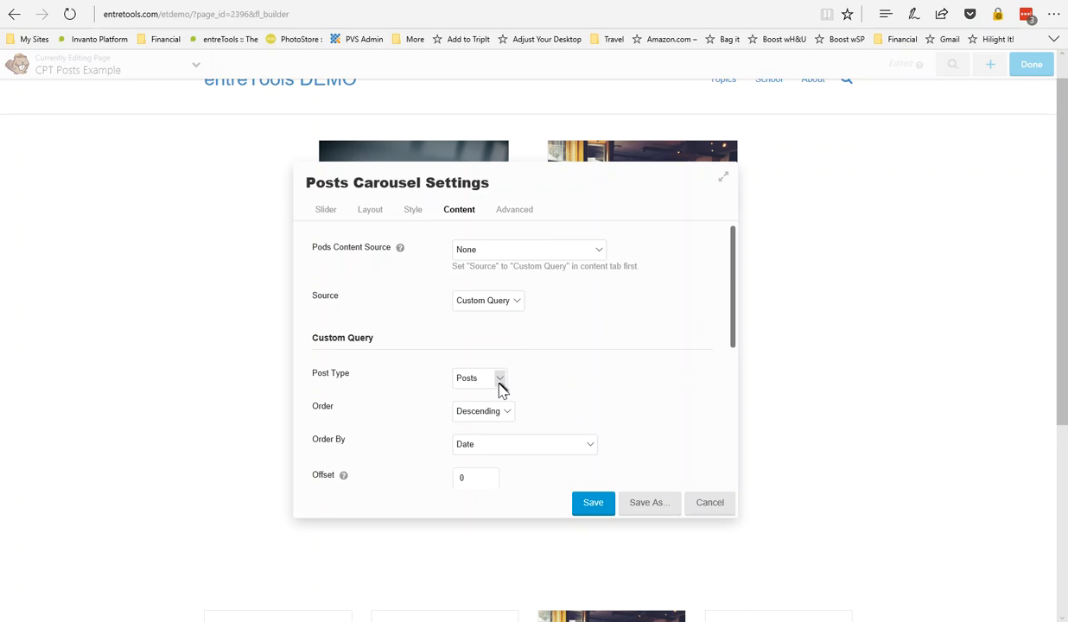
click(479, 377)
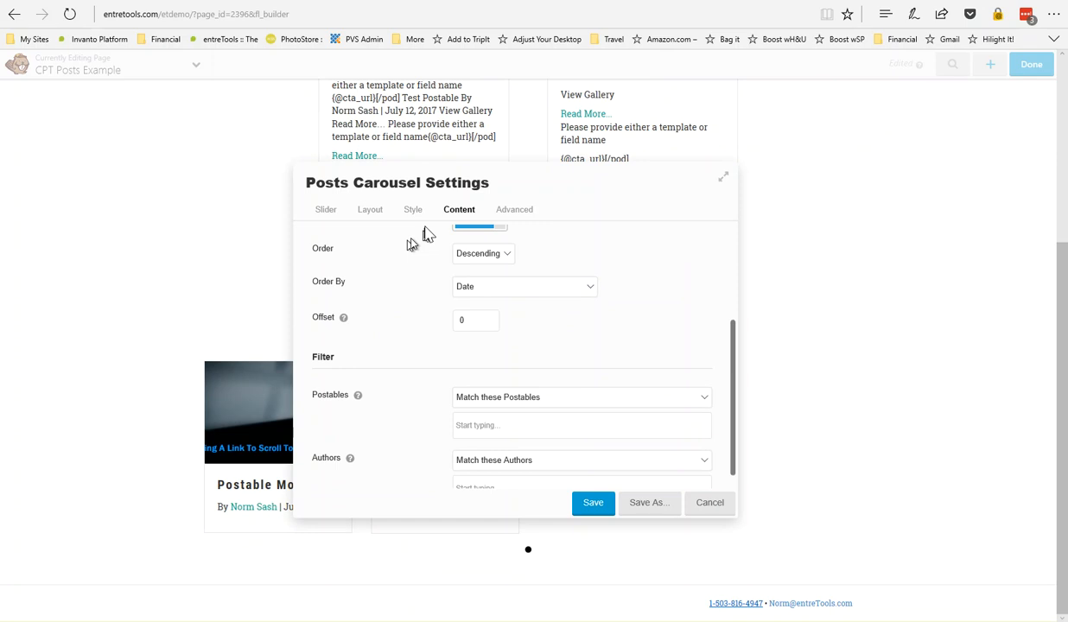
Review the carousel's Layout options and close its settings, leaving both Postables displayed
click(370, 209)
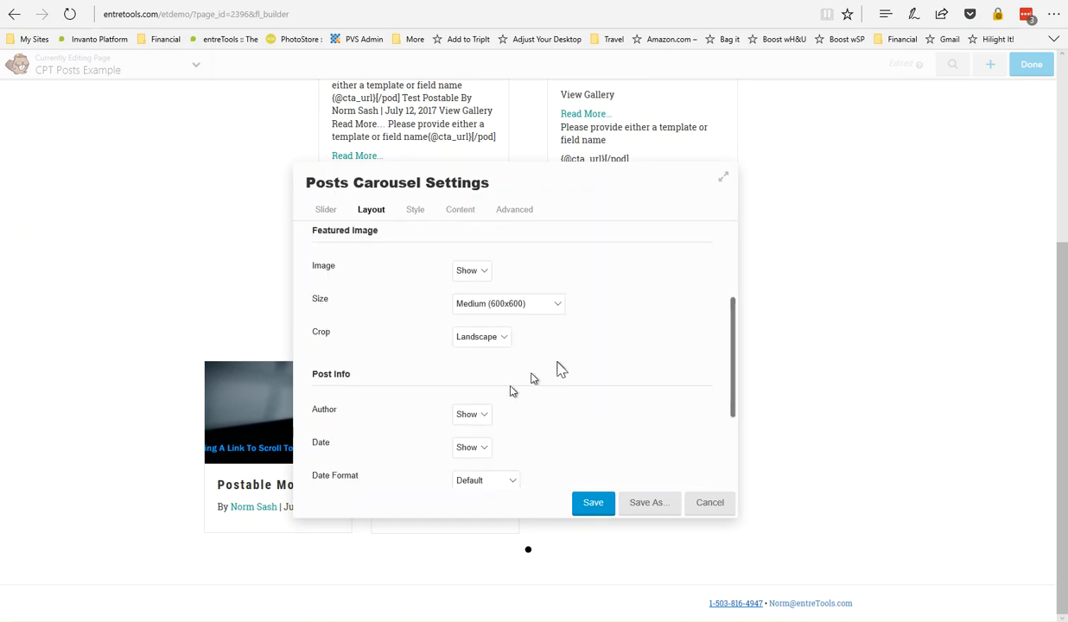
mouse_move(657, 324)
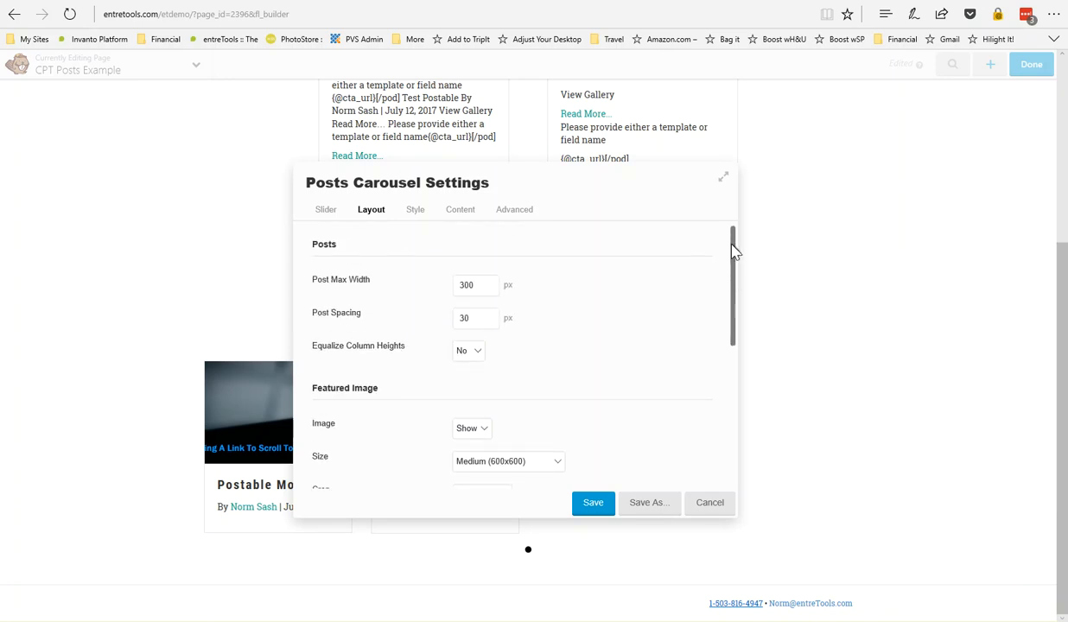
mouse_move(753, 335)
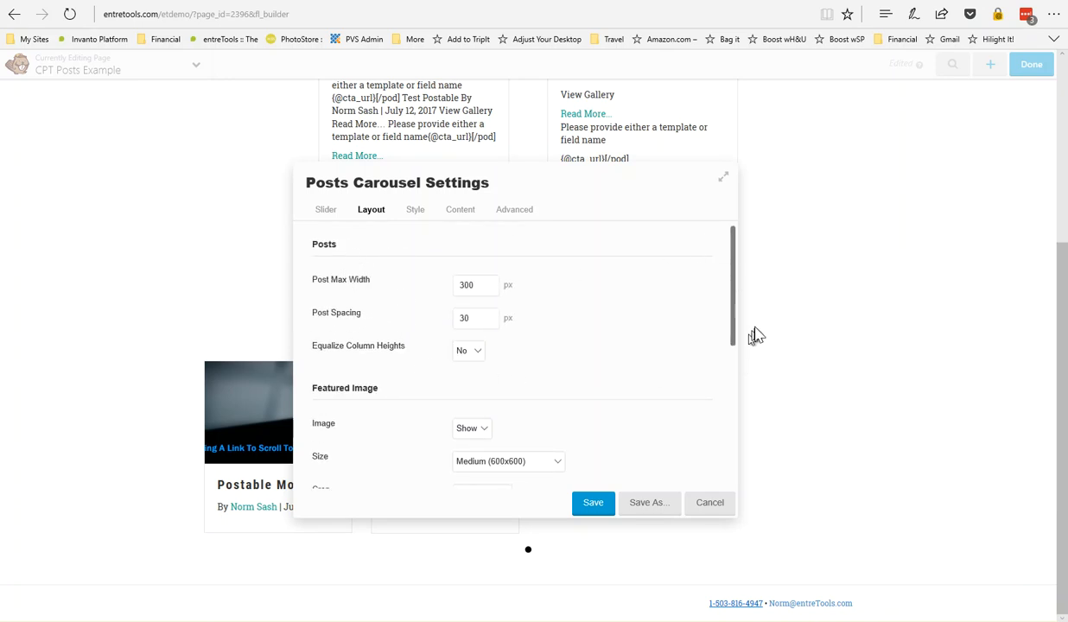
scroll(down, 3)
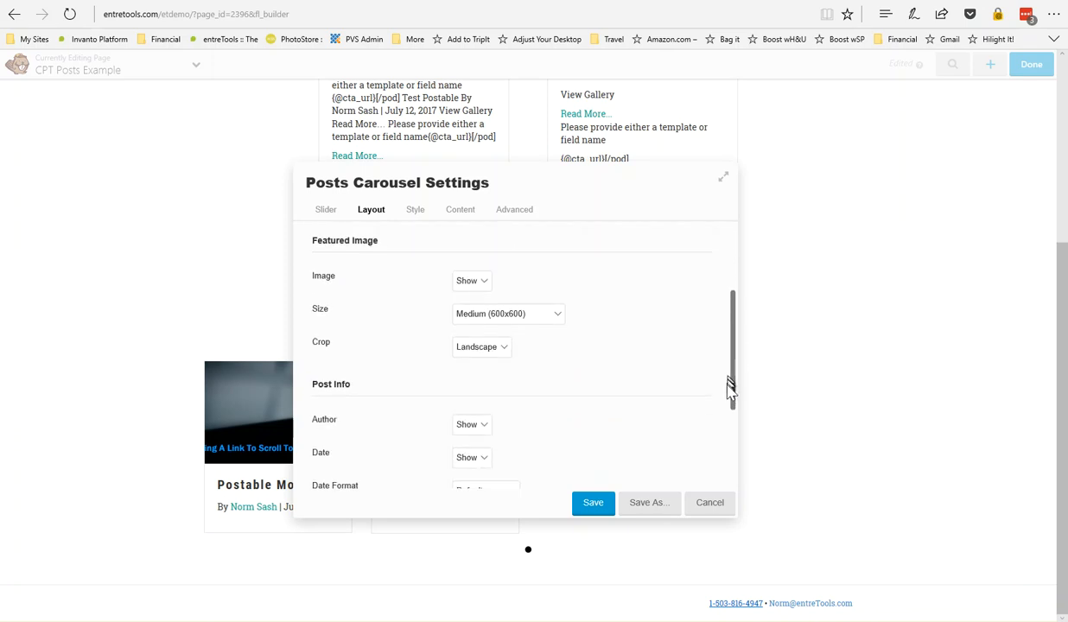
scroll(up, 3)
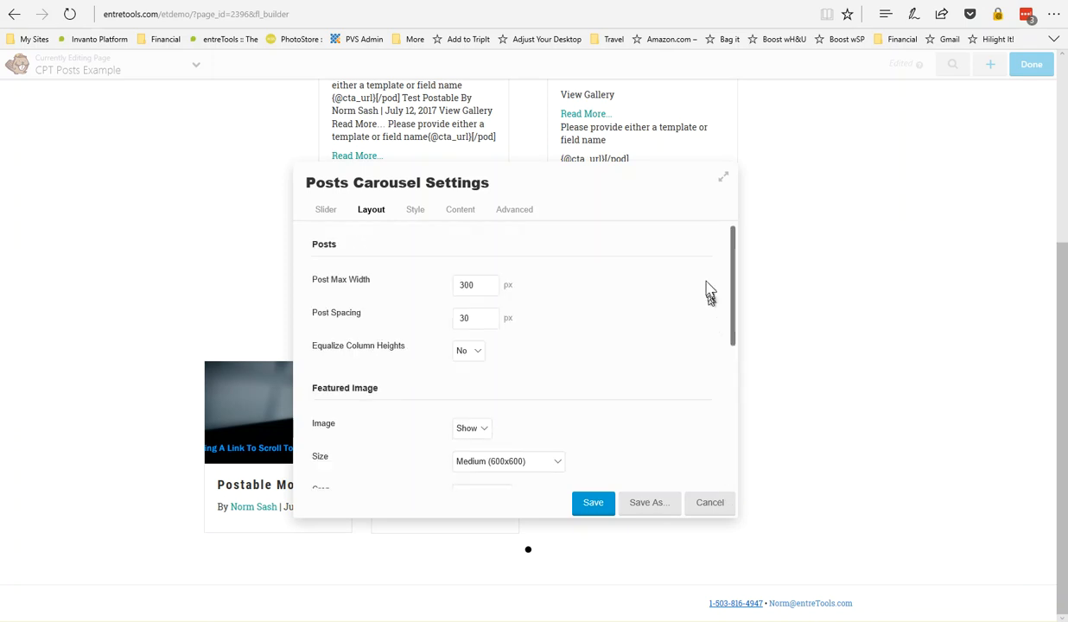
mouse_move(622, 335)
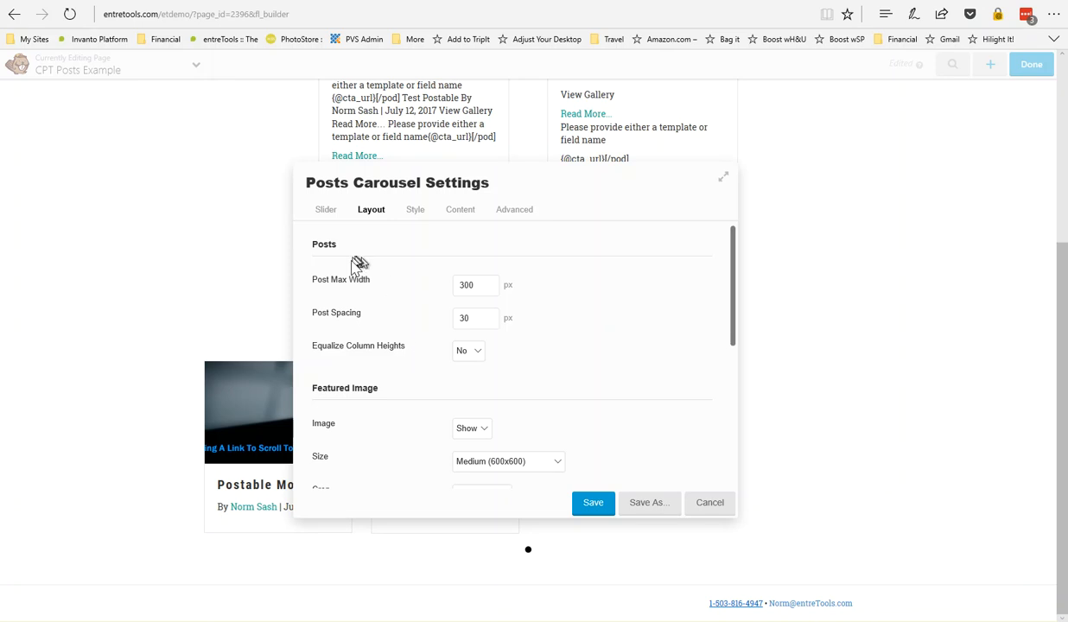
mouse_move(414, 209)
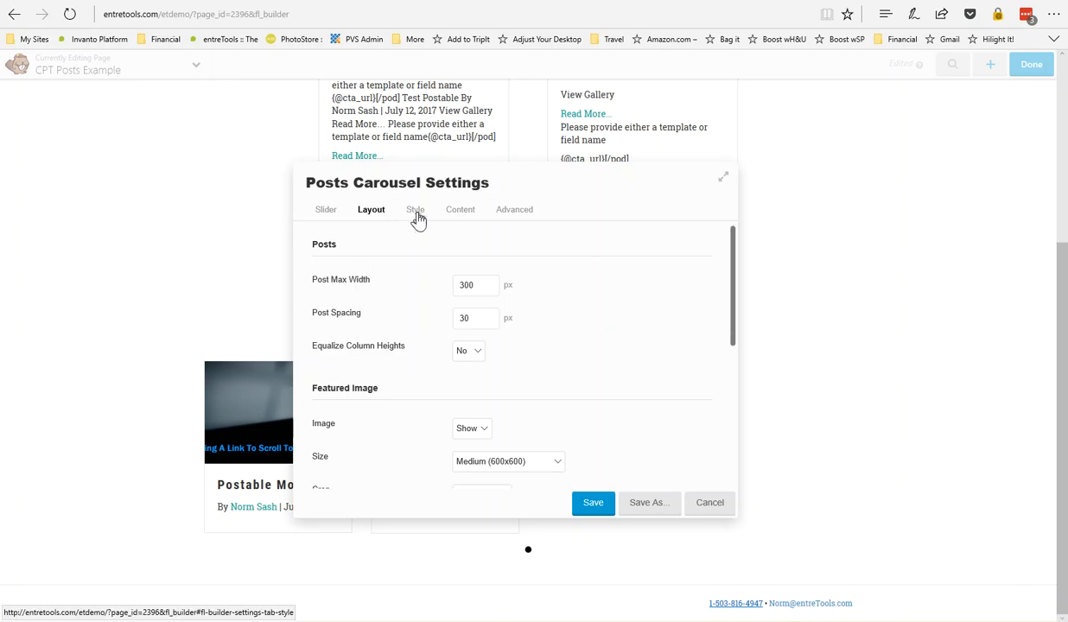
mouse_move(393, 221)
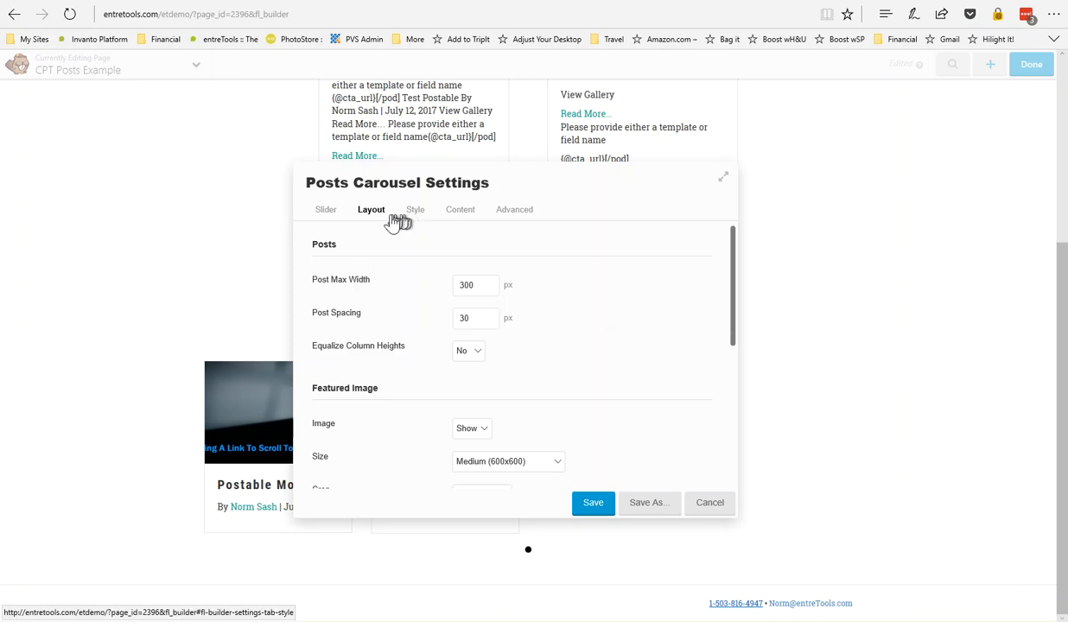
mouse_move(449, 218)
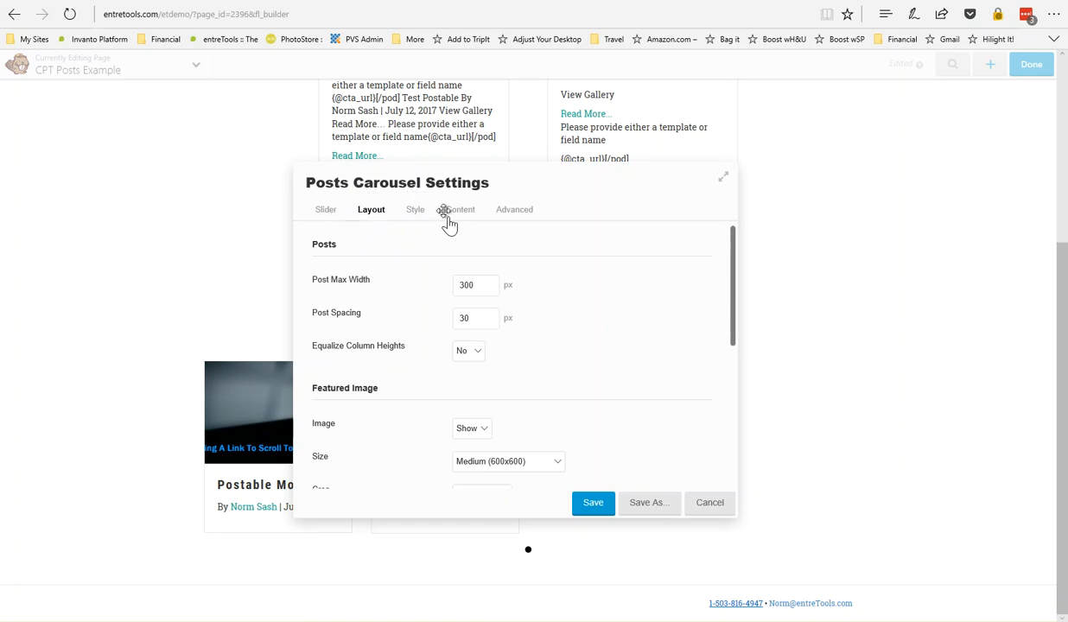
click(593, 501)
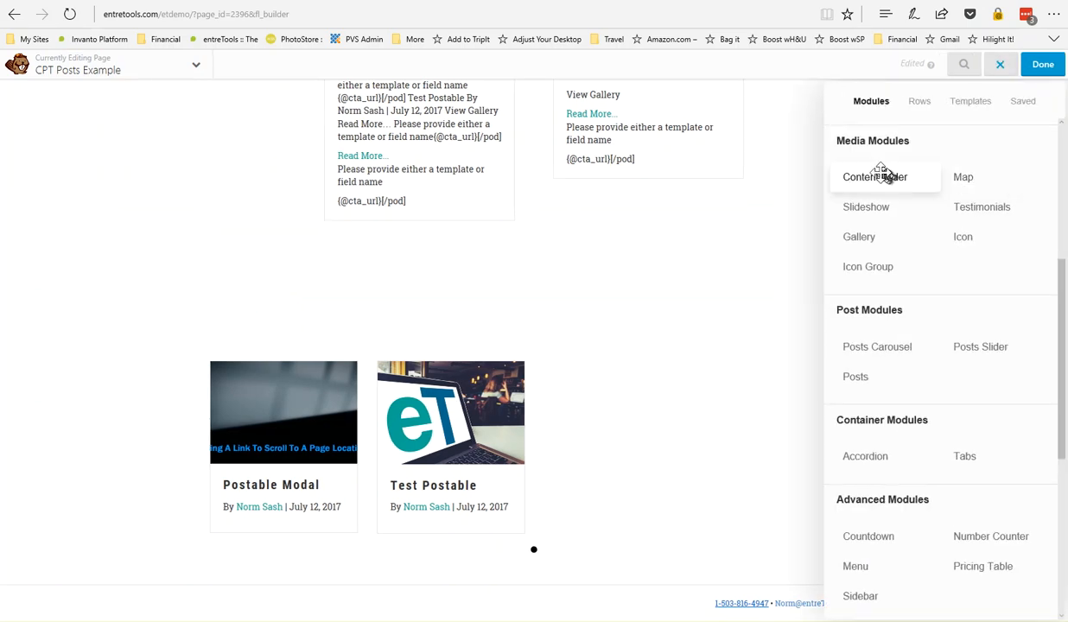
Place a UABB Advanced Posts module on the page below the carousel
scroll(up, 3)
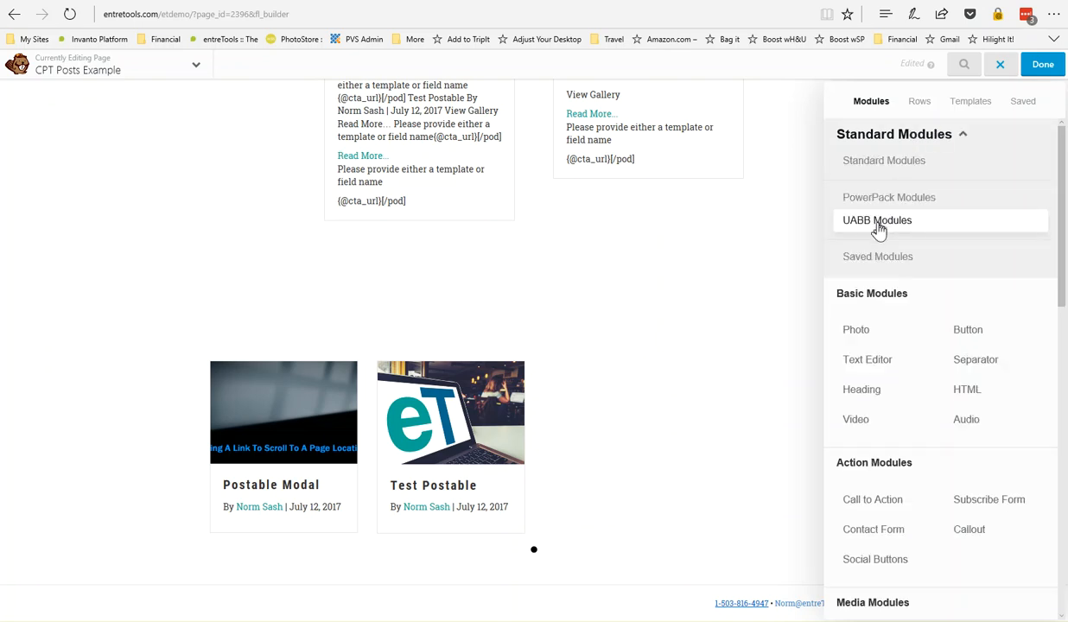
click(878, 219)
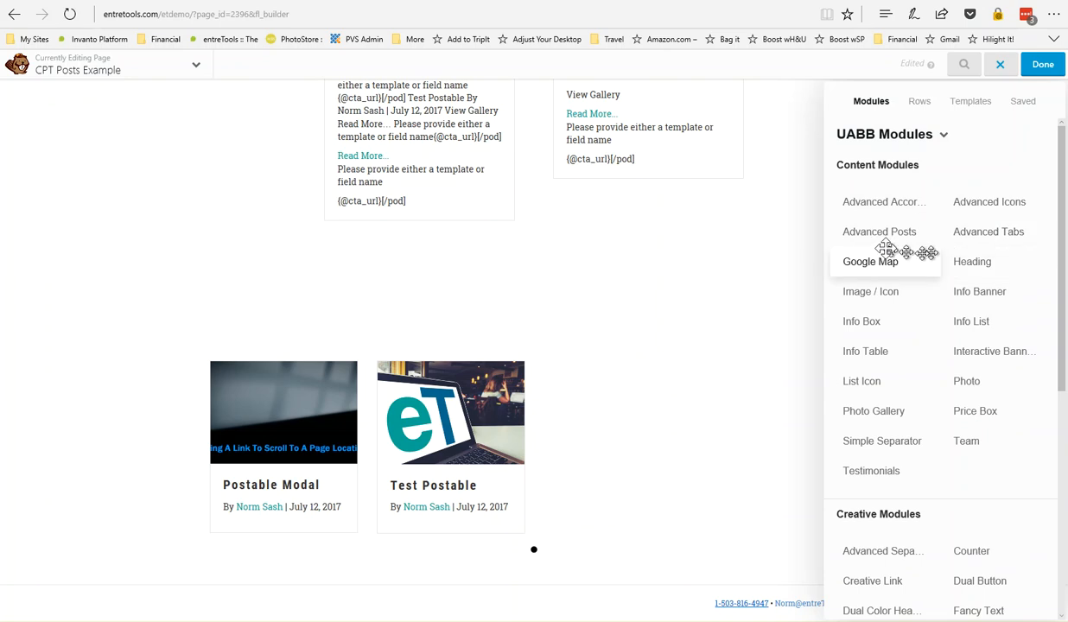
drag(880, 231, 467, 609)
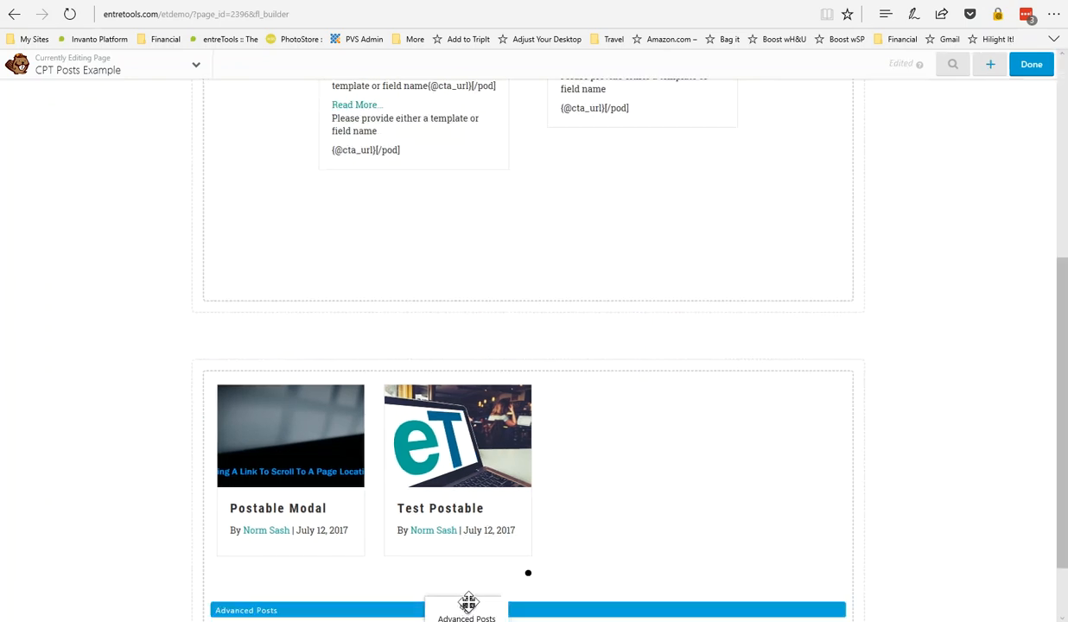
scroll(down, 3)
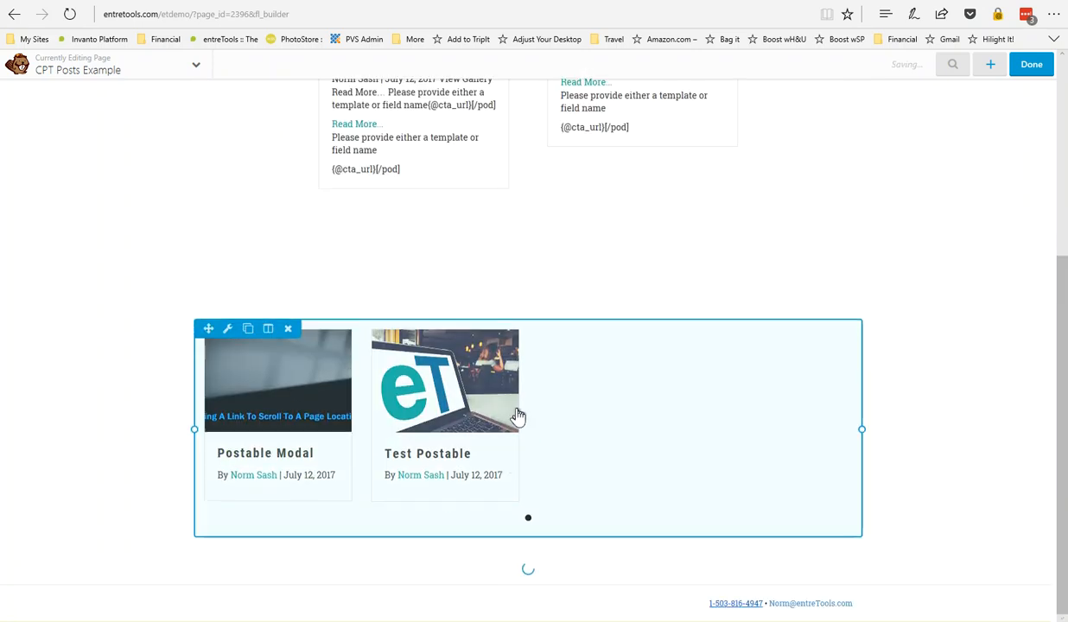
mouse_move(579, 398)
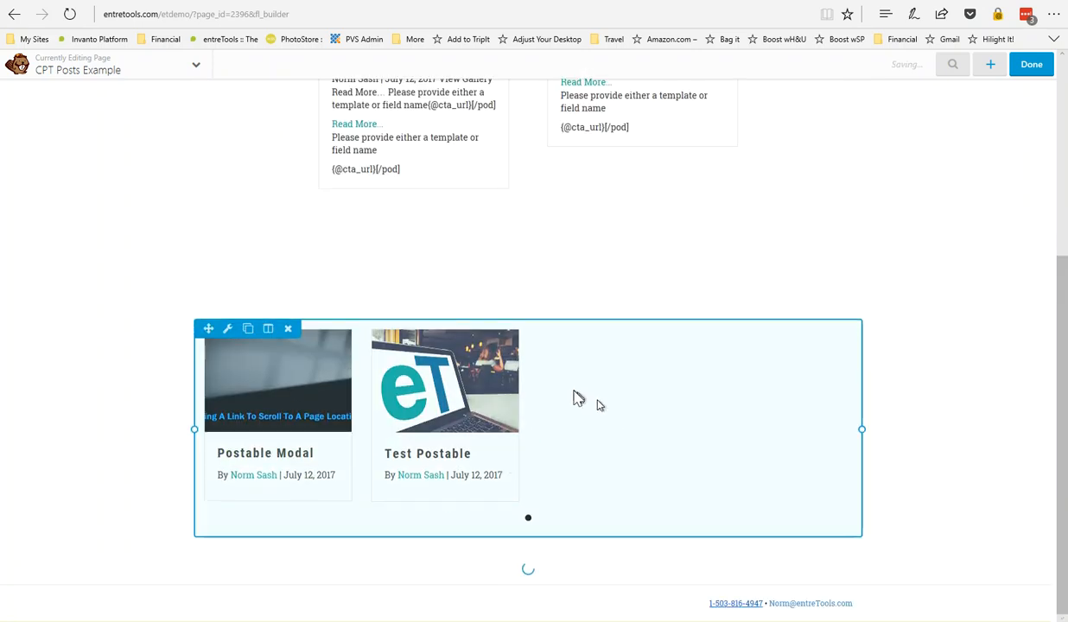
mouse_move(600, 403)
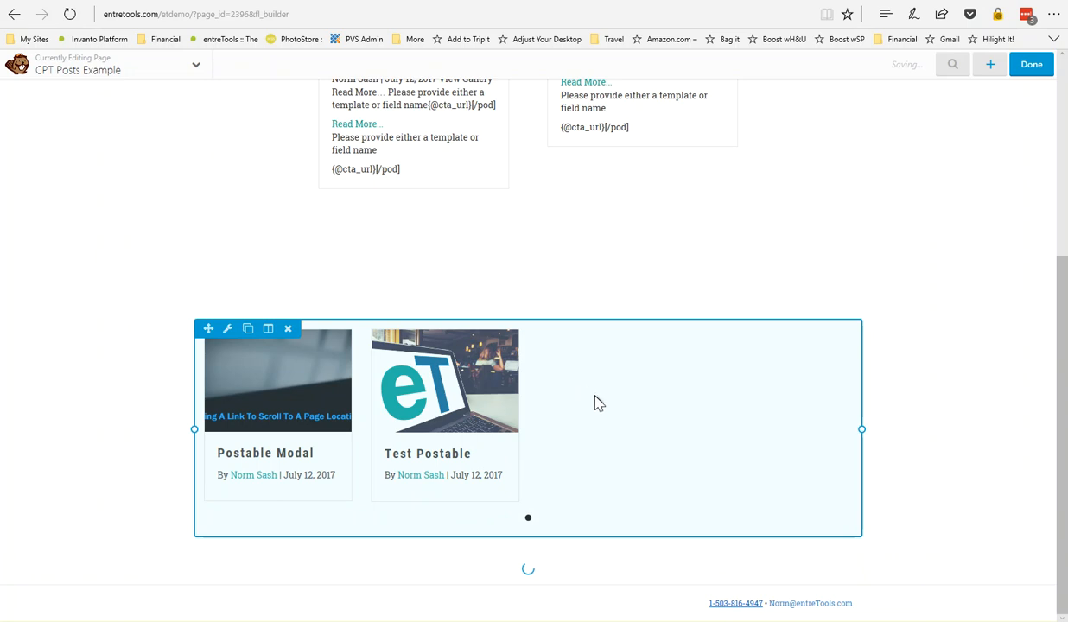
Set the Advanced Posts module's Query Post Type to Postables
click(228, 328)
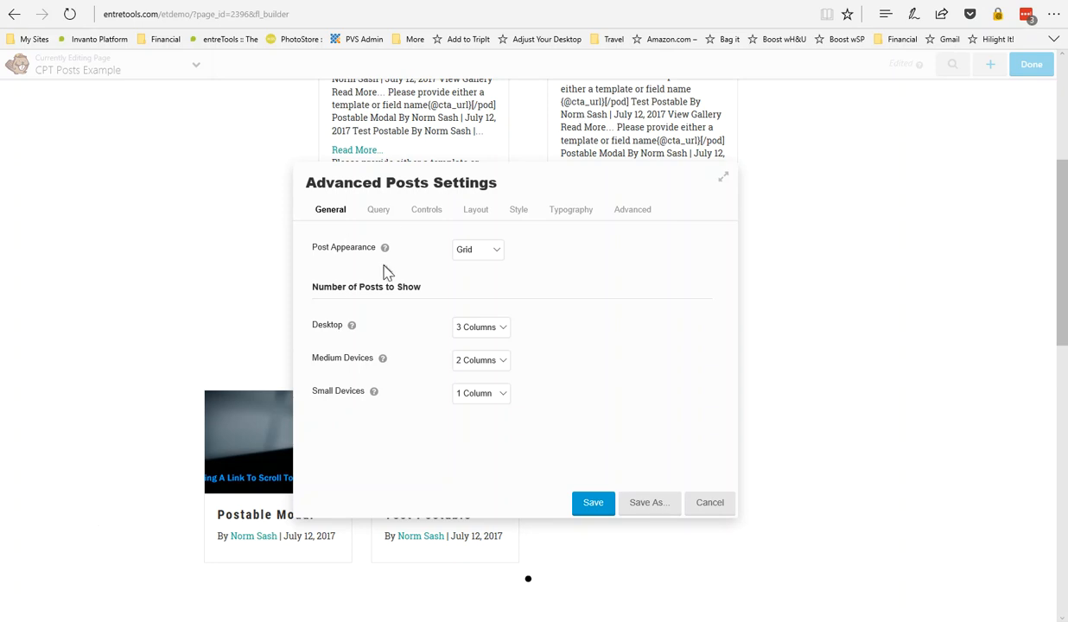
mouse_move(377, 209)
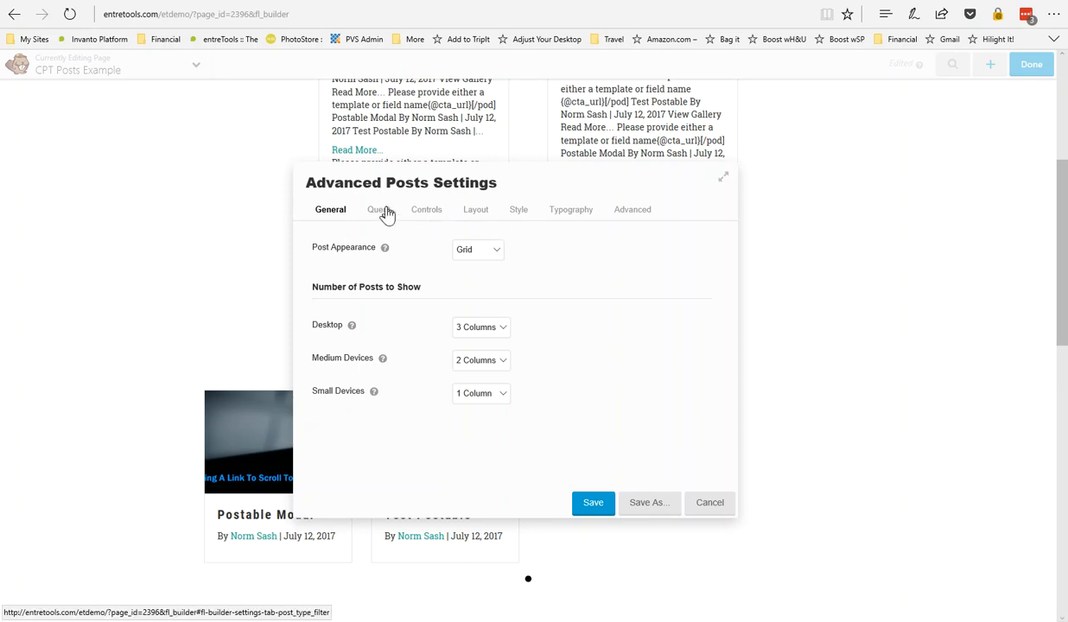
click(377, 209)
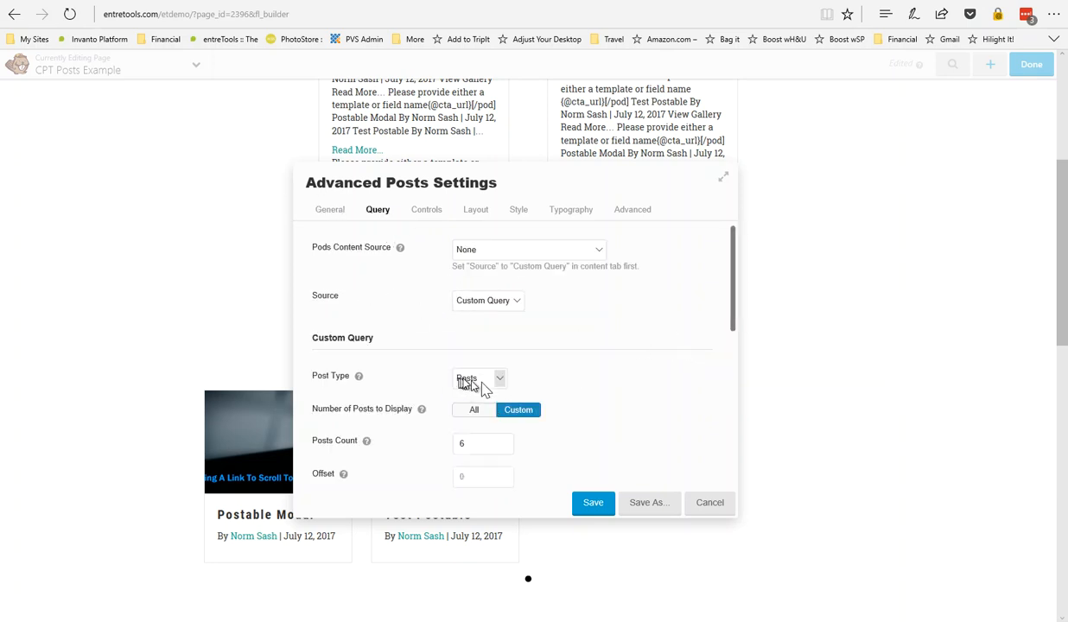
click(480, 378)
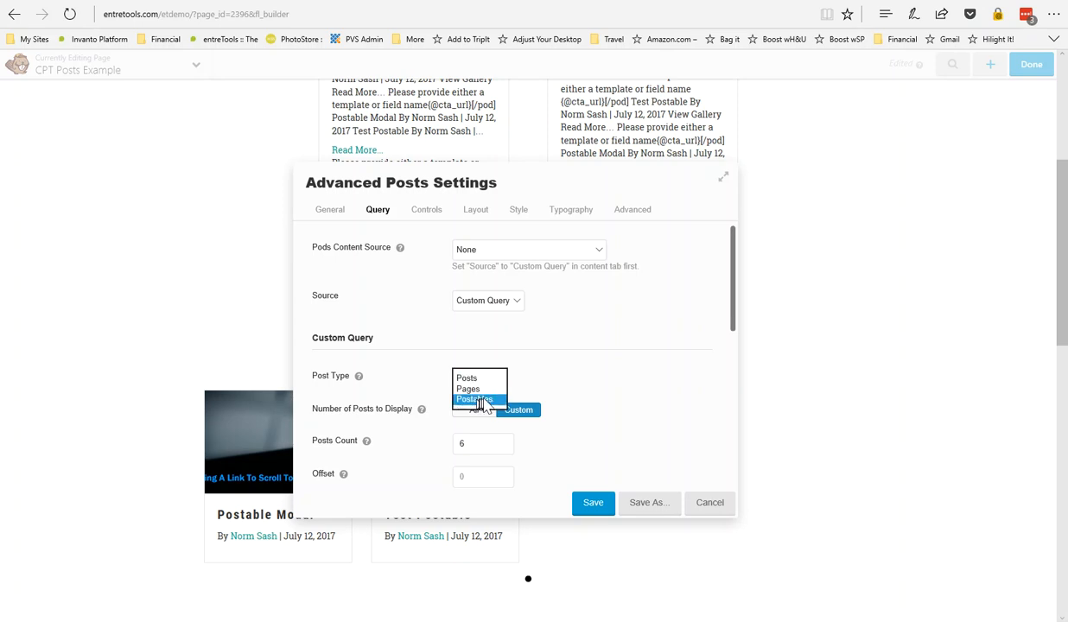
click(477, 399)
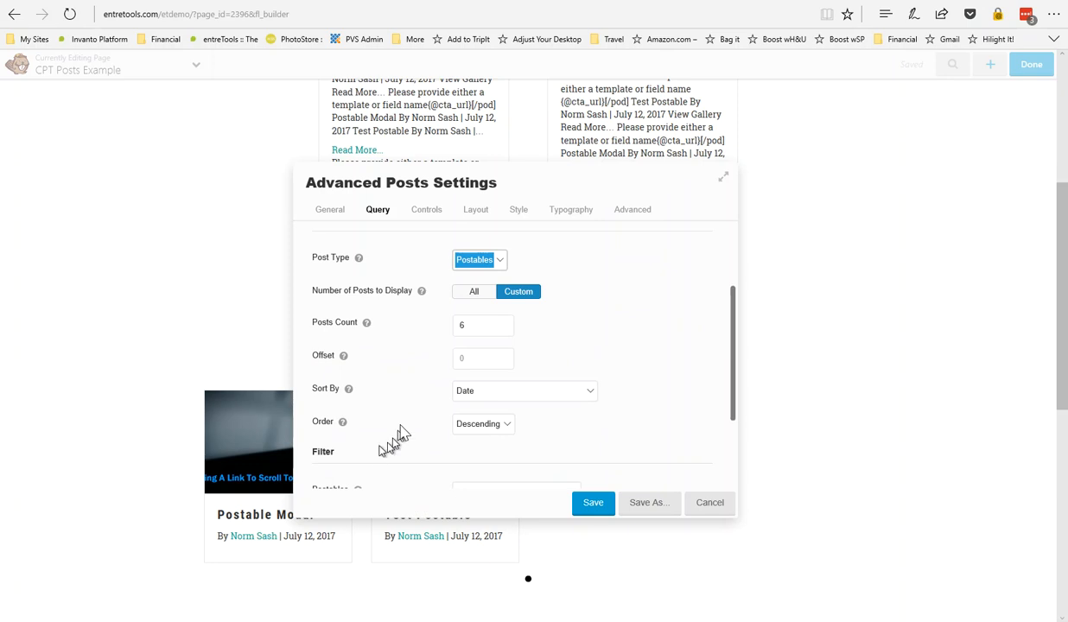
mouse_move(425, 209)
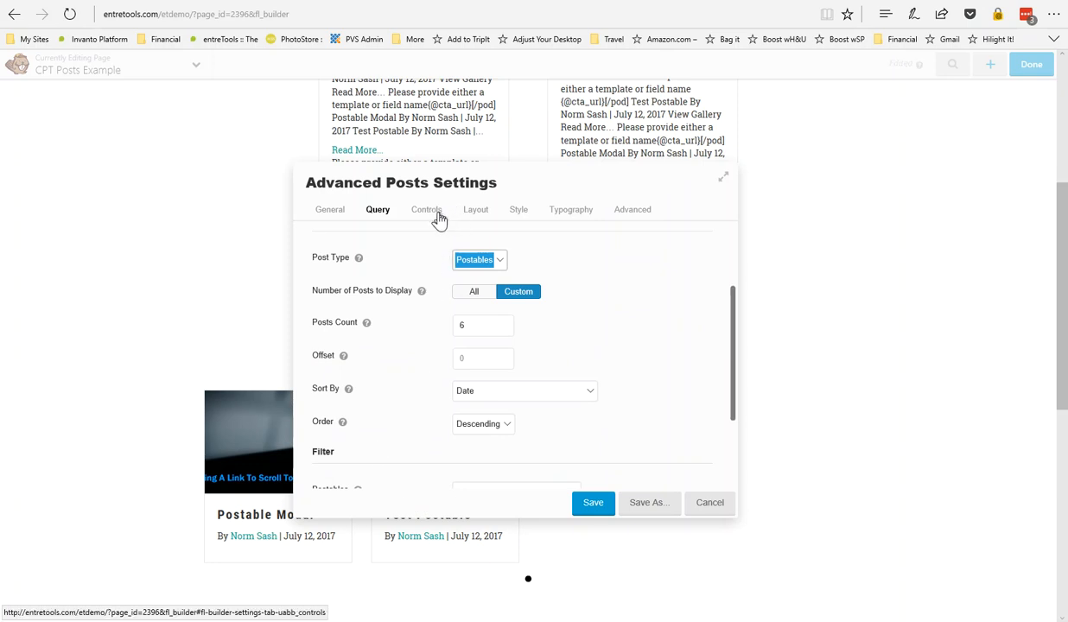
Review the Advanced Posts Layout settings showing element sort order and Stacked image position
click(475, 209)
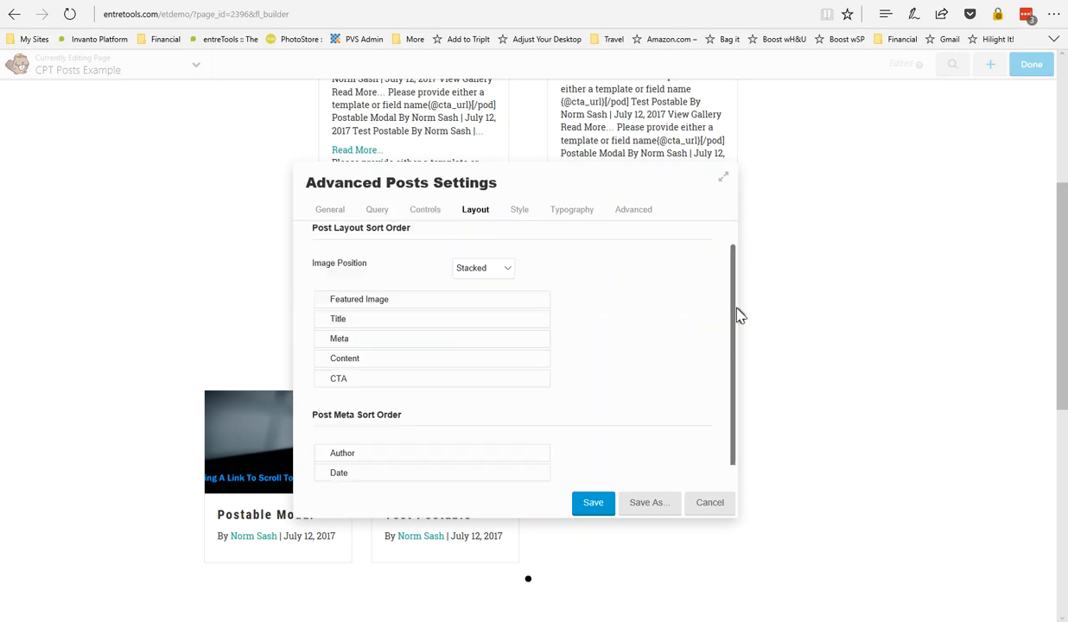
mouse_move(737, 324)
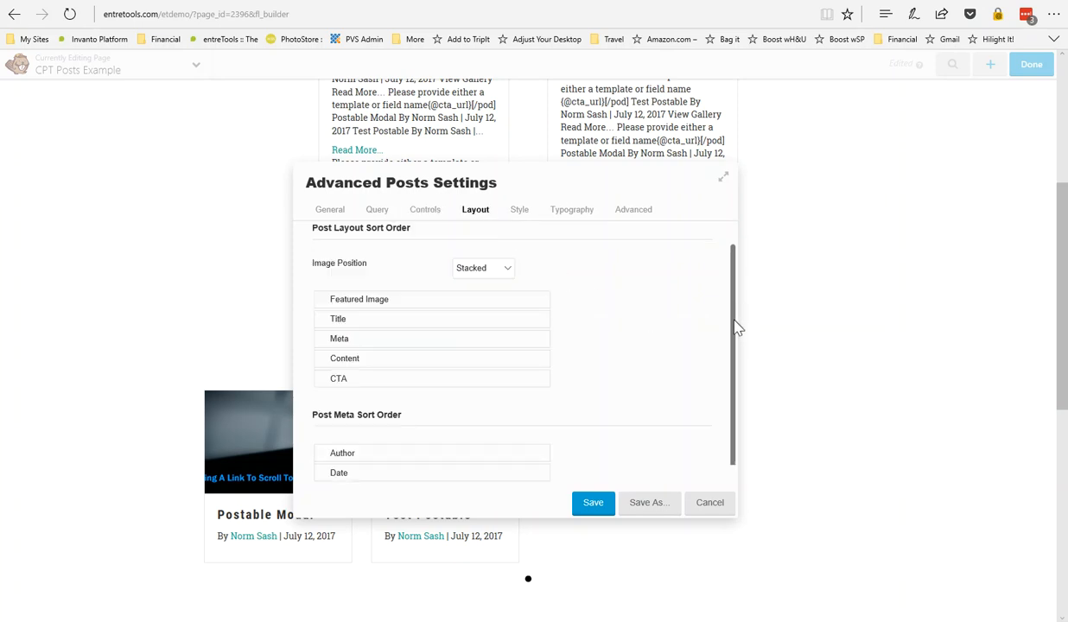
mouse_move(423, 275)
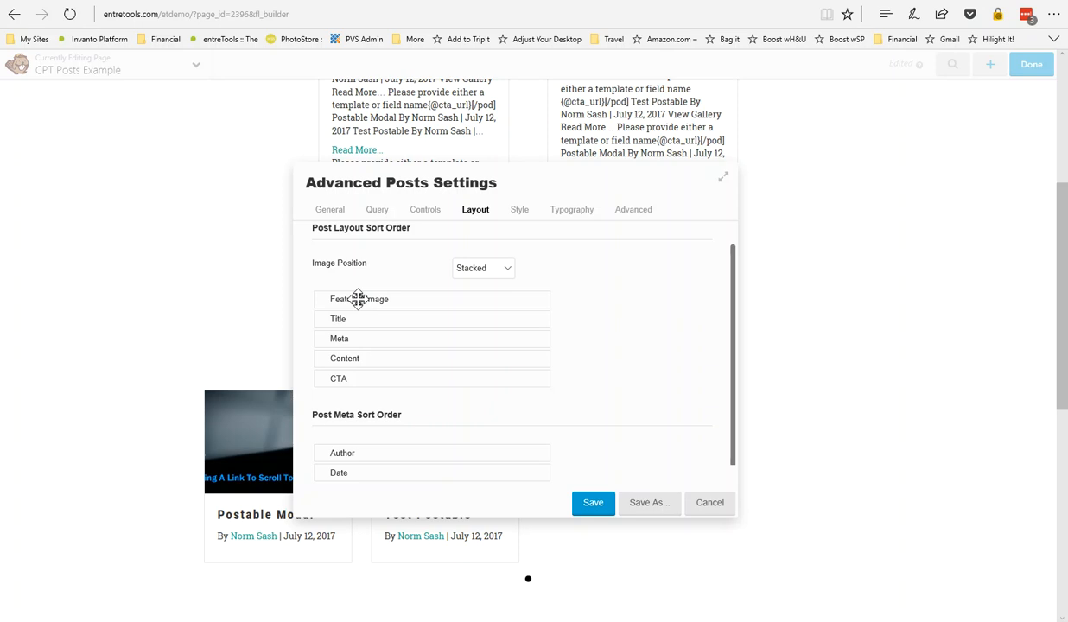
mouse_move(311, 307)
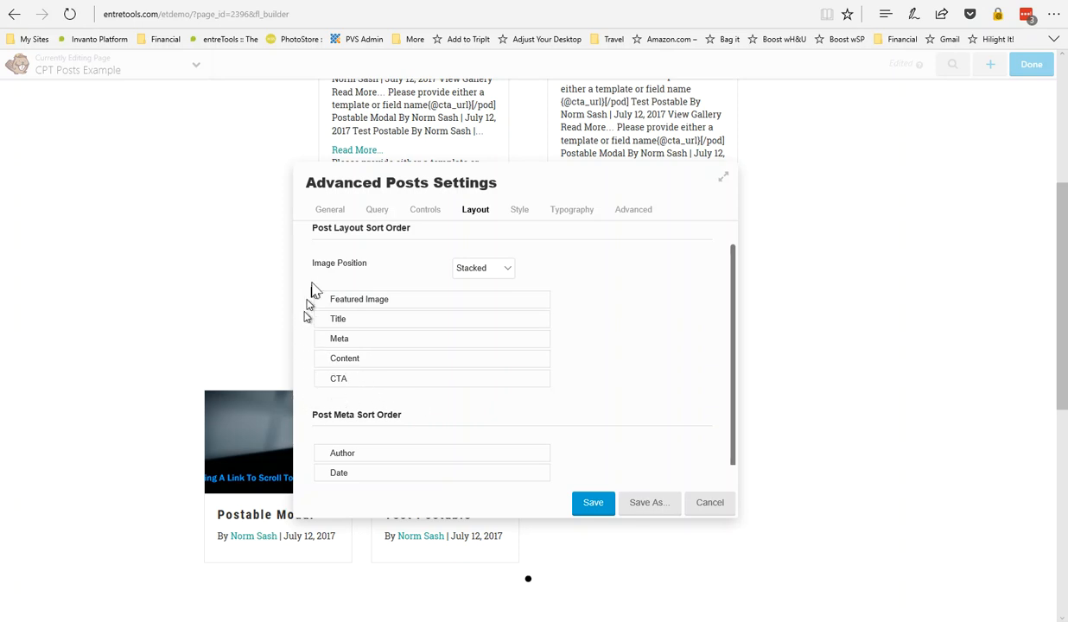
mouse_move(404, 325)
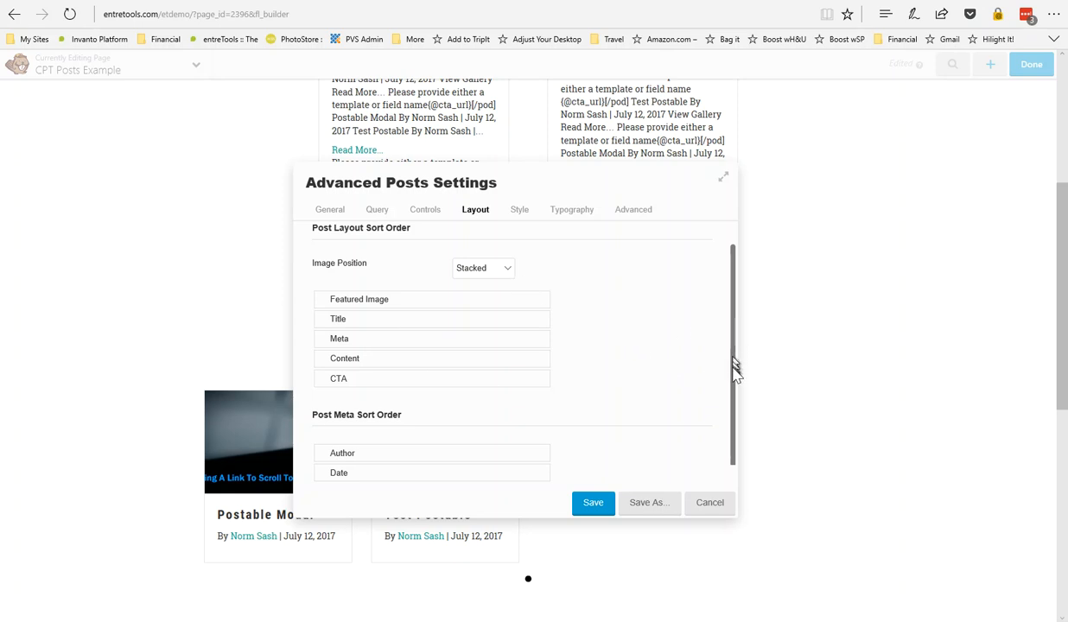
scroll(up, 3)
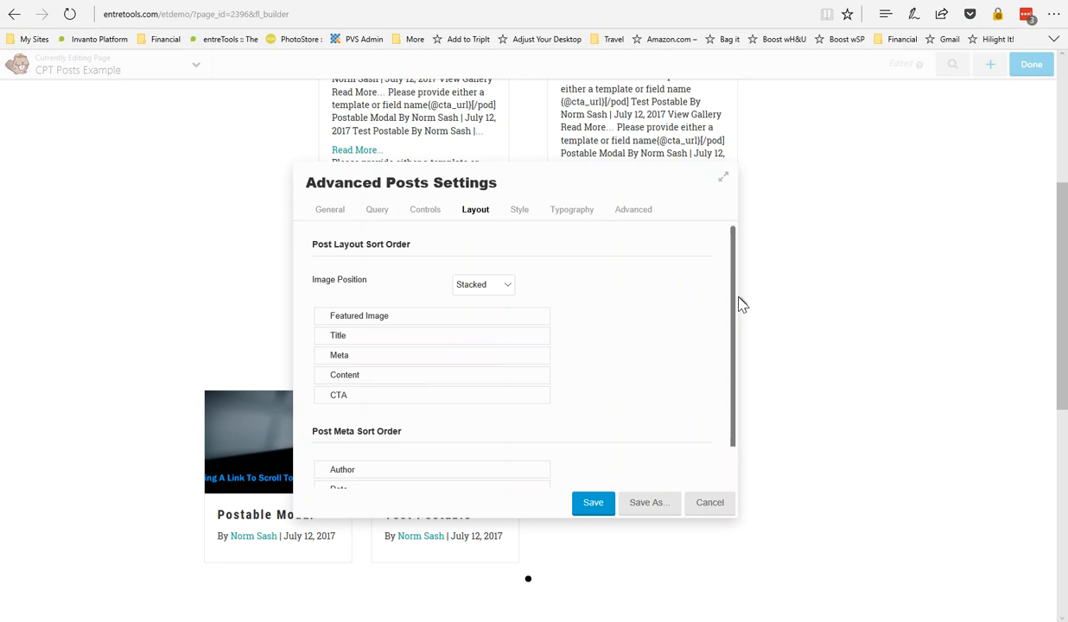
mouse_move(788, 477)
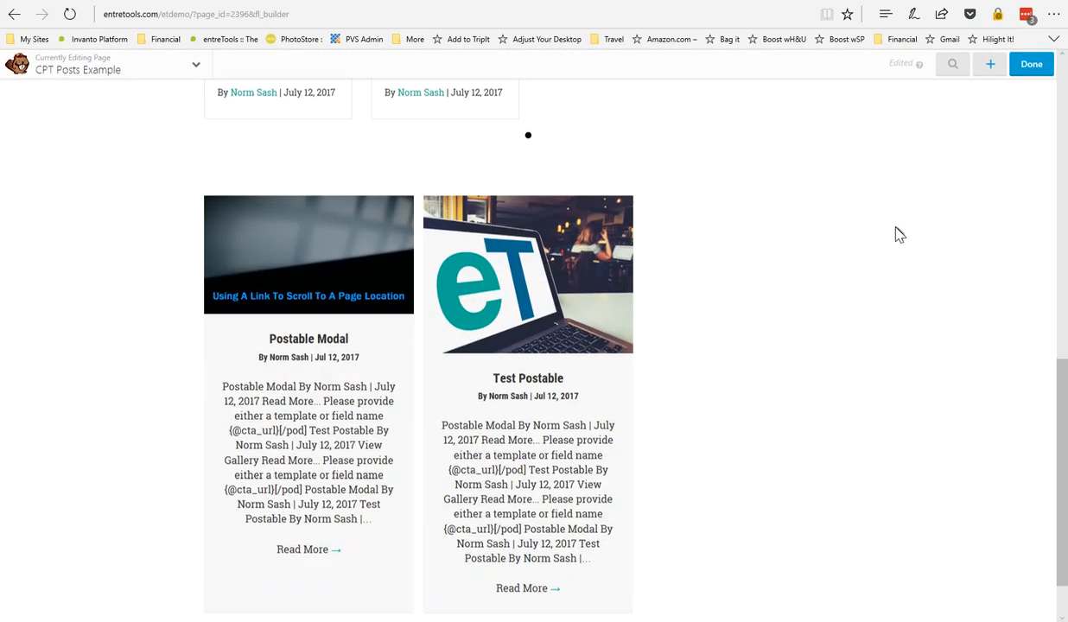
Switch the Modules panel to PowerPack Modules and locate the Content Grid module
click(988, 64)
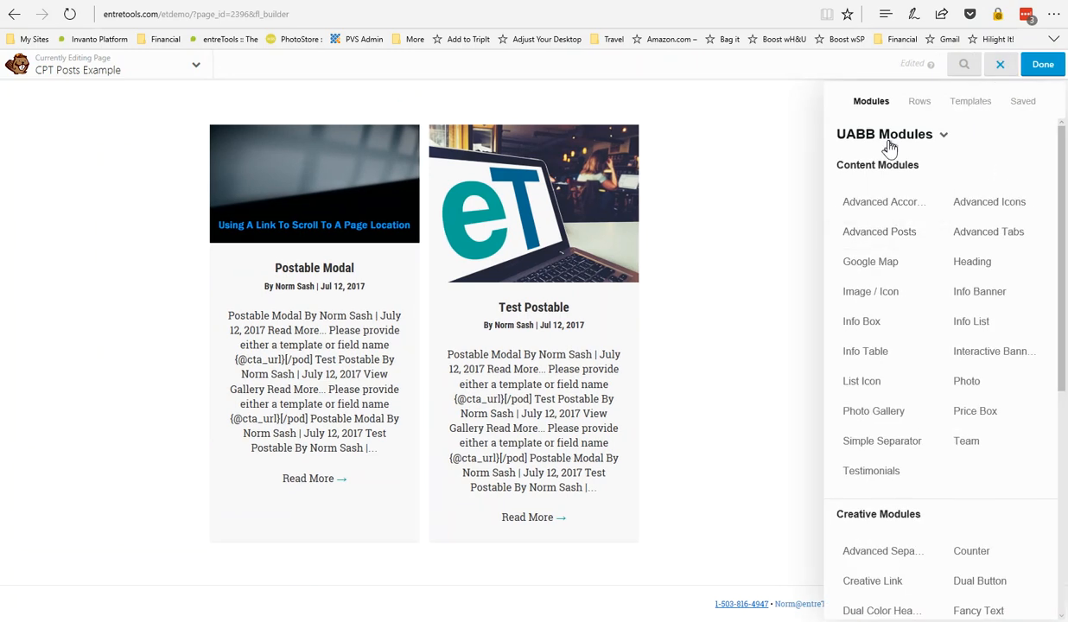
click(884, 135)
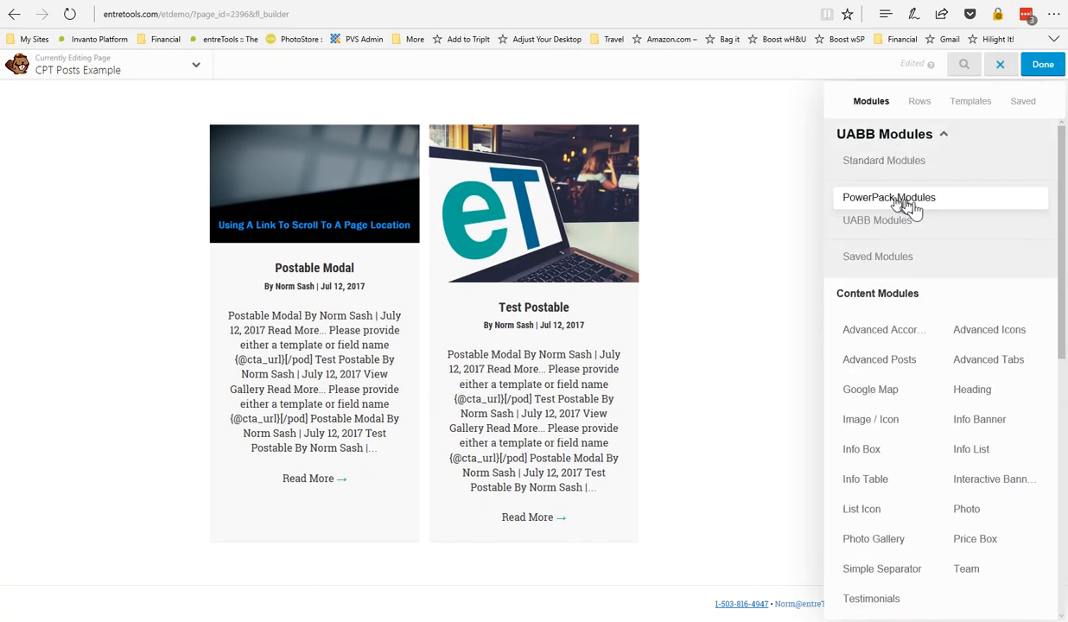
click(888, 197)
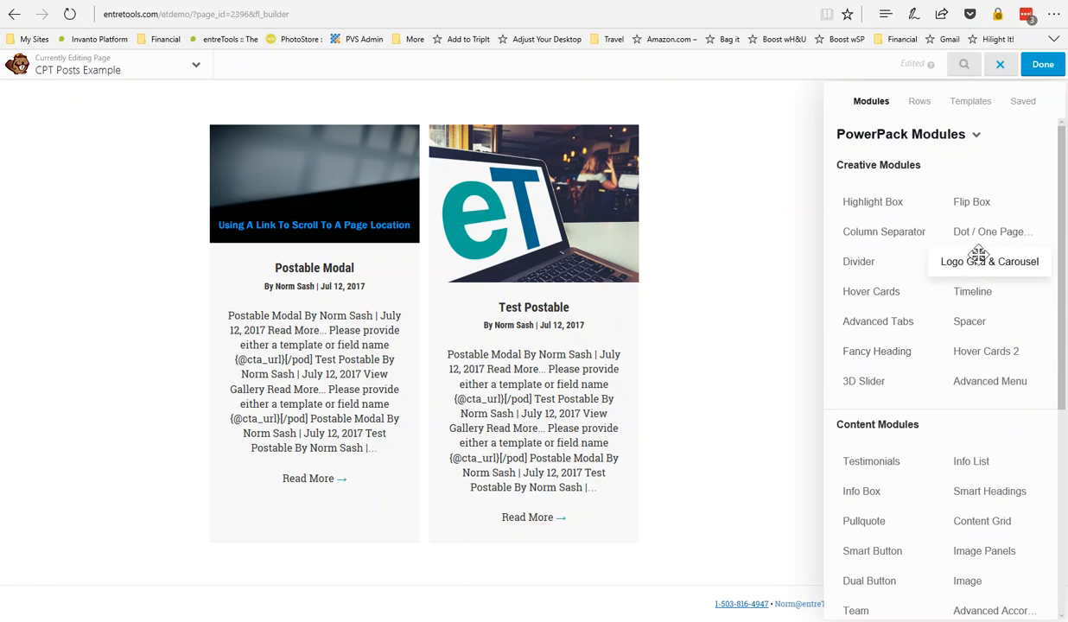
scroll(down, 3)
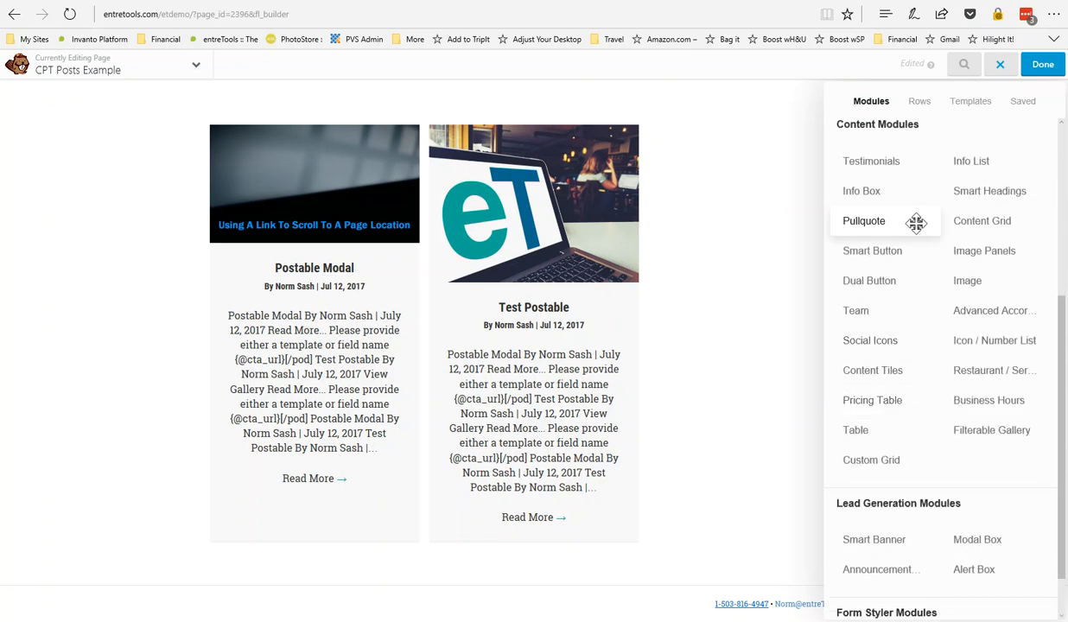
mouse_move(871, 401)
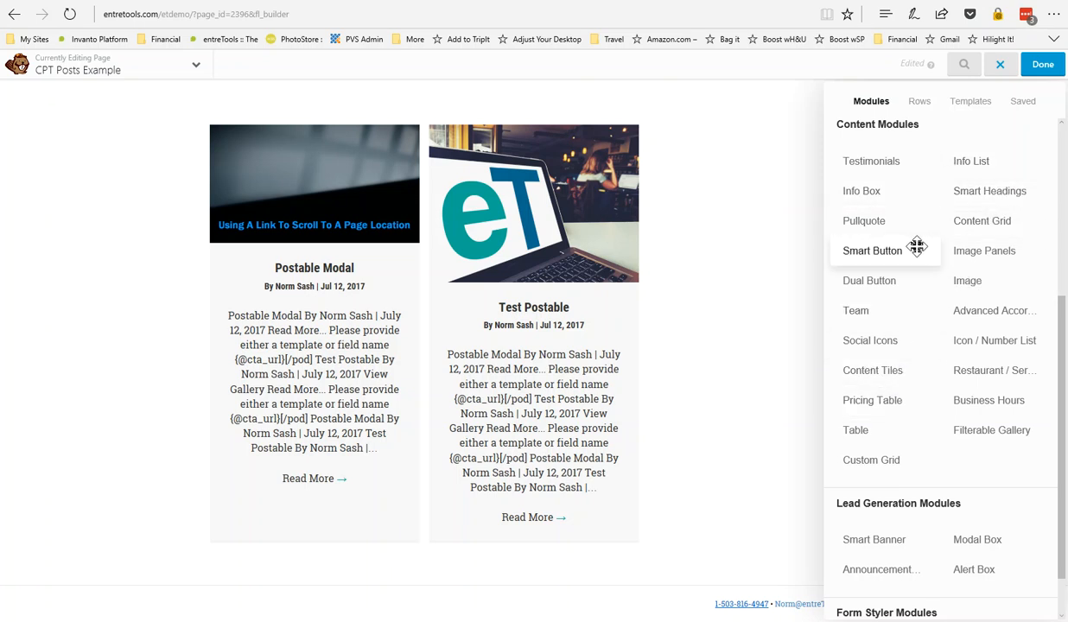
mouse_move(968, 280)
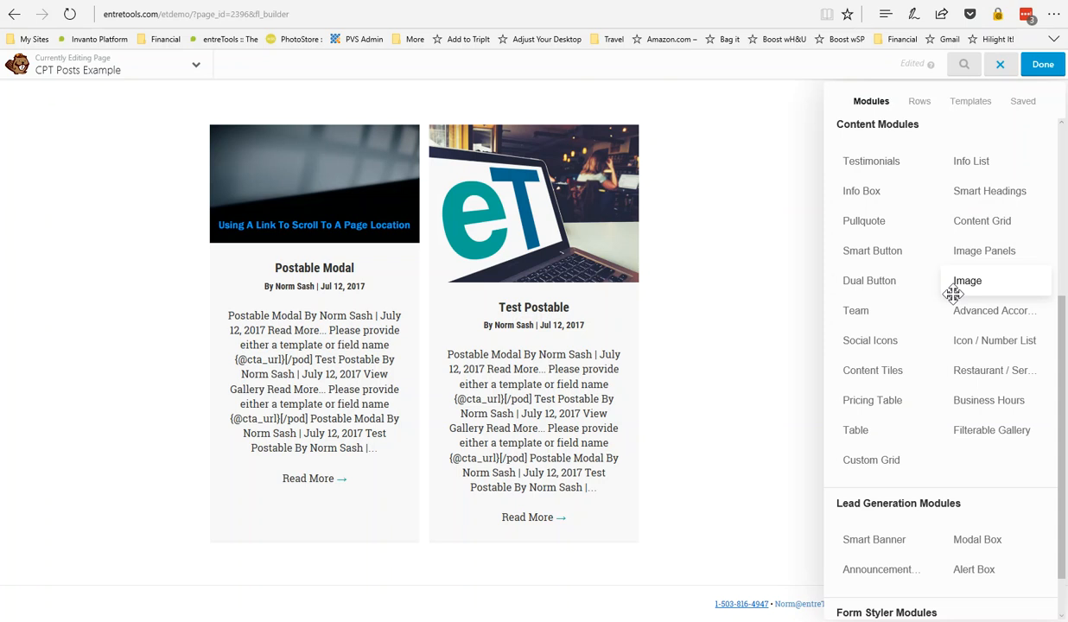
mouse_move(940, 226)
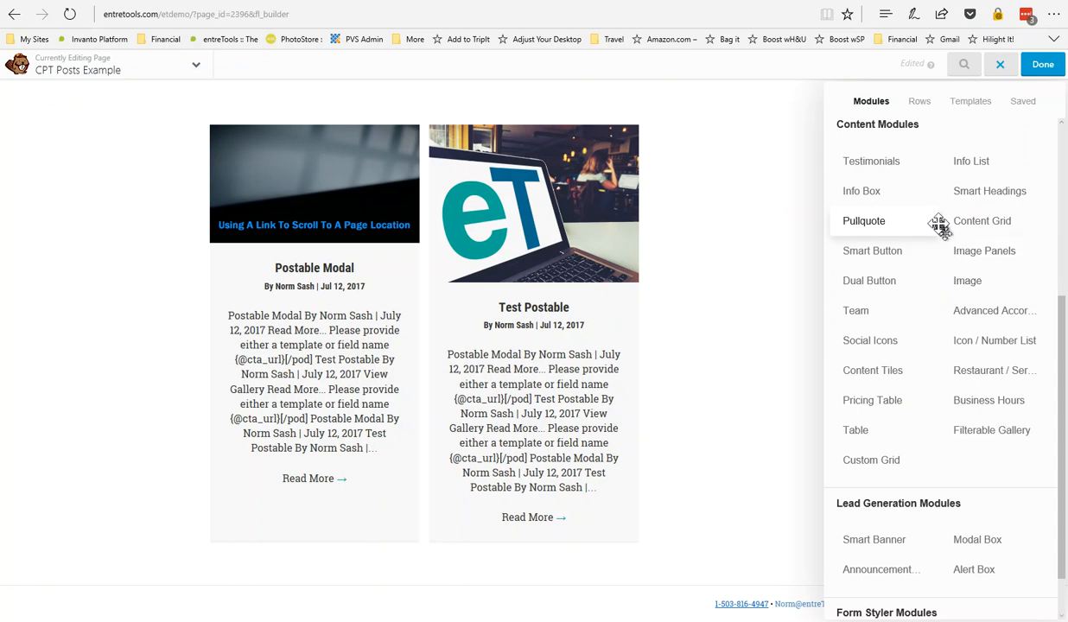
mouse_move(871, 251)
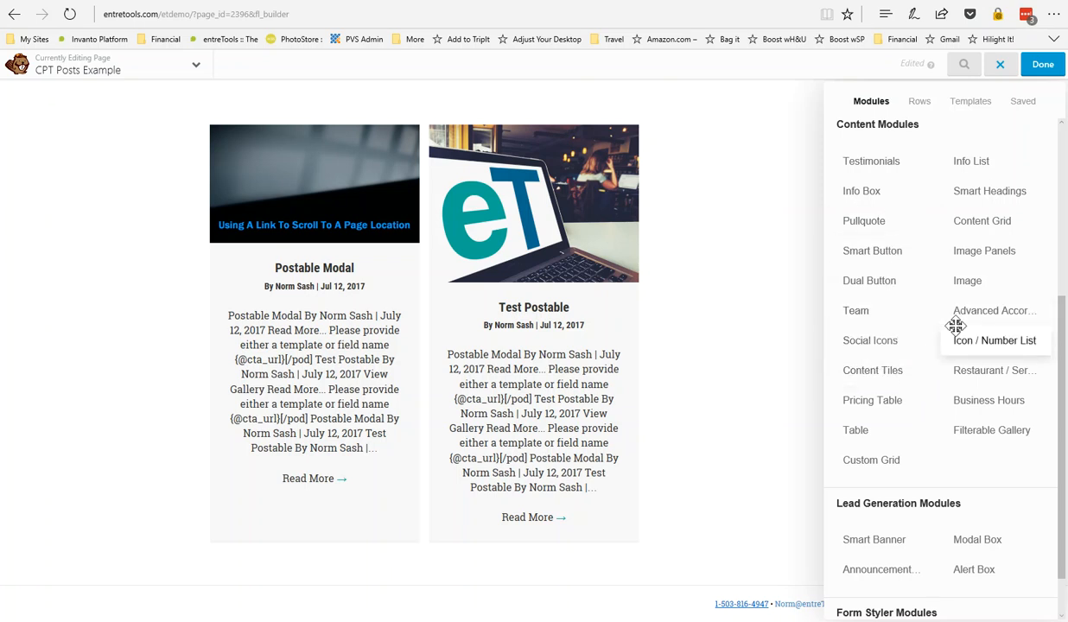
mouse_move(968, 280)
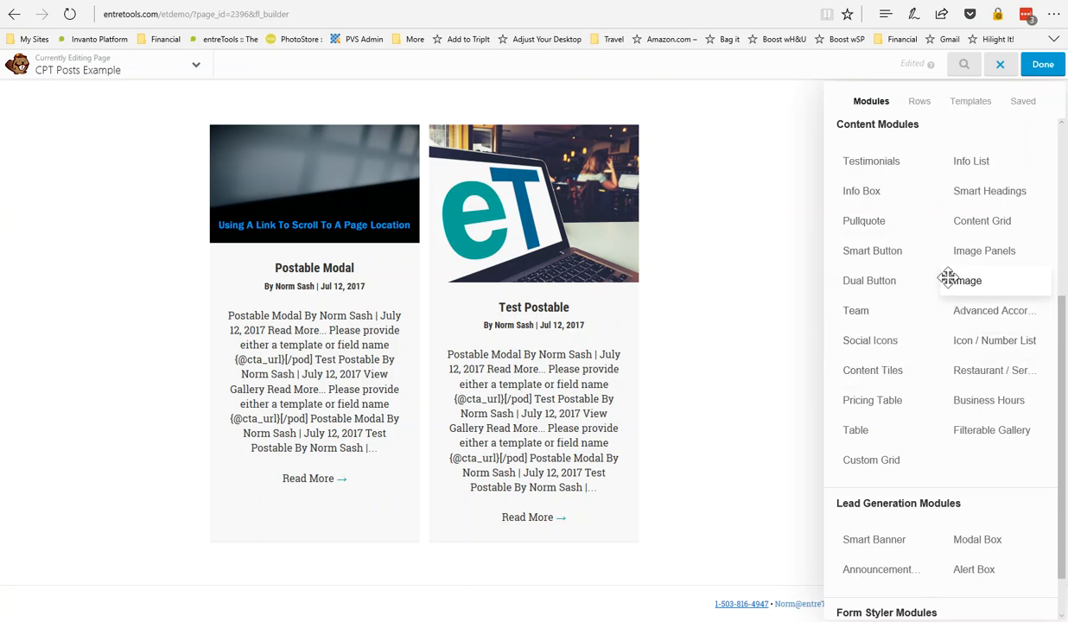
scroll(up, 3)
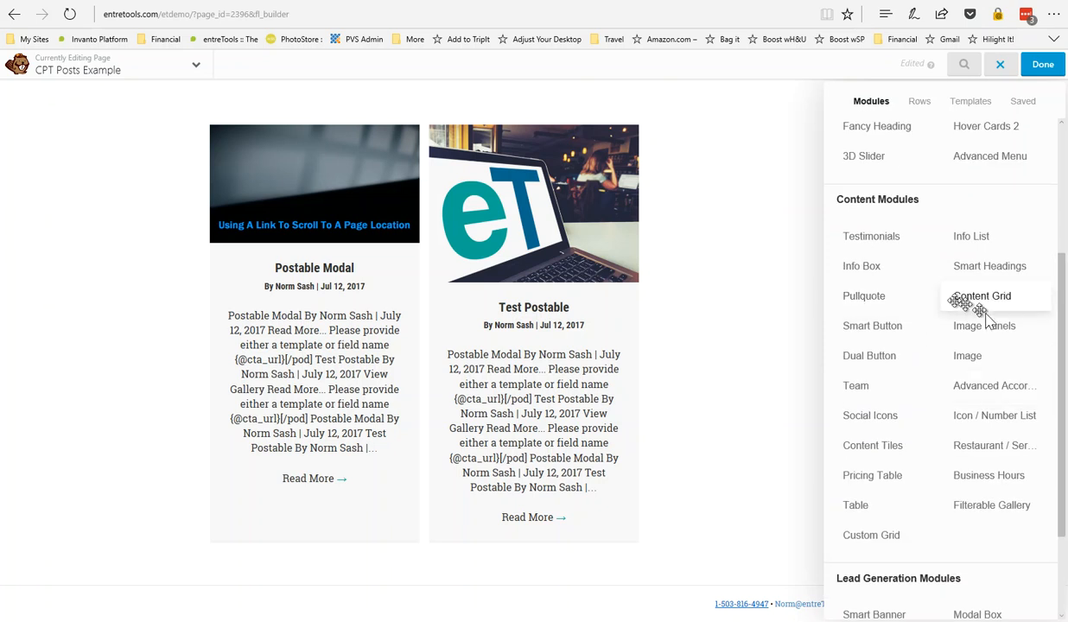
mouse_move(981, 296)
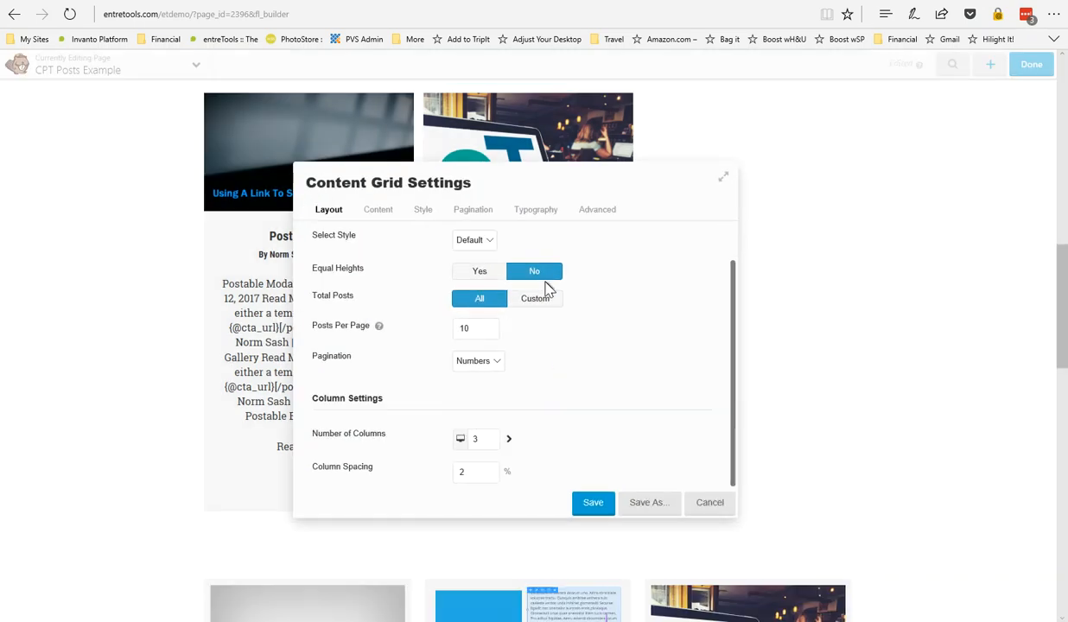
Point the Content Grid's custom query at the Postables post type, then review its Layout settings
click(377, 209)
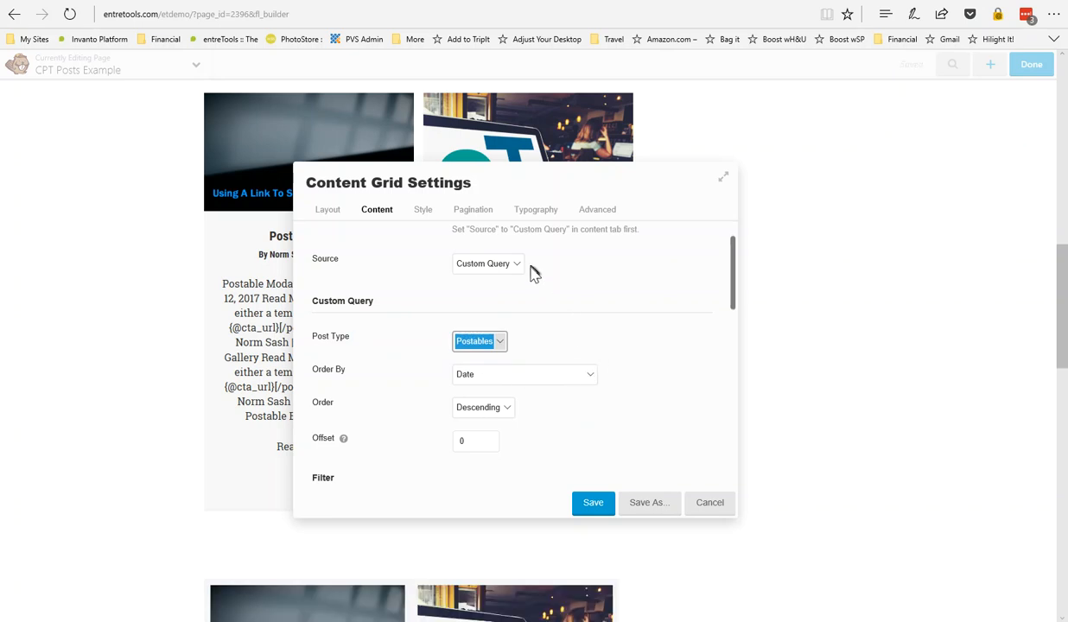
mouse_move(521, 314)
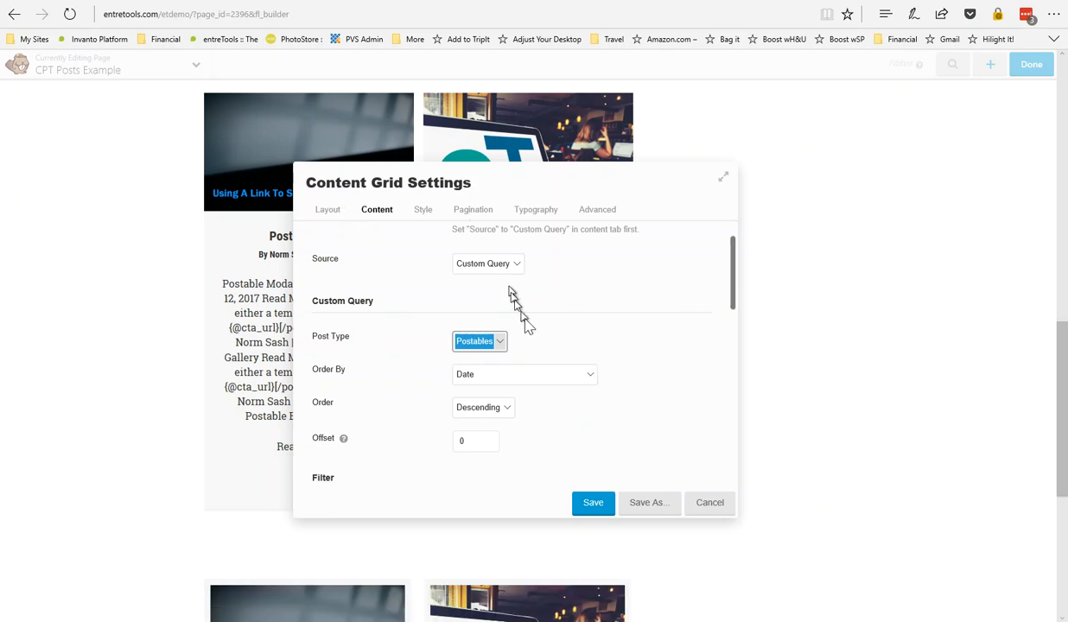
scroll(down, 3)
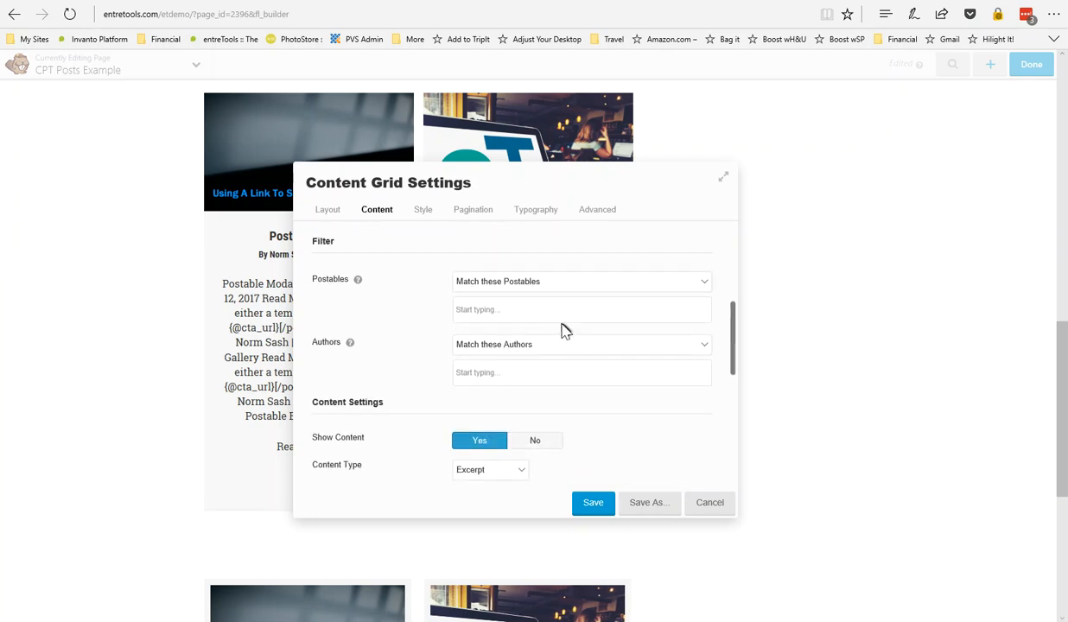
scroll(down, 3)
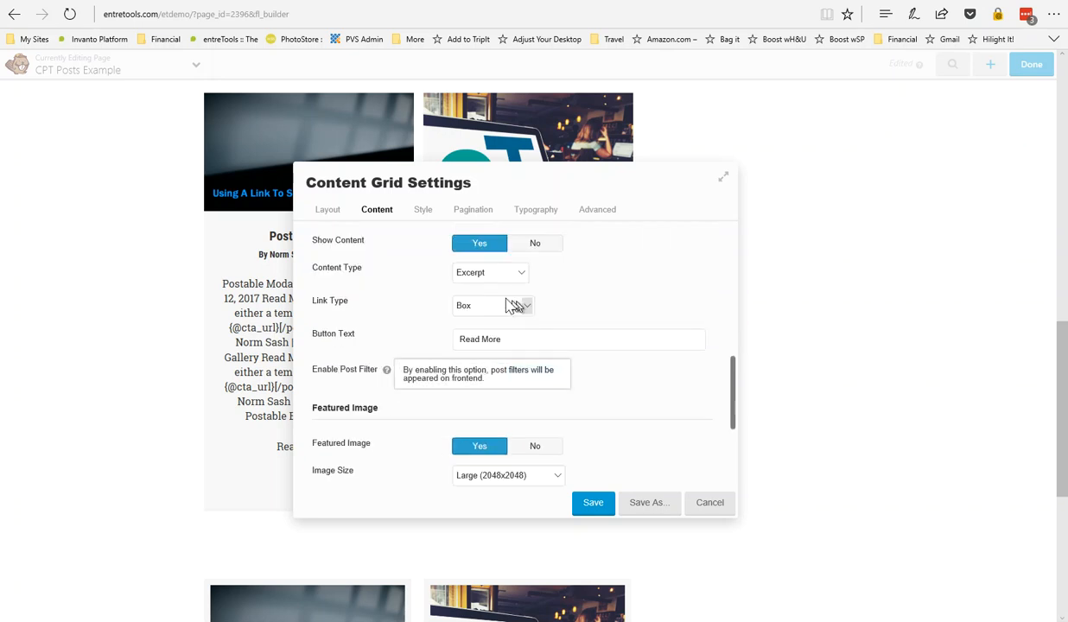
scroll(down, 3)
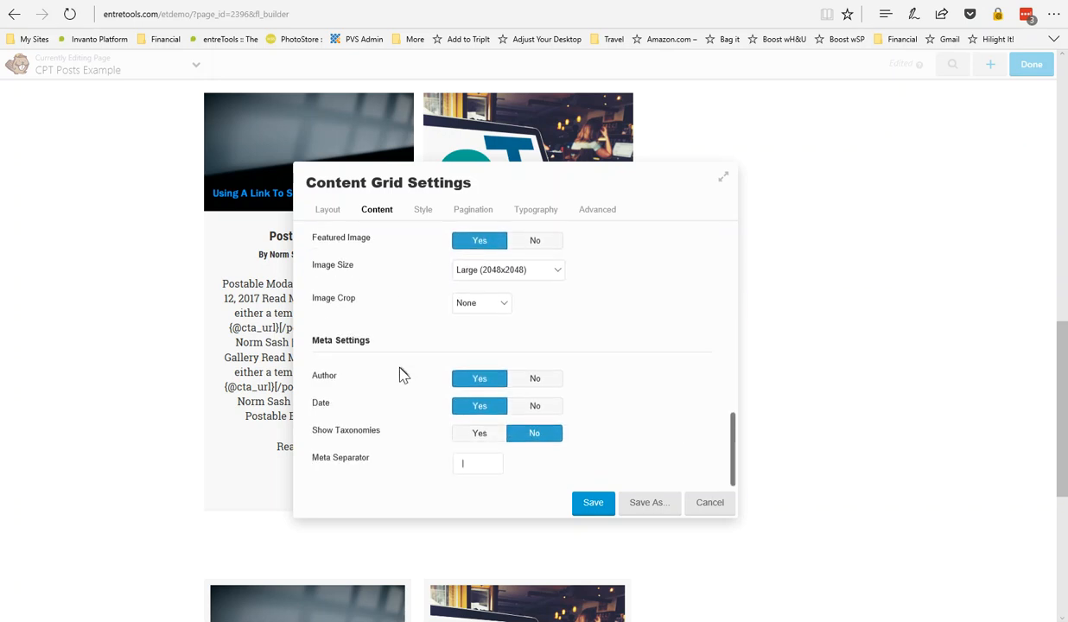
mouse_move(406, 332)
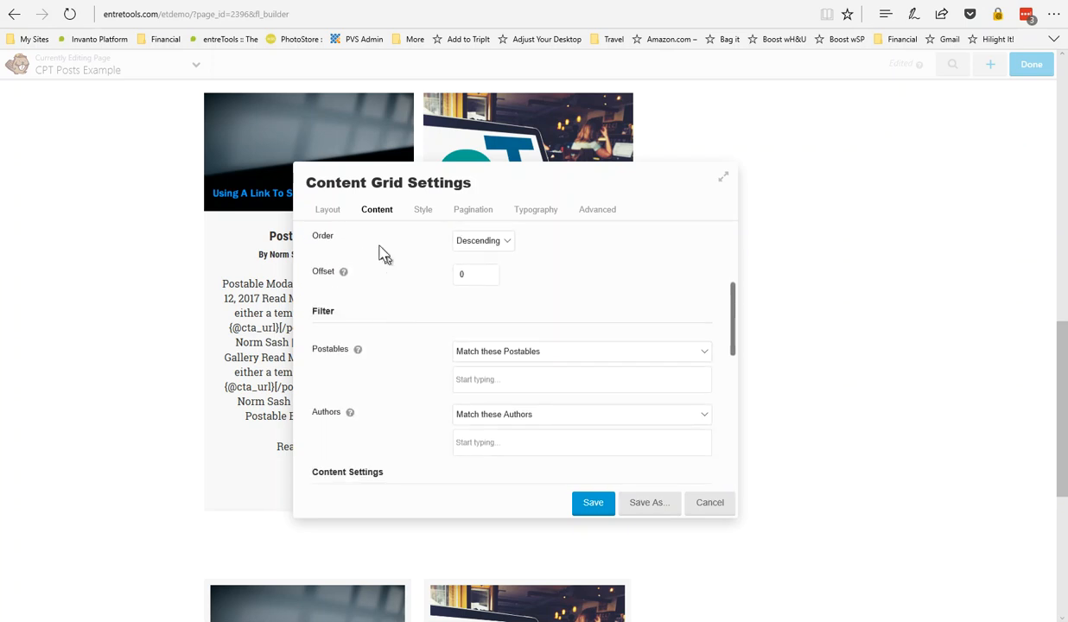
click(328, 209)
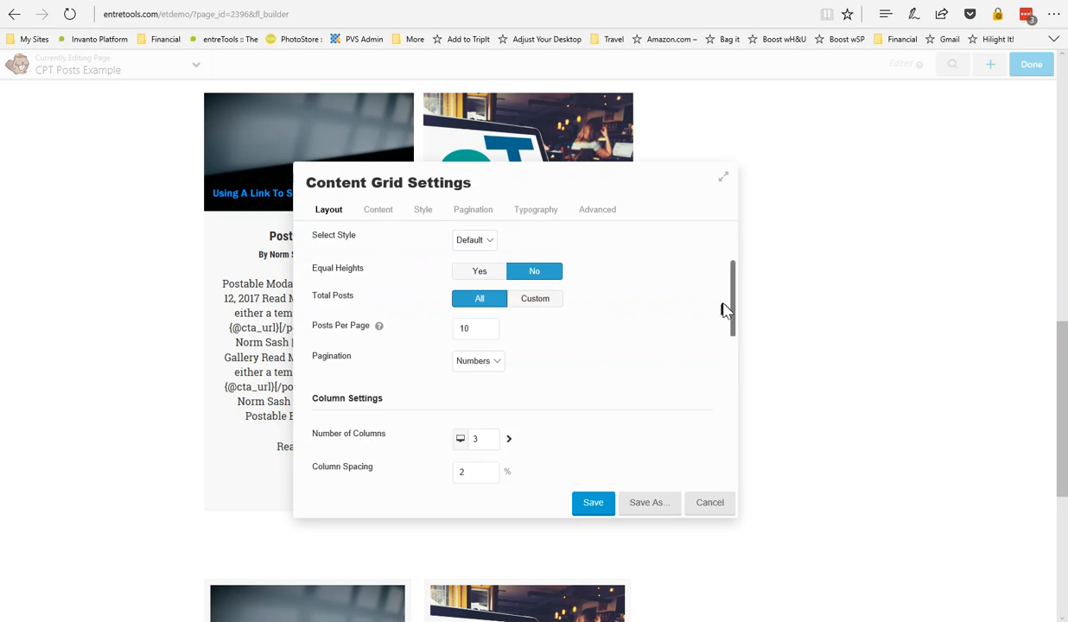
scroll(up, 3)
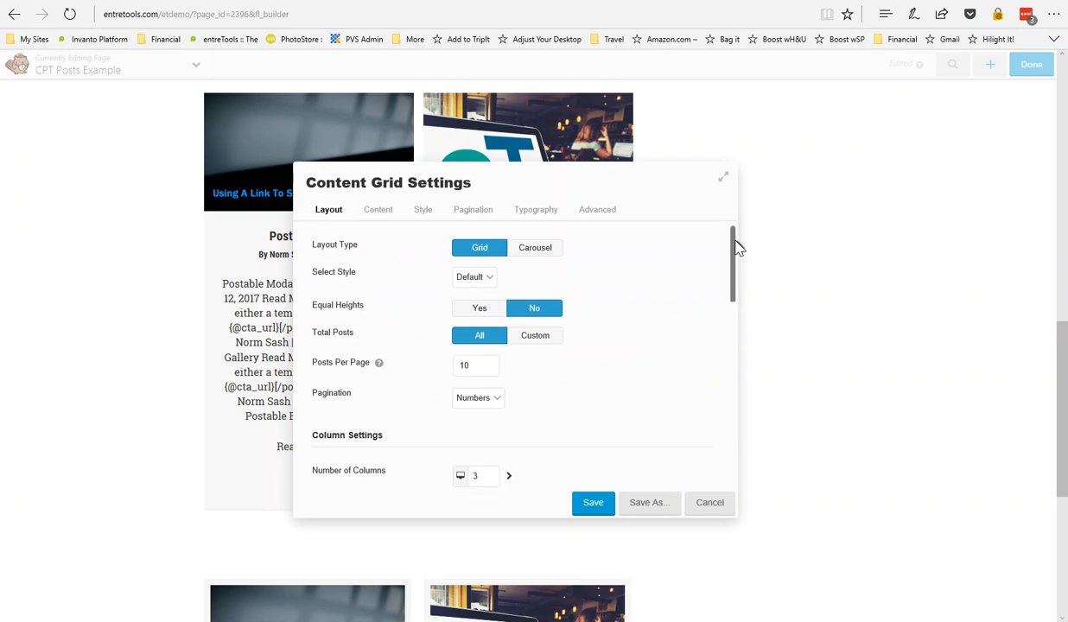
Switch the Content Grid layout type to Carousel and bring up its carousel navigation options
click(534, 247)
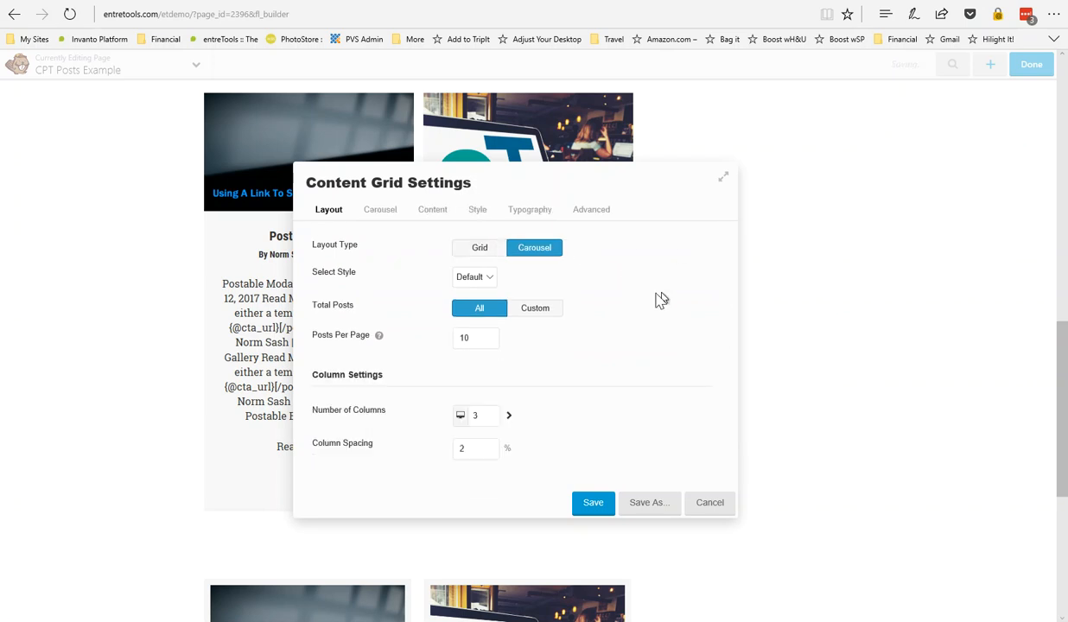
scroll(down, 3)
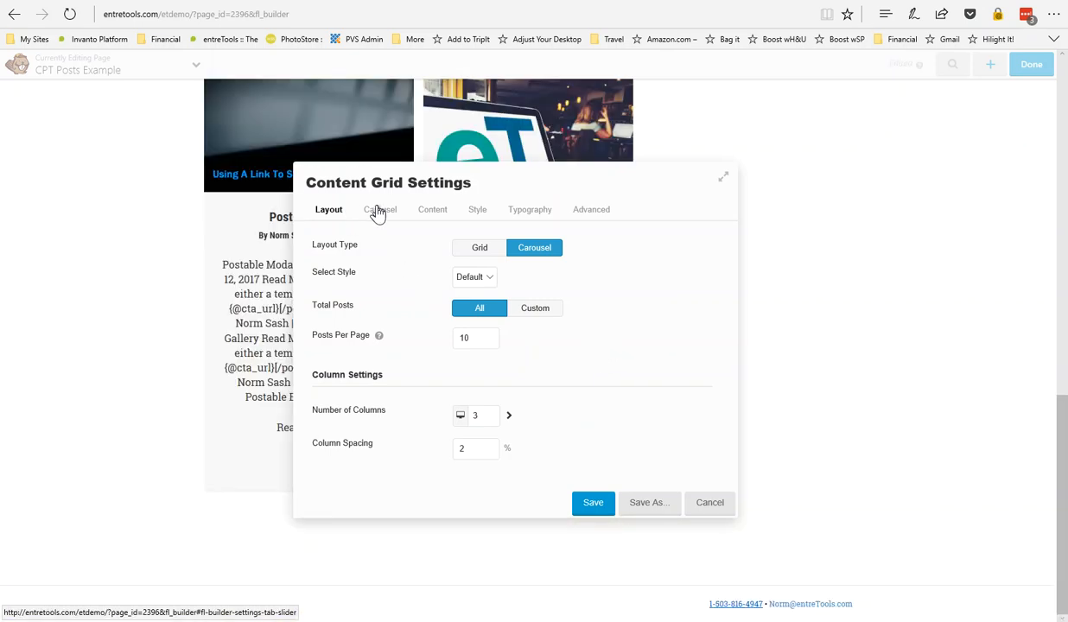
click(432, 209)
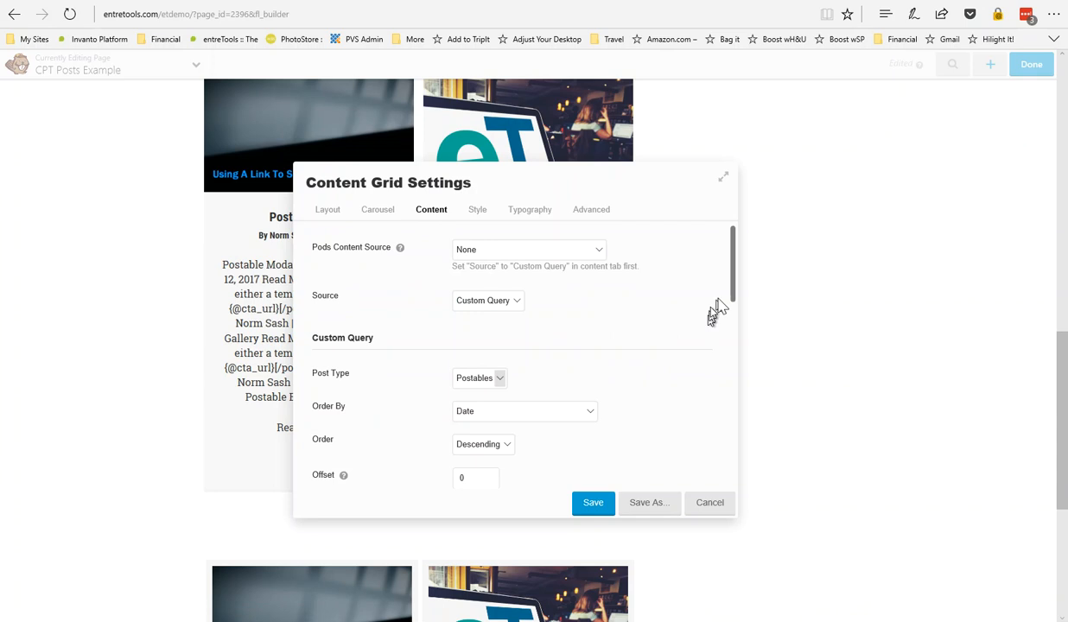
scroll(down, 3)
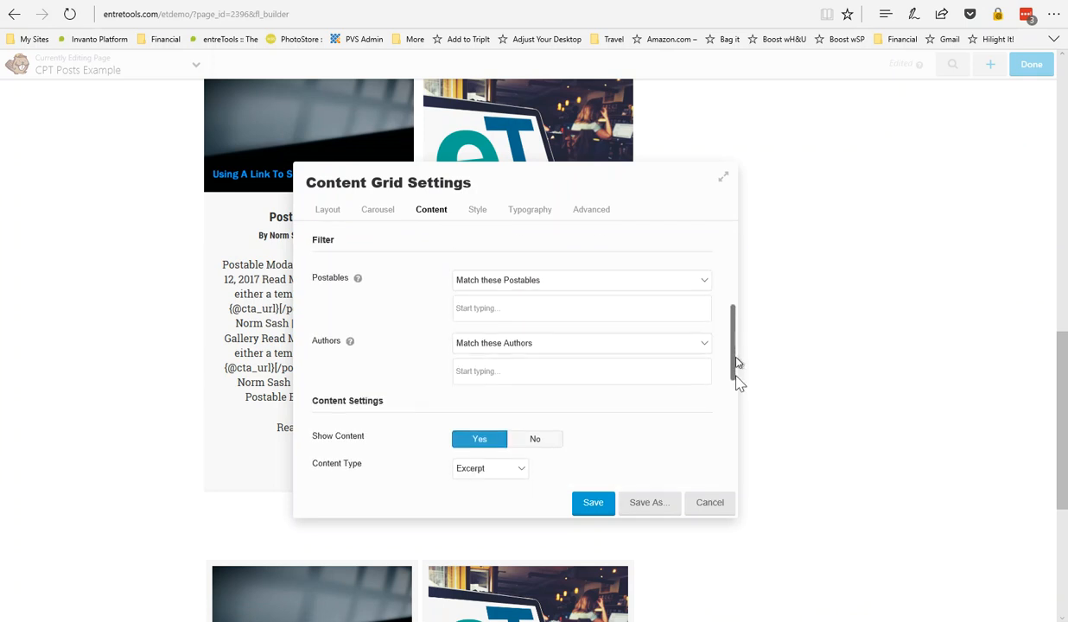
scroll(down, 3)
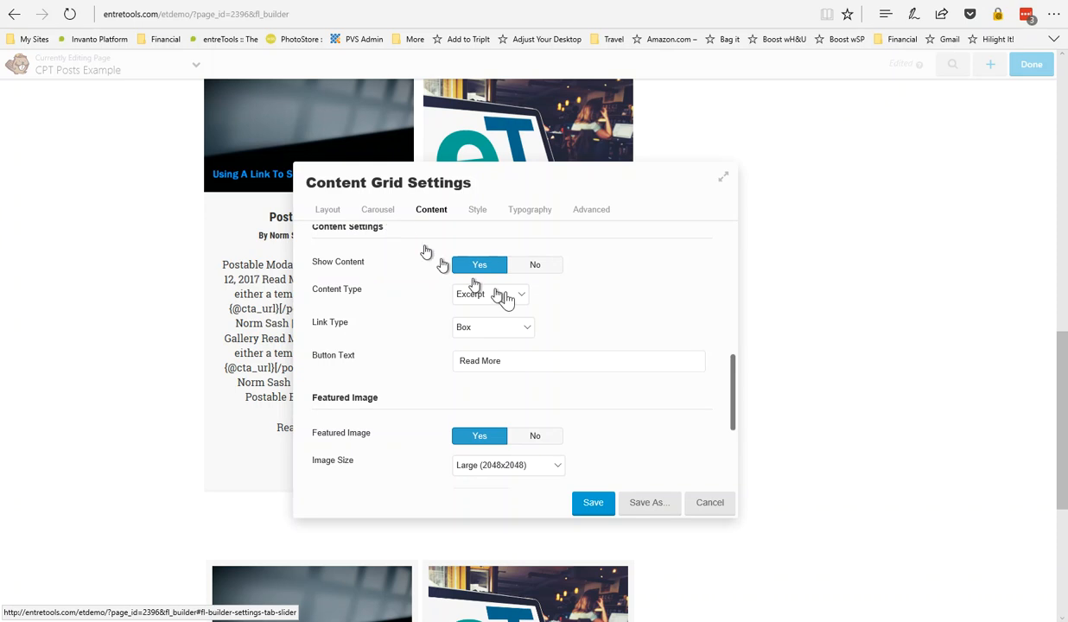
click(379, 209)
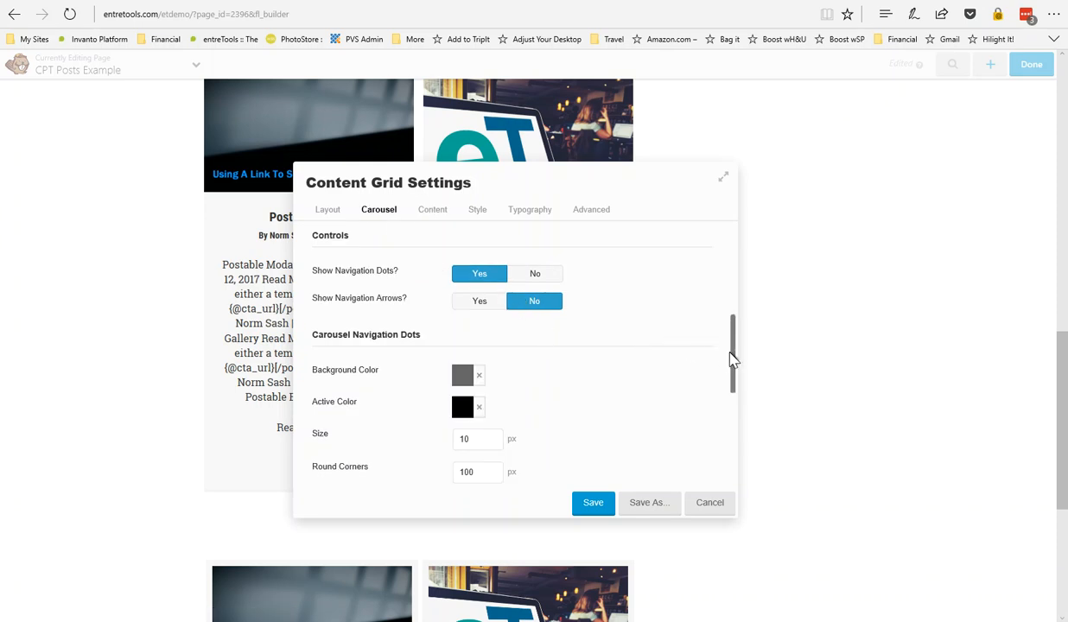